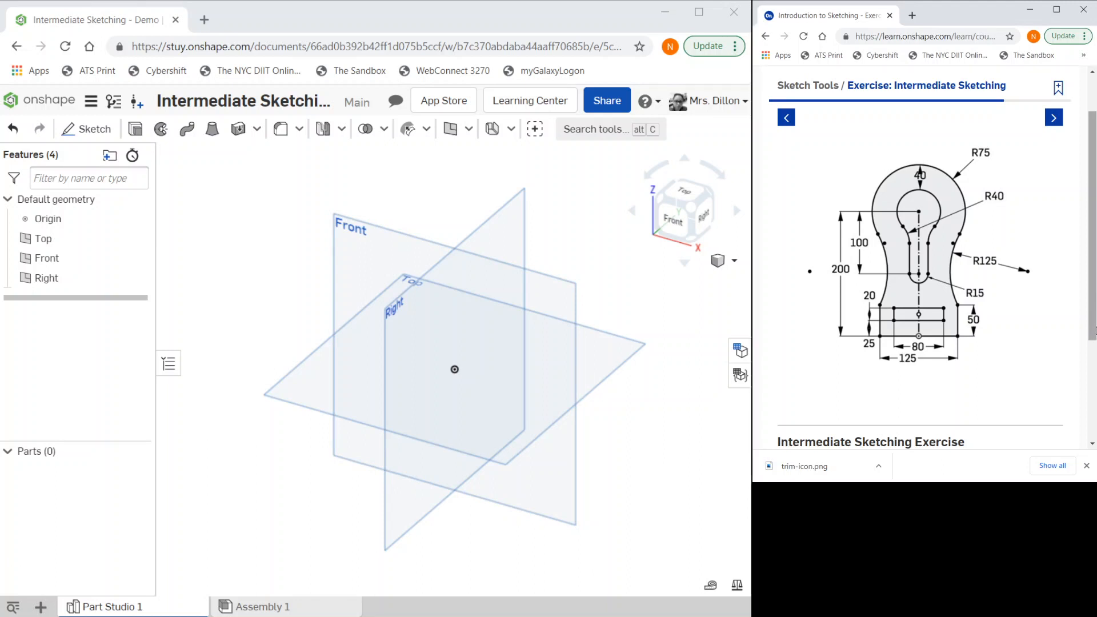
{"action": "mouse_move", "coordinate": [1054, 217]}
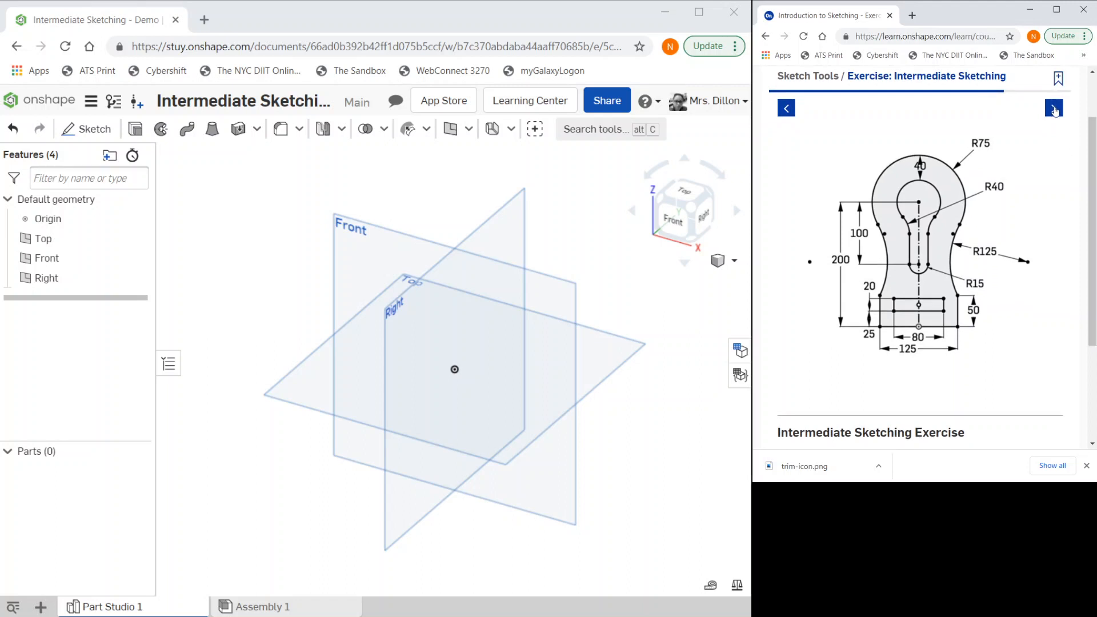
Advance the tutorial, select the Front plane and view it normal to the screen
{"action": "left_click", "coordinate": [1053, 108]}
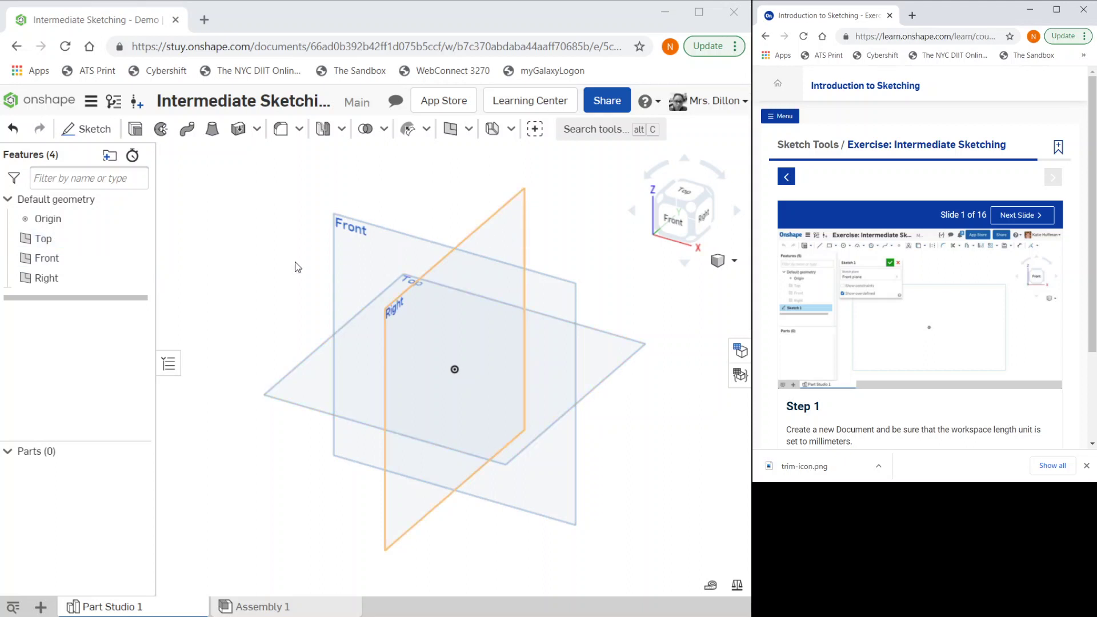
{"action": "left_click", "coordinate": [47, 259]}
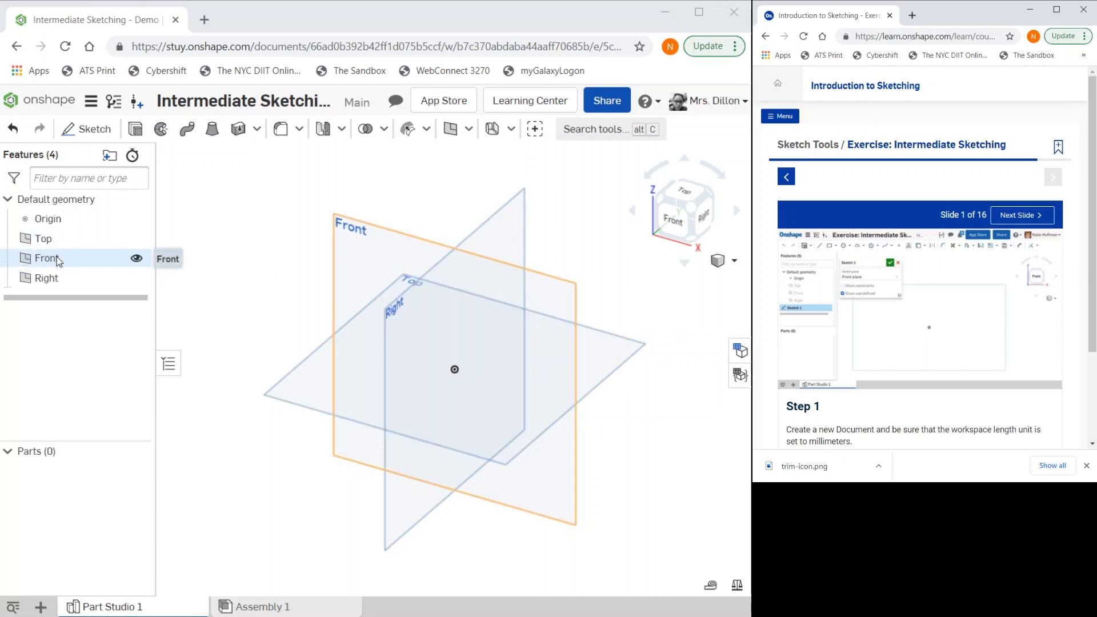
{"action": "left_click", "coordinate": [46, 258]}
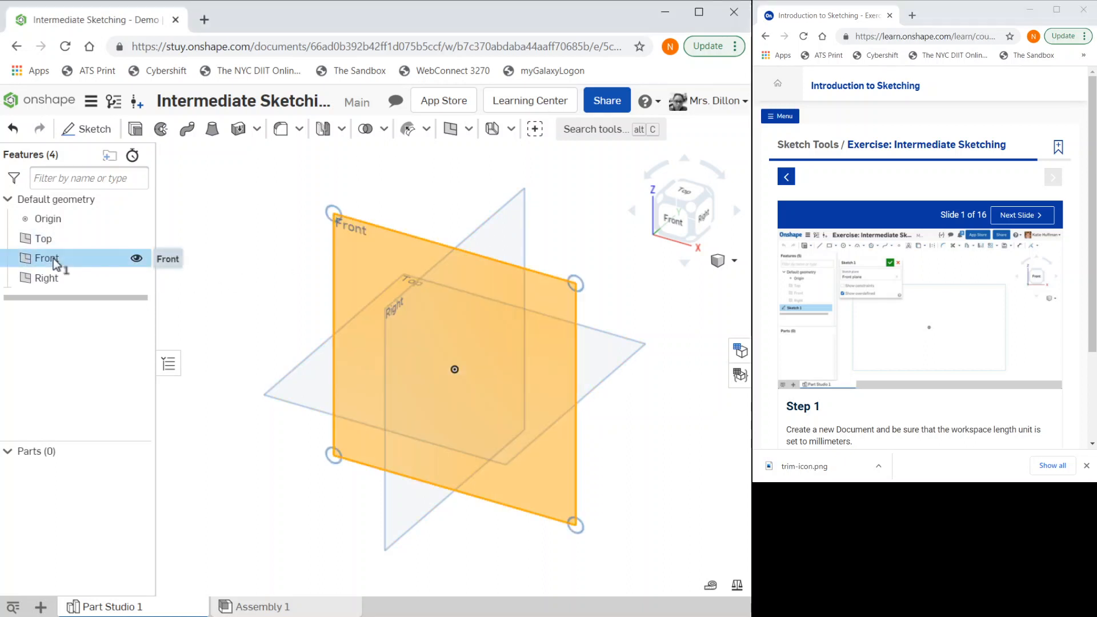
{"action": "mouse_move", "coordinate": [433, 196]}
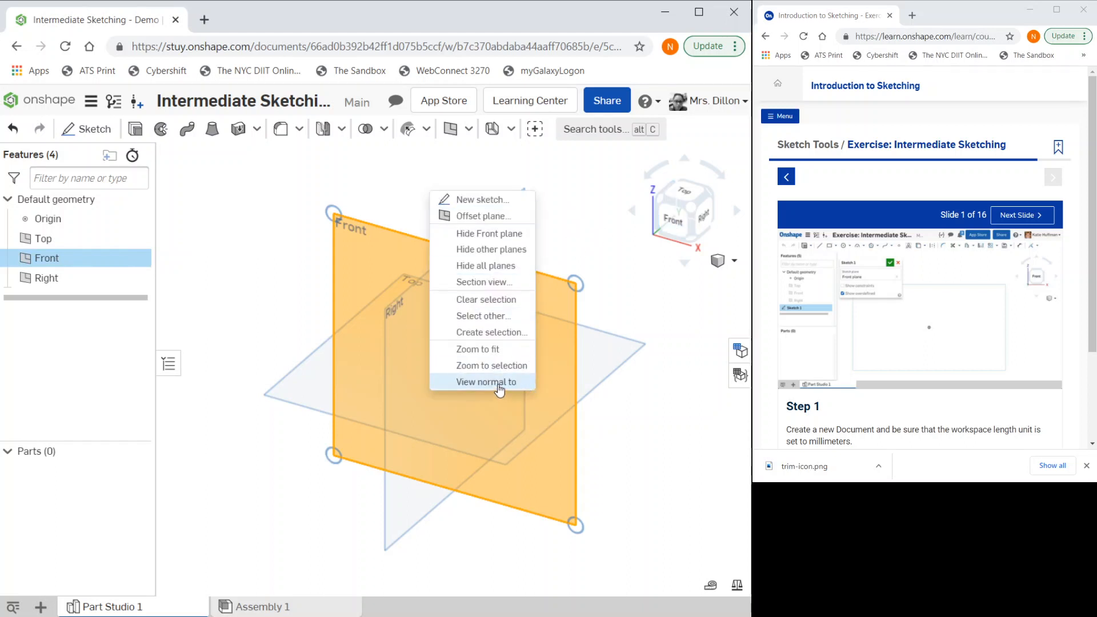
{"action": "left_click", "coordinate": [489, 383]}
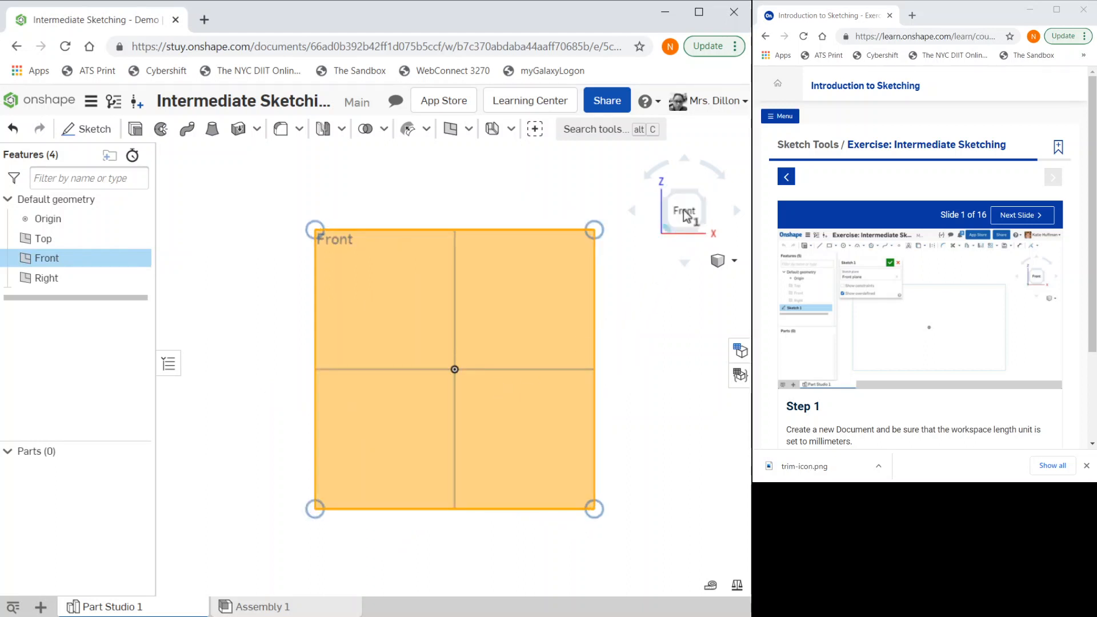
{"action": "mouse_move", "coordinate": [683, 212]}
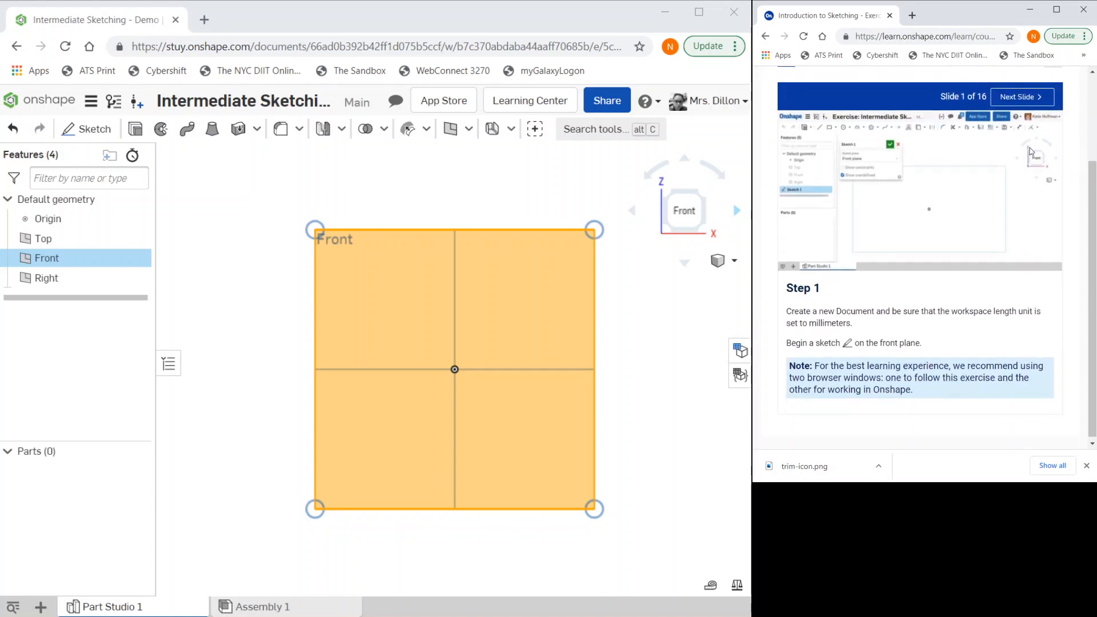
Open Sketch 1 on Front and draw the vertical construction line, horizontal and vertical lines
{"action": "left_click", "coordinate": [1021, 96]}
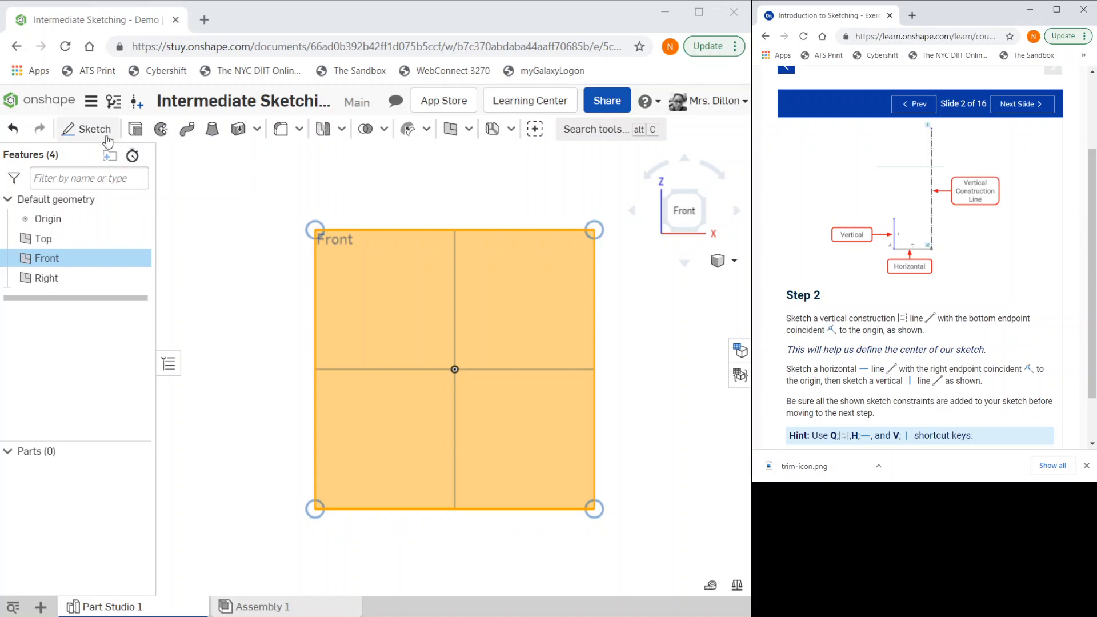
{"action": "mouse_move", "coordinate": [95, 128]}
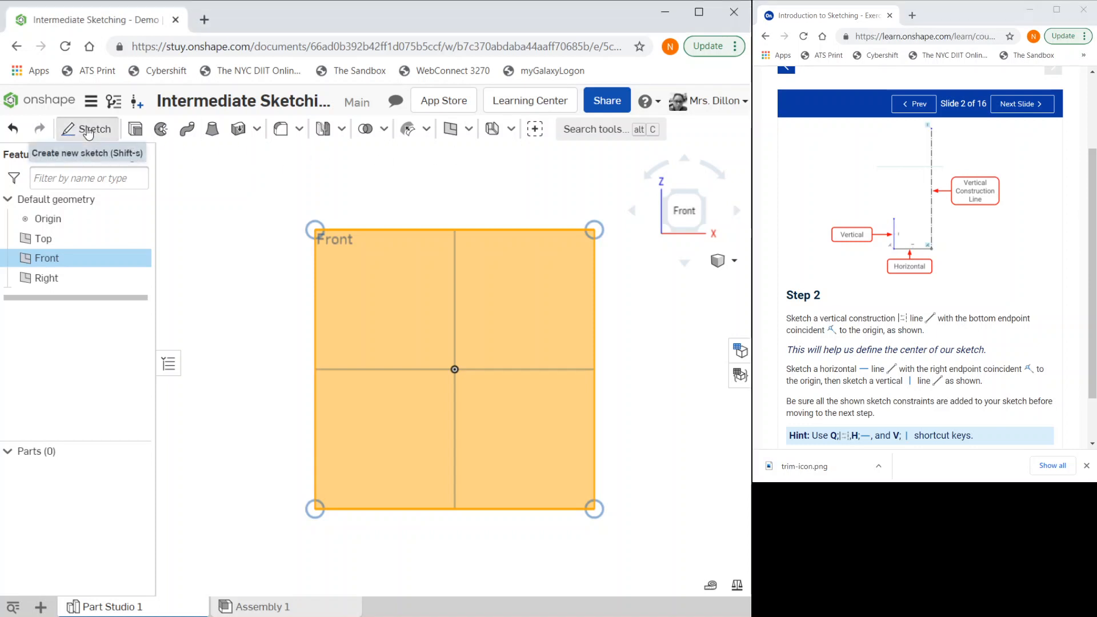
{"action": "left_click", "coordinate": [87, 128]}
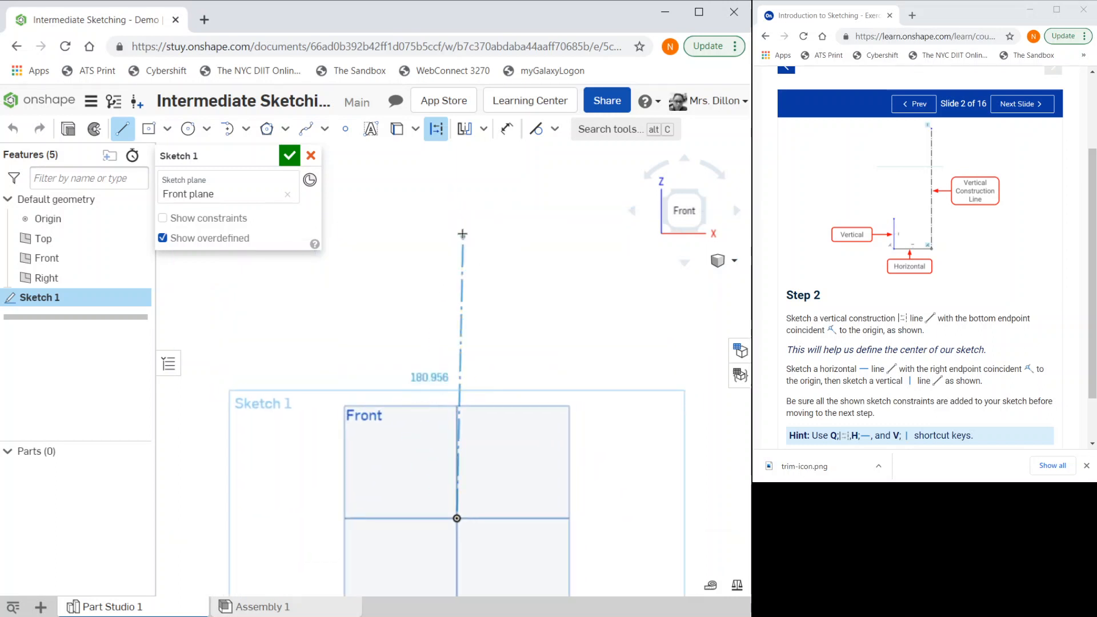
{"action": "mouse_move", "coordinate": [456, 259]}
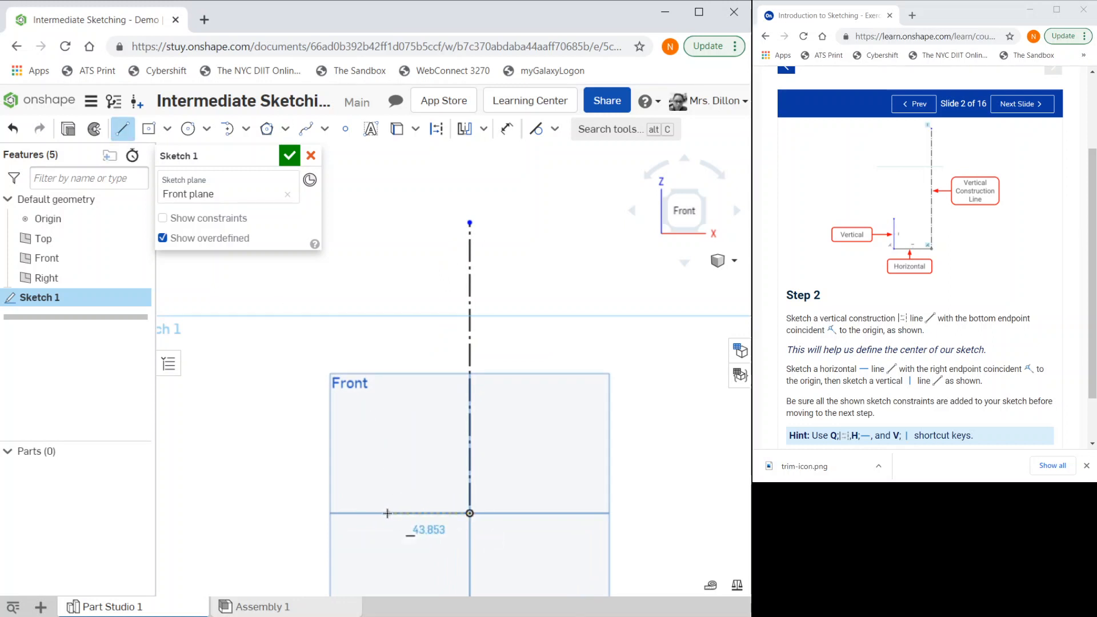
{"action": "left_click", "coordinate": [384, 432]}
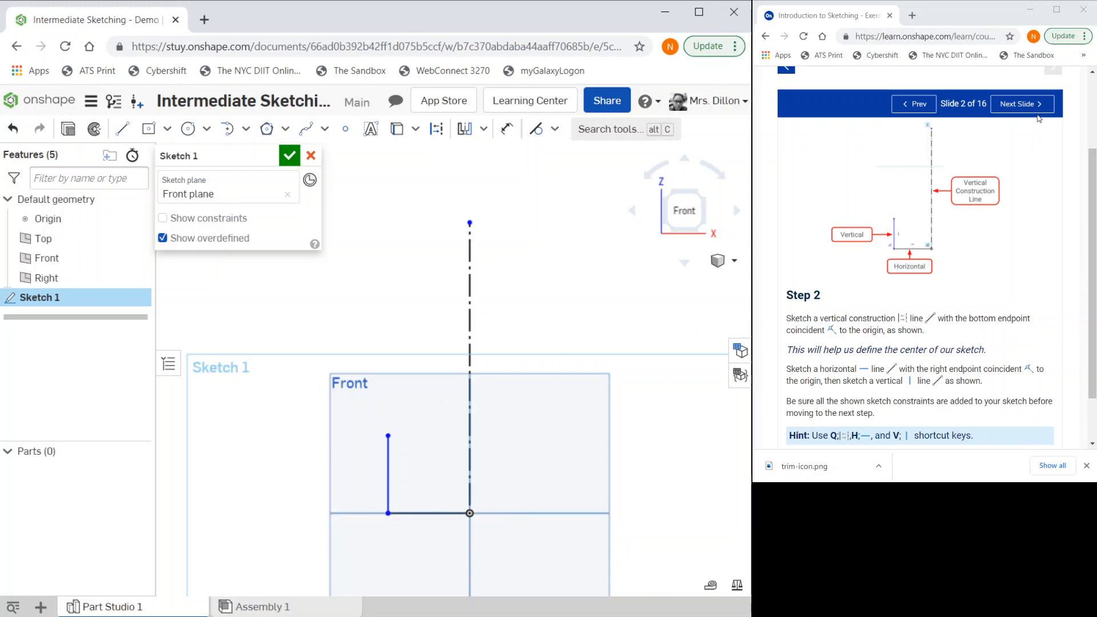
Go to step 3 and start a 3-point arc at the vertical line's top endpoint
{"action": "left_click", "coordinate": [1019, 103]}
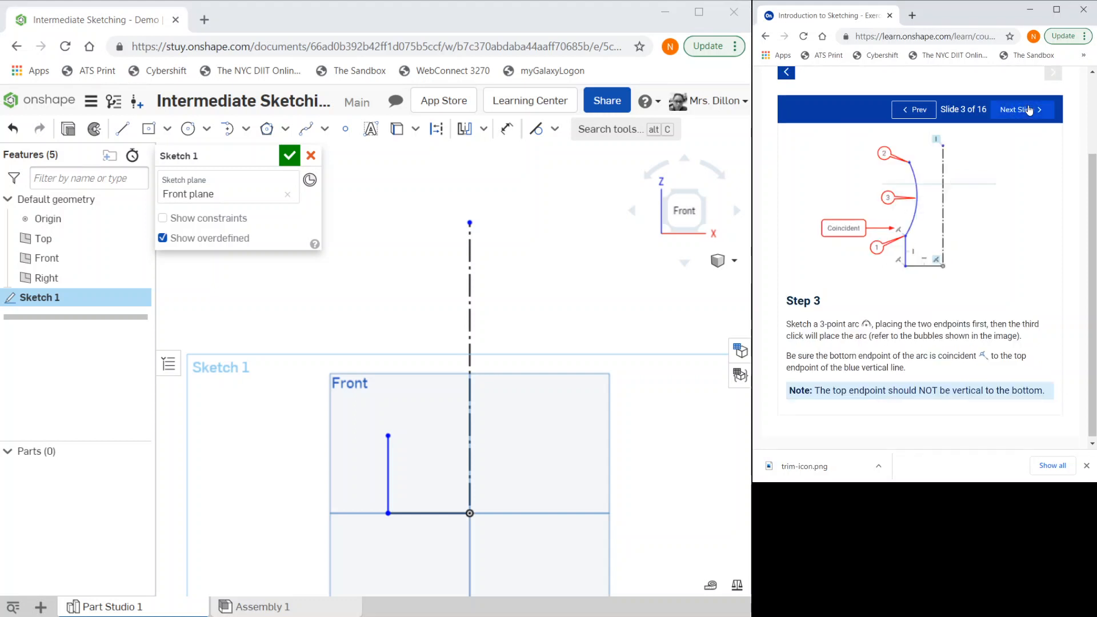
{"action": "mouse_move", "coordinate": [413, 234]}
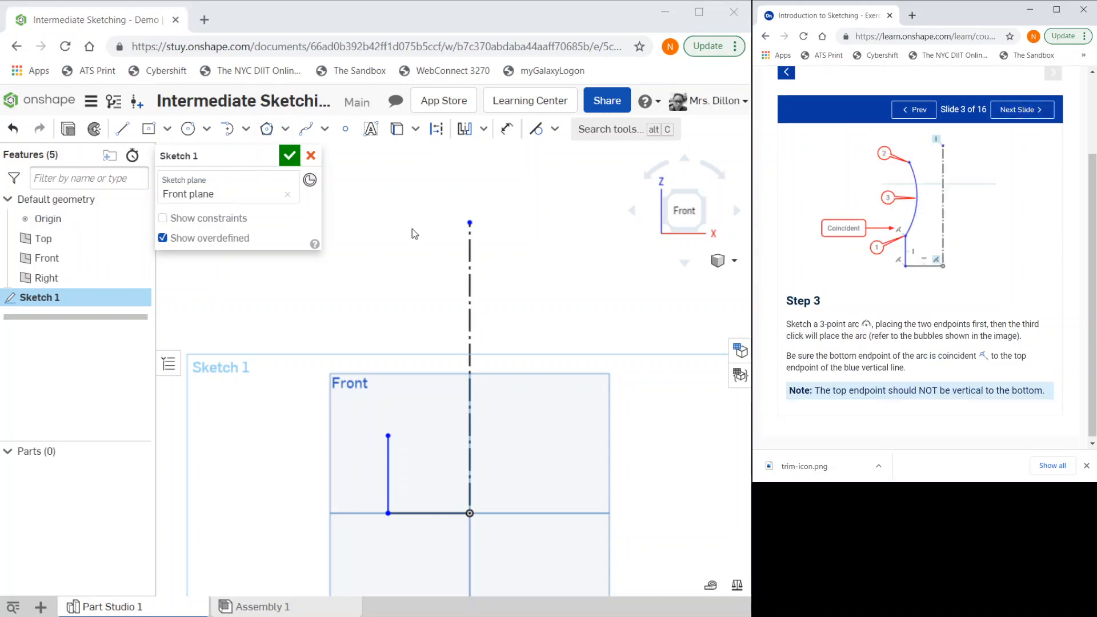
{"action": "mouse_move", "coordinate": [243, 131]}
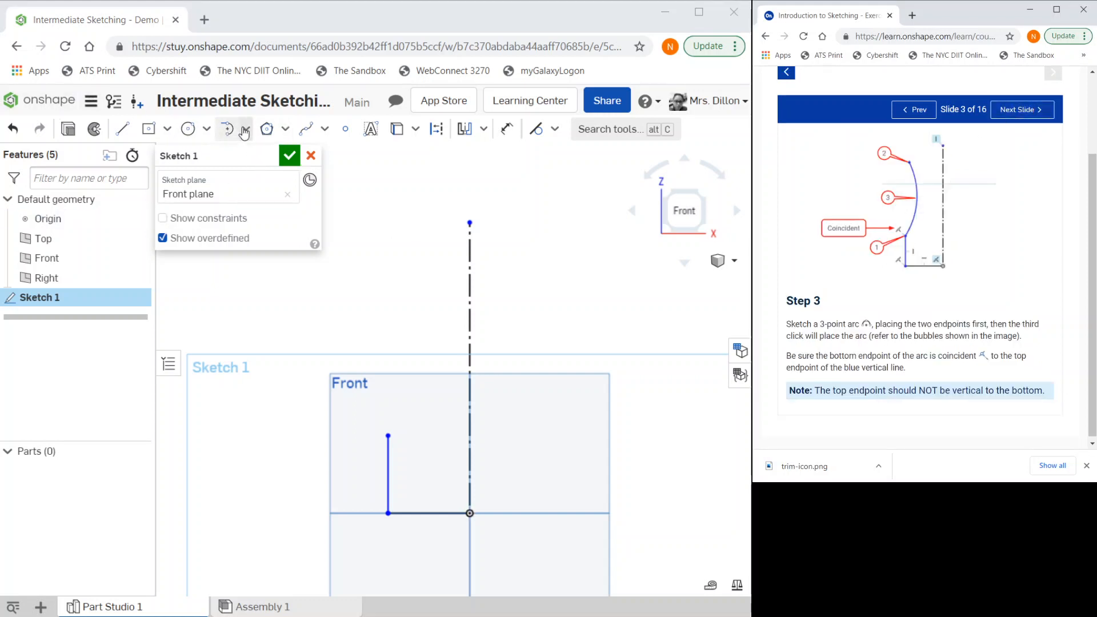
{"action": "left_click", "coordinate": [226, 129]}
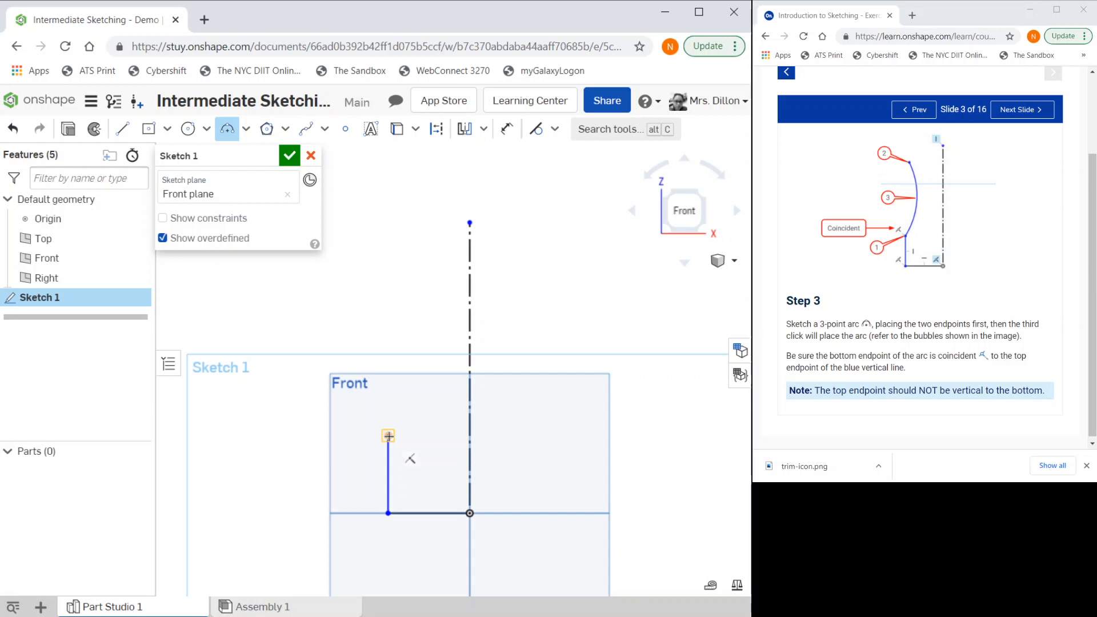
{"action": "left_click", "coordinate": [412, 265]}
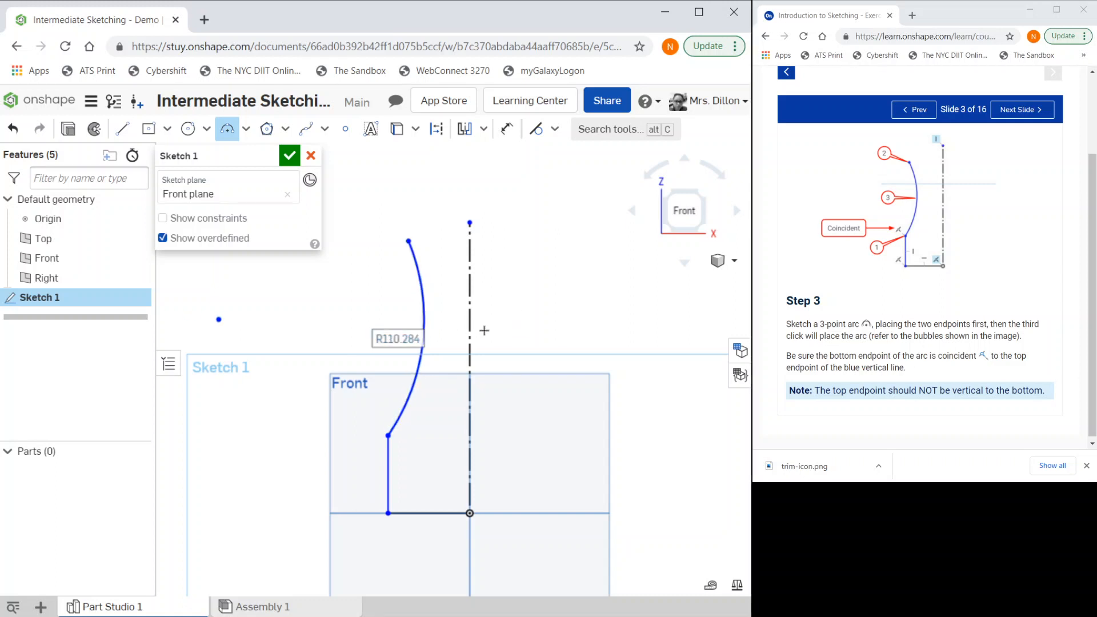
{"action": "mouse_move", "coordinate": [1019, 109]}
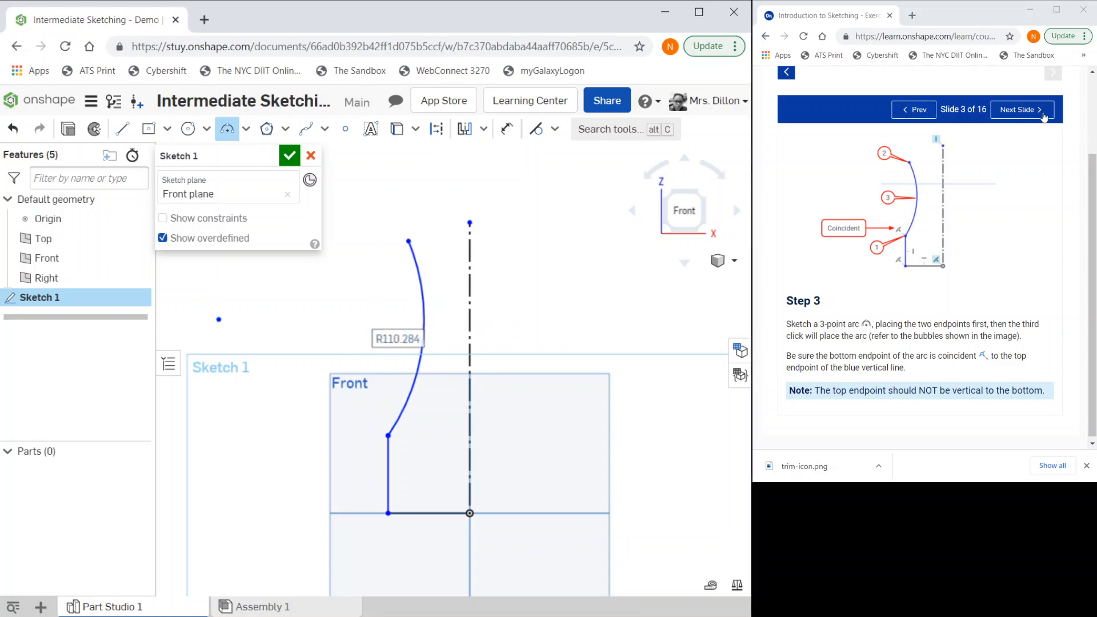
Go to step 4 and mirror the two lines and arc across the construction line
{"action": "left_click", "coordinate": [1018, 109]}
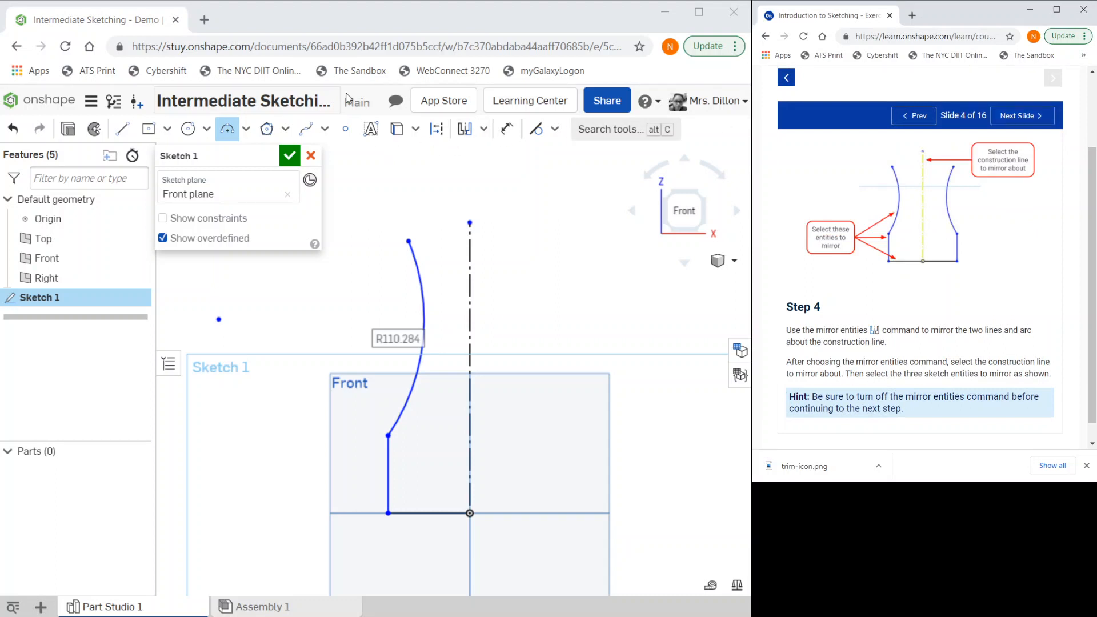
{"action": "left_click", "coordinate": [484, 128]}
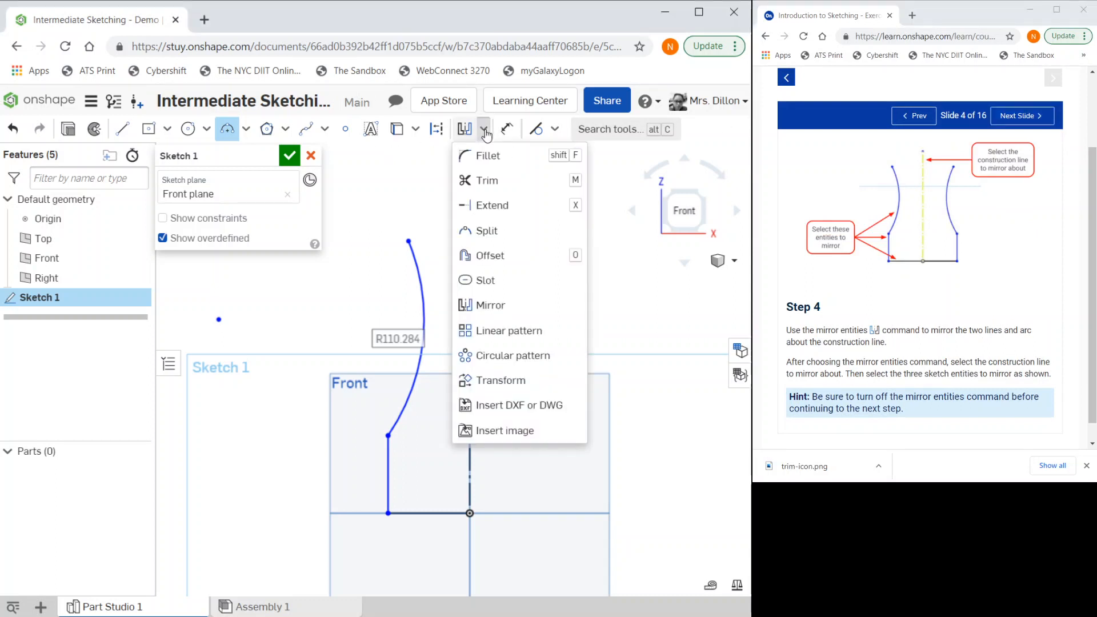
{"action": "mouse_move", "coordinate": [511, 238]}
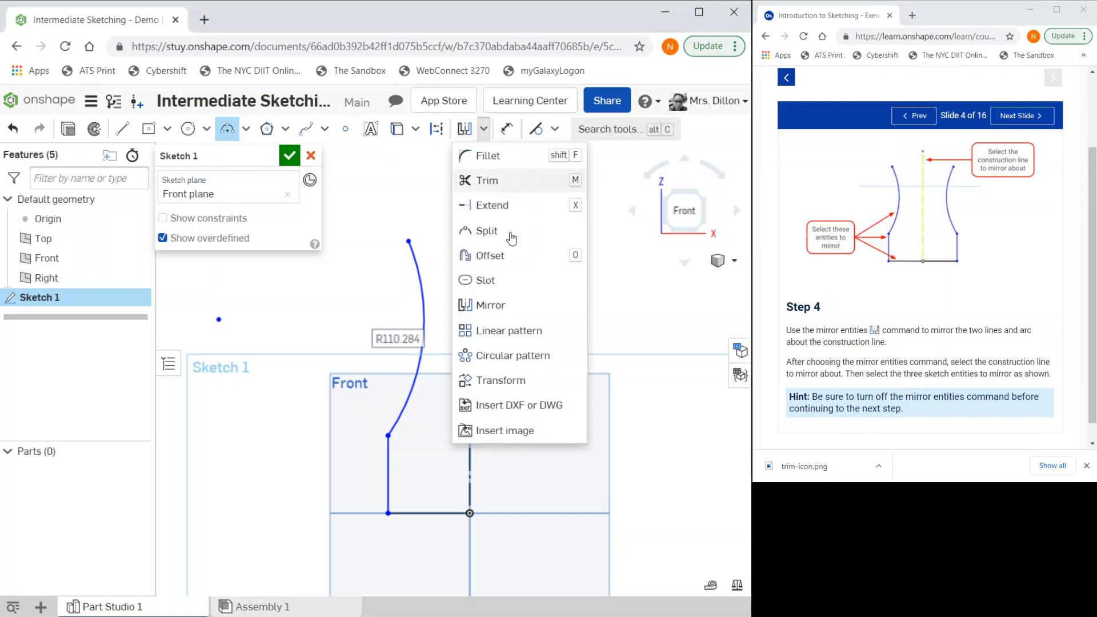
{"action": "mouse_move", "coordinate": [489, 306]}
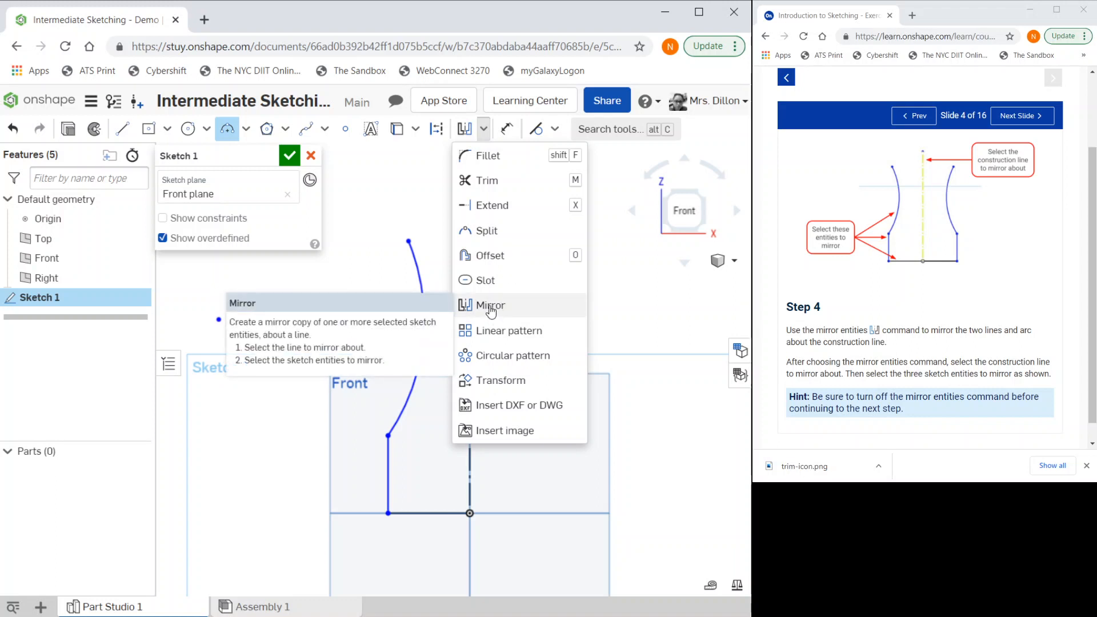
{"action": "left_click", "coordinate": [490, 305]}
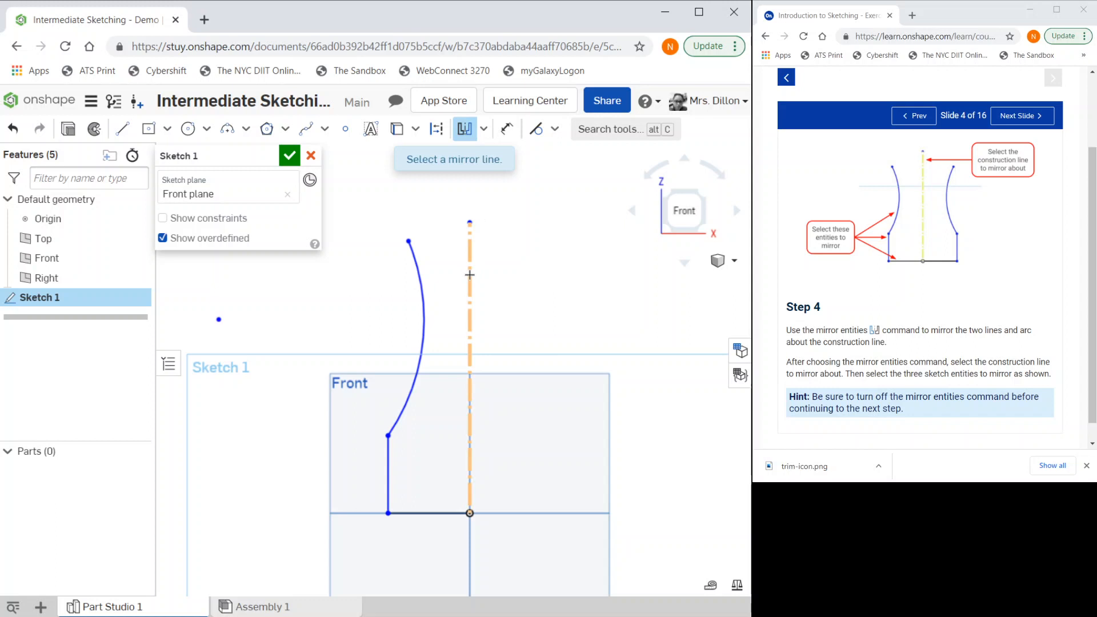
{"action": "left_click", "coordinate": [469, 315]}
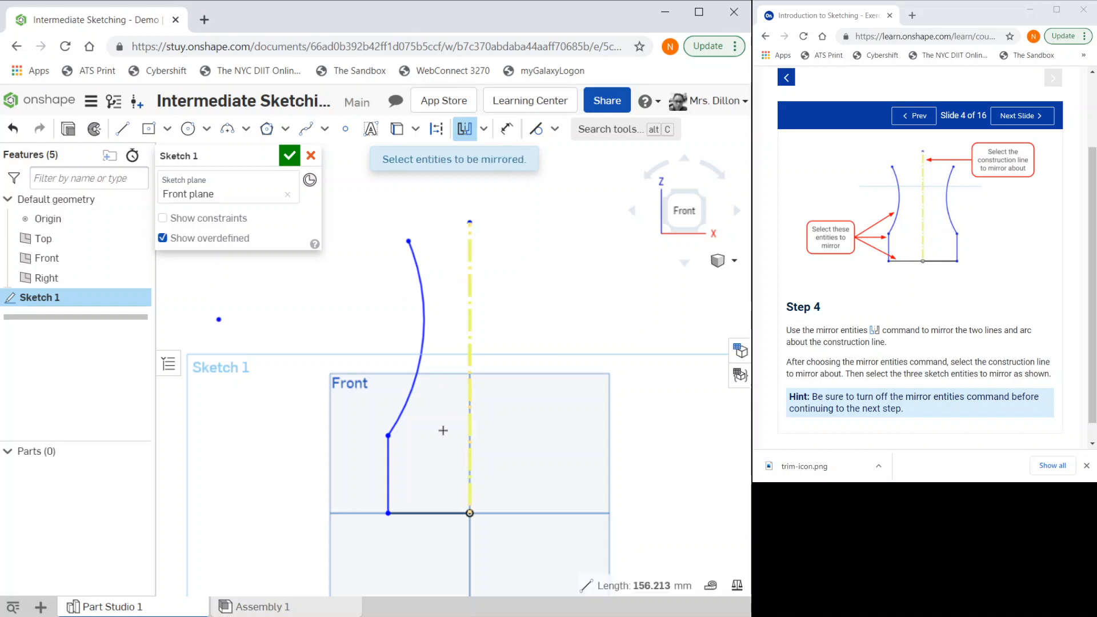
{"action": "left_click", "coordinate": [387, 476]}
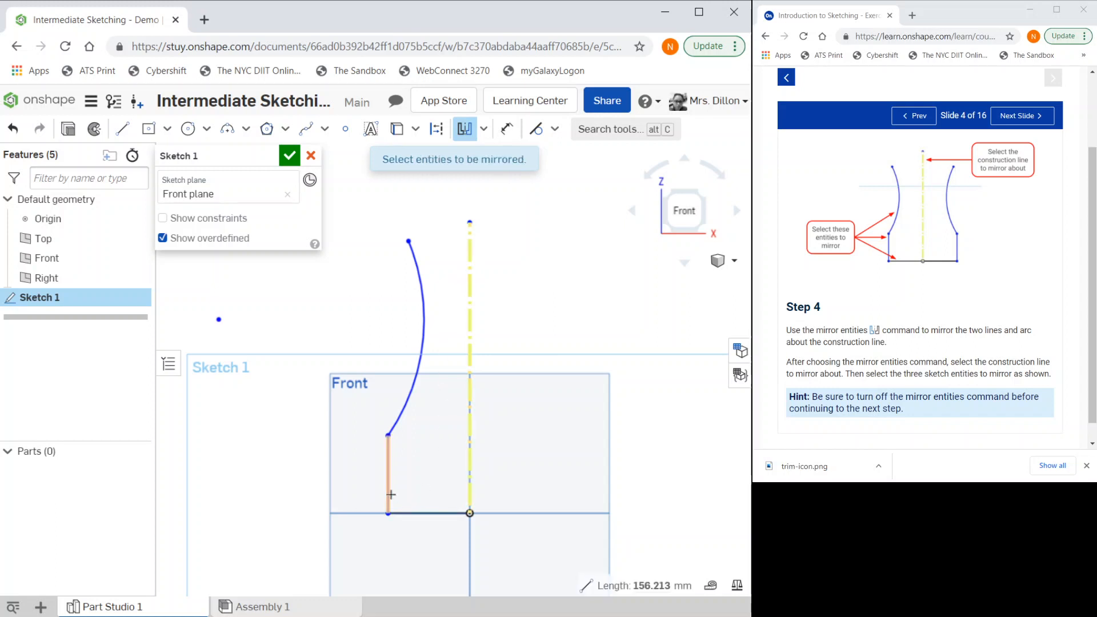
{"action": "left_click", "coordinate": [408, 315]}
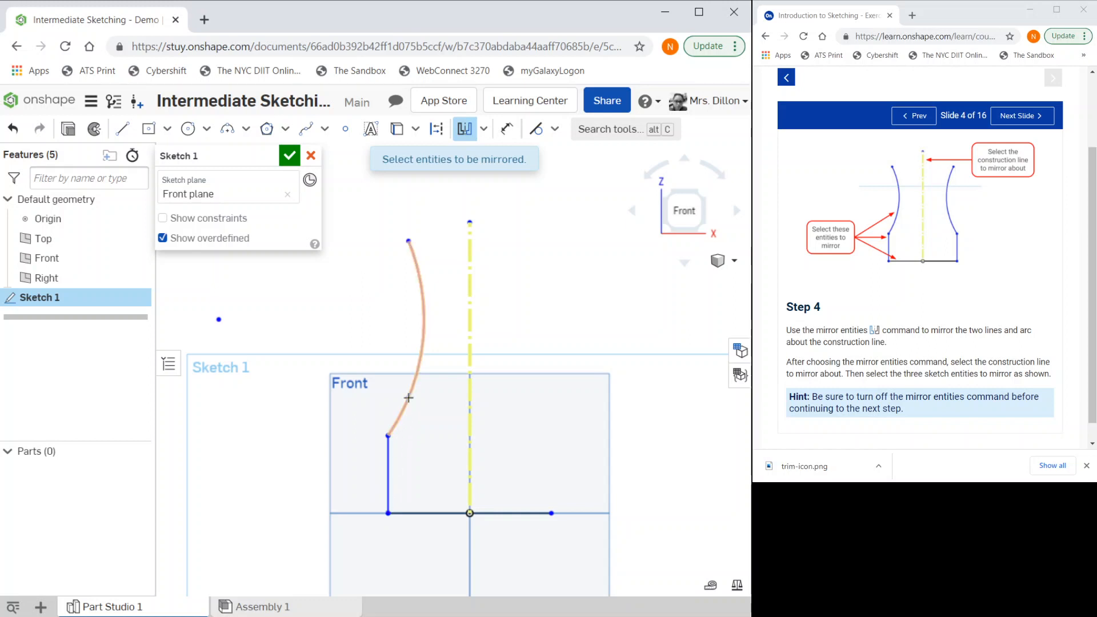
{"action": "left_click", "coordinate": [551, 472]}
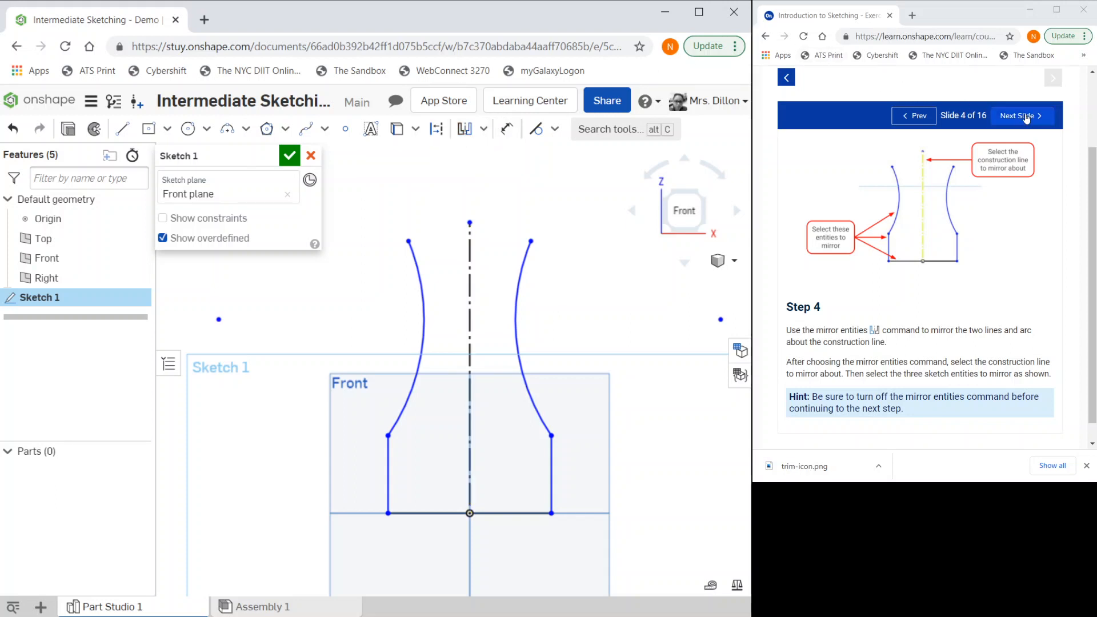
Draw a tangent arc linking the left and right arcs' top endpoints, then advance the tutorial
{"action": "left_click", "coordinate": [1019, 117]}
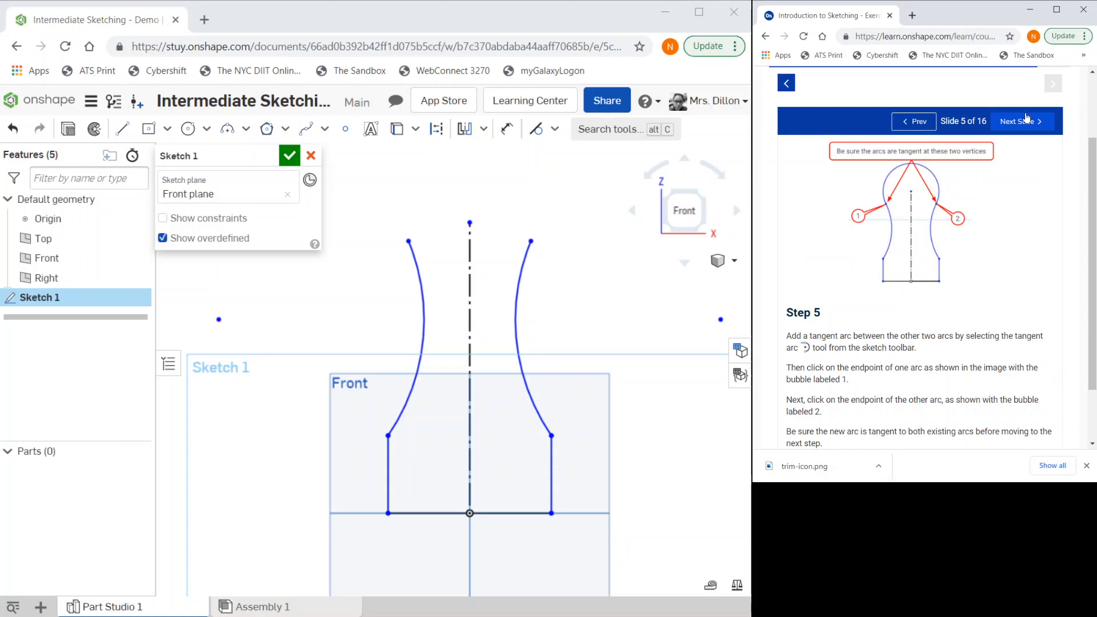
{"action": "mouse_move", "coordinate": [604, 300]}
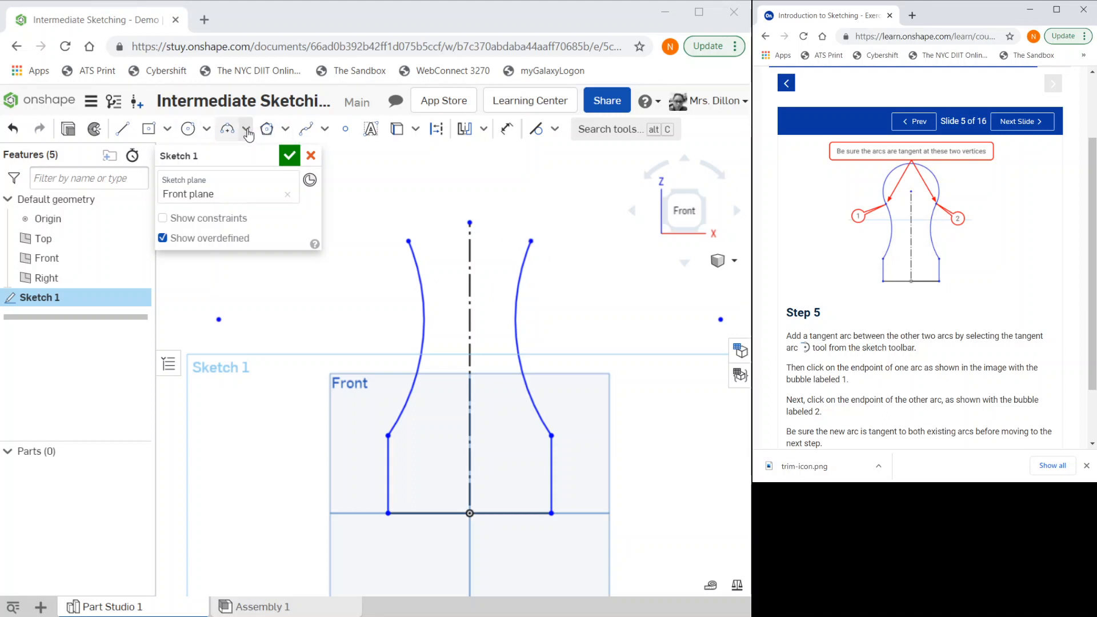
{"action": "left_click", "coordinate": [246, 128]}
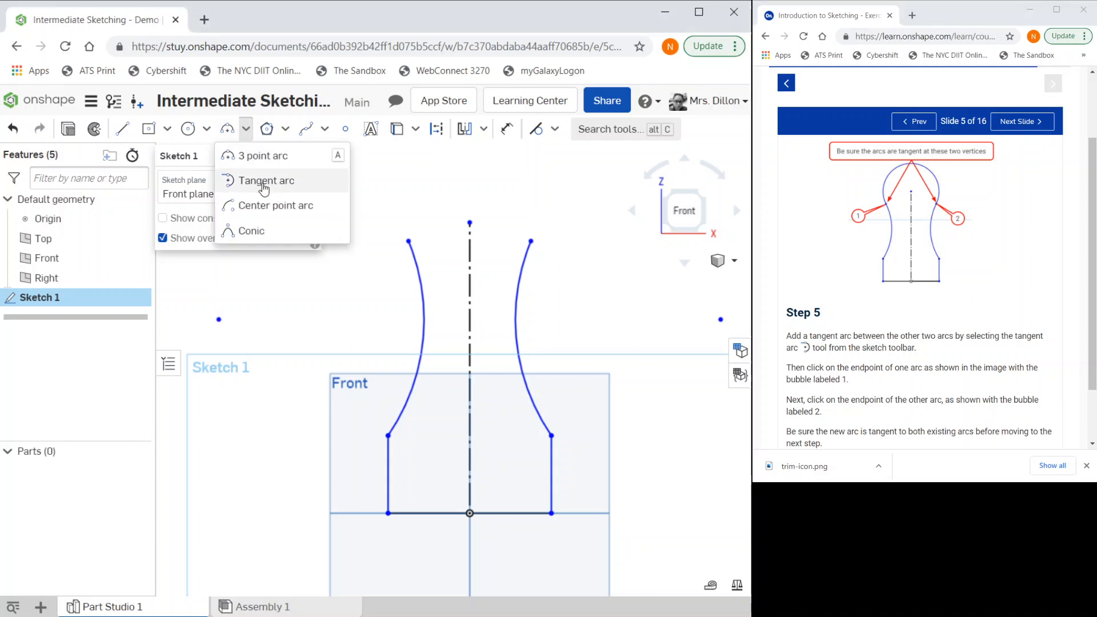
{"action": "left_click", "coordinate": [266, 181]}
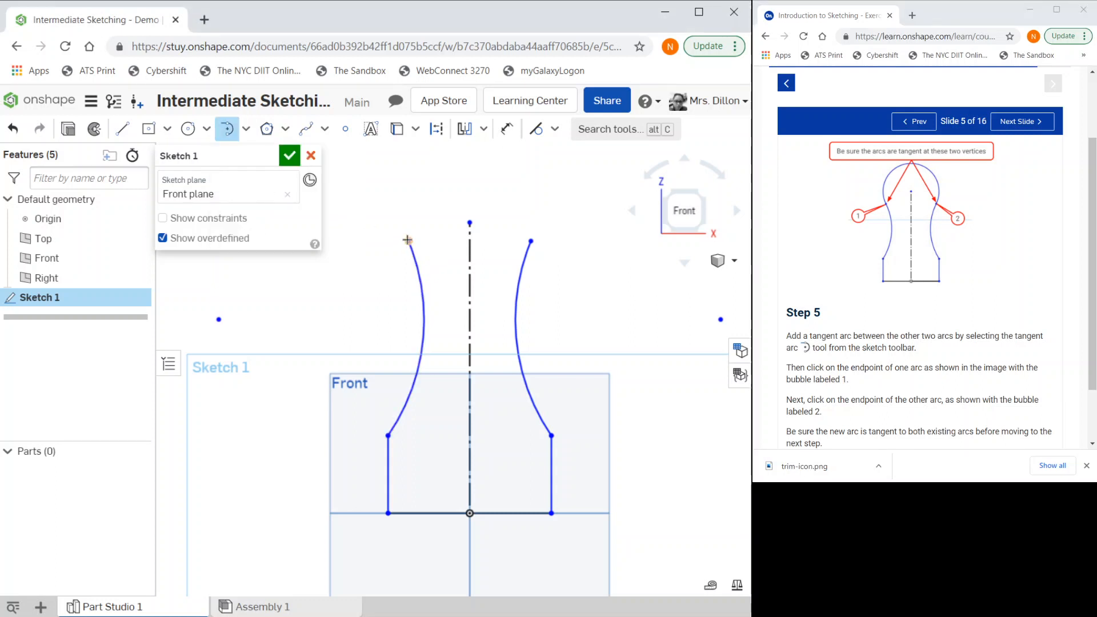
{"action": "left_click", "coordinate": [519, 239]}
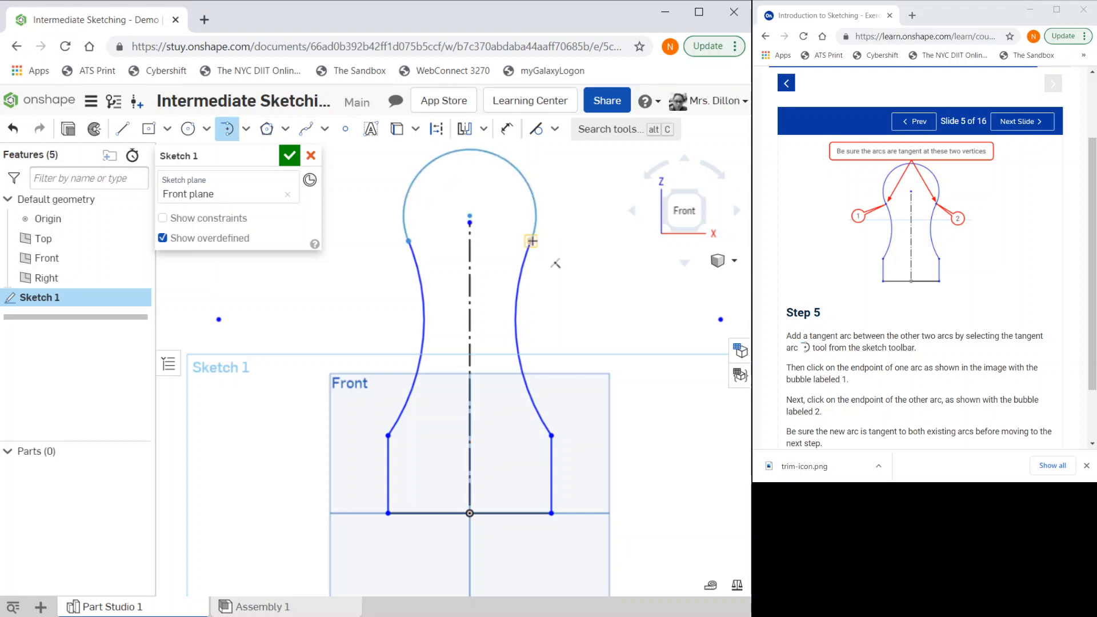
{"action": "left_click", "coordinate": [532, 241]}
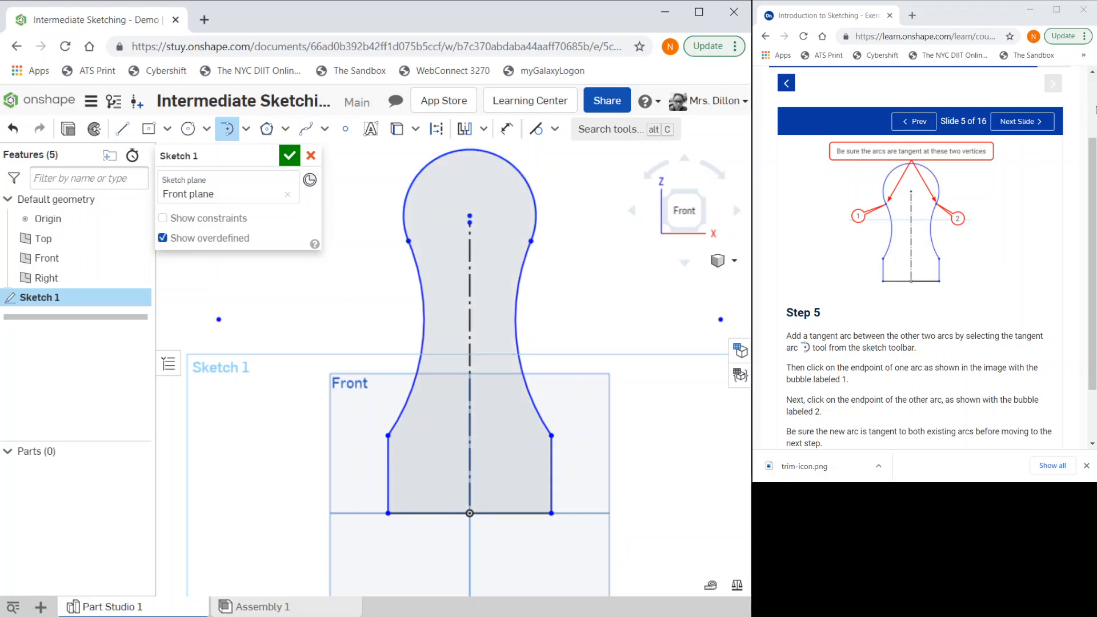
{"action": "left_click", "coordinate": [1021, 121]}
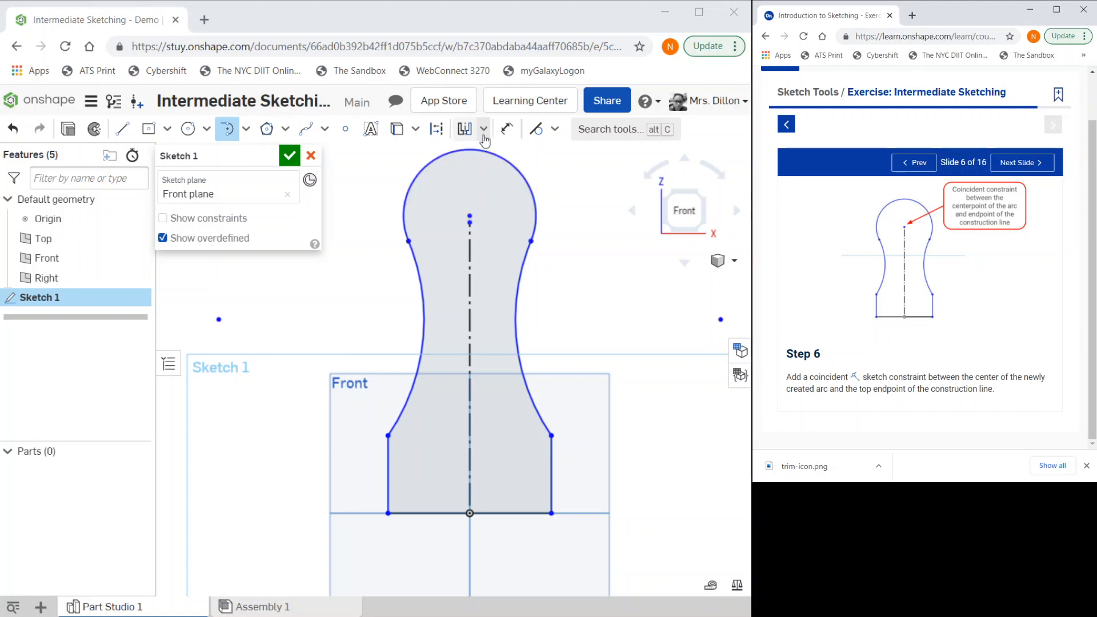
Constrain the top arc centre coincident with the construction line's top endpoint
{"action": "left_click", "coordinate": [555, 128]}
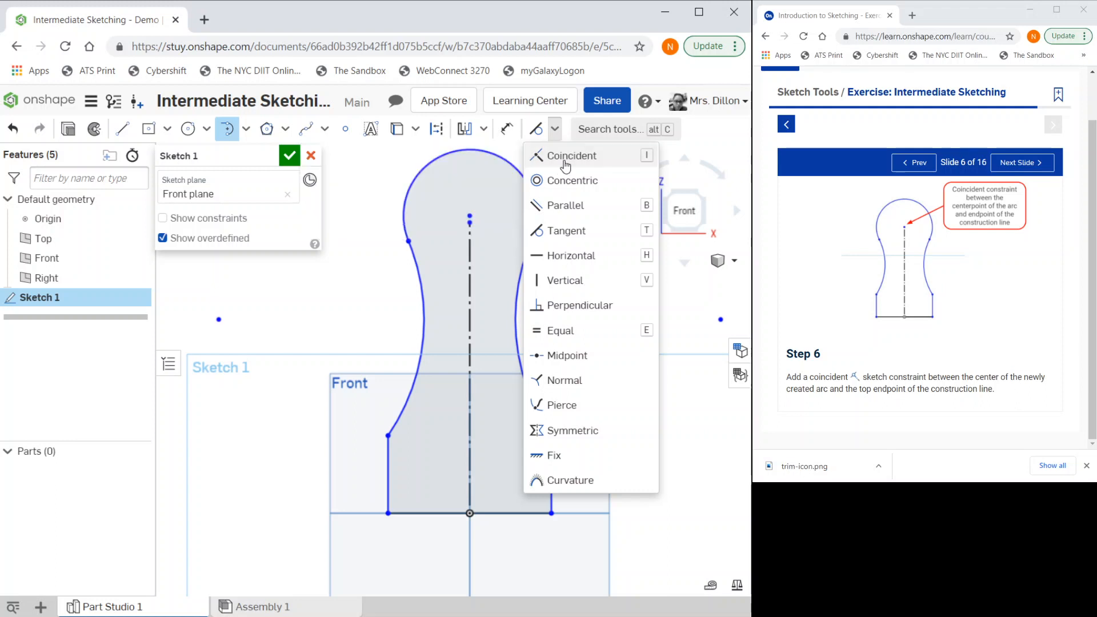
{"action": "left_click", "coordinate": [571, 155]}
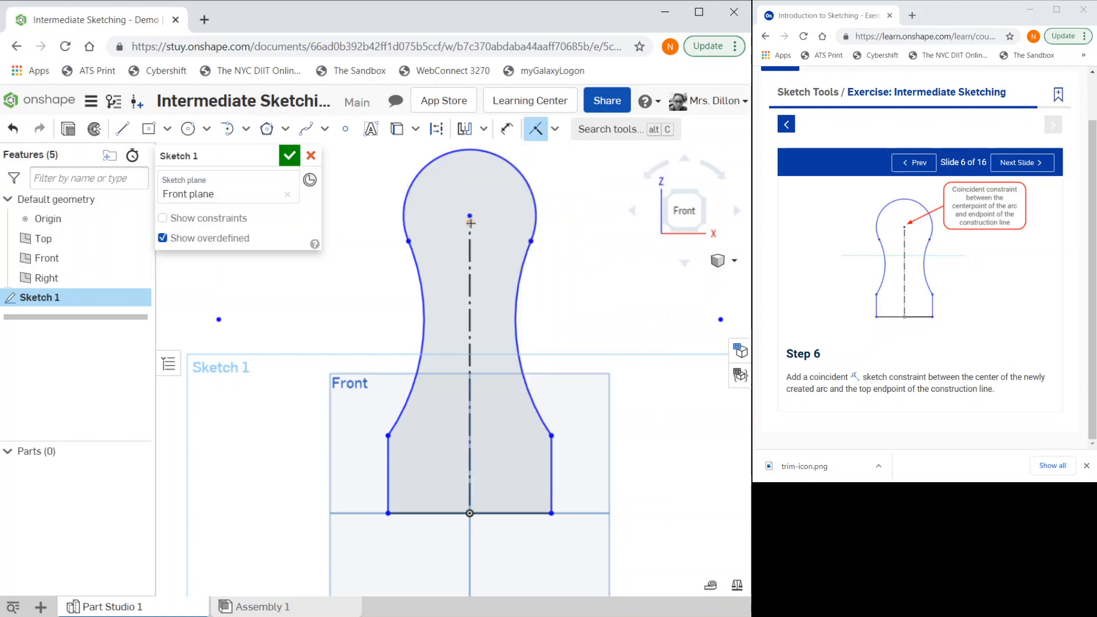
{"action": "left_click", "coordinate": [469, 223]}
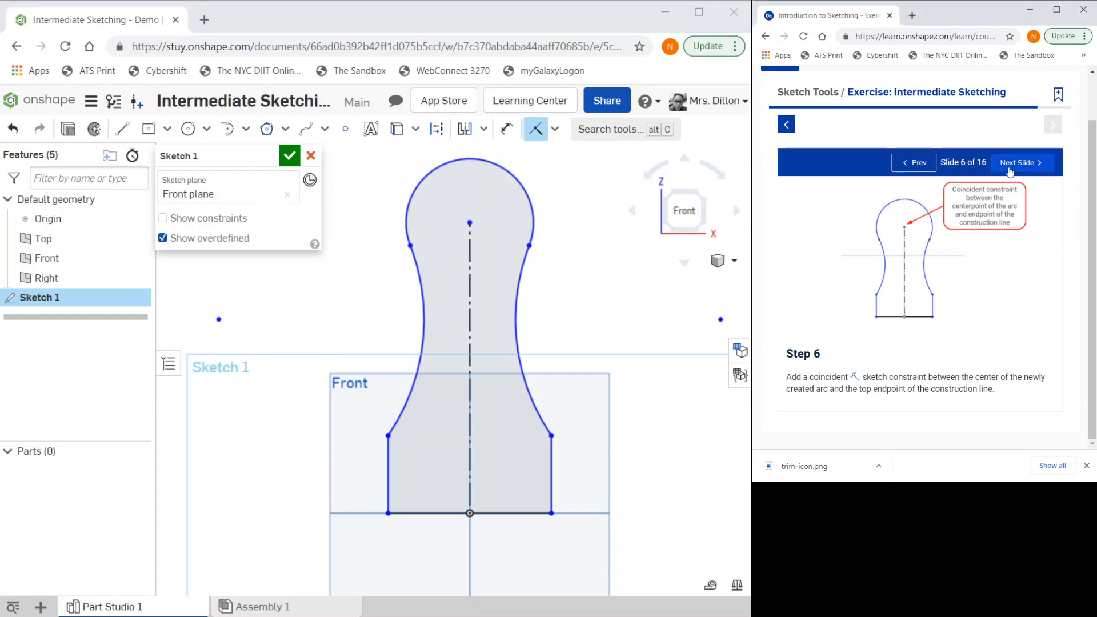
{"action": "left_click", "coordinate": [1019, 162]}
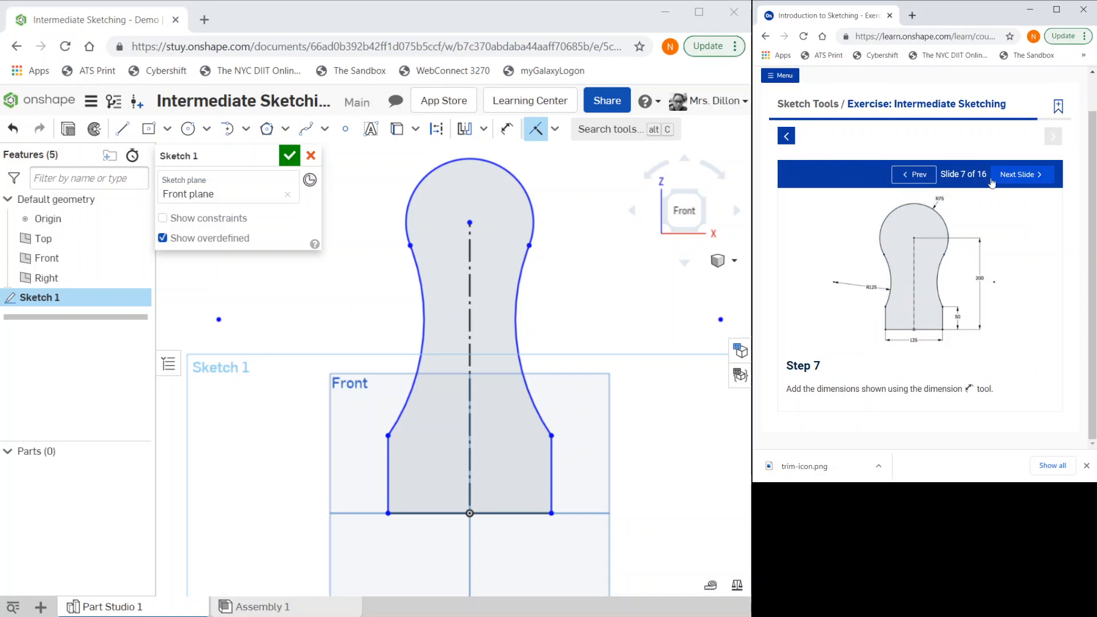
{"action": "mouse_move", "coordinate": [505, 129]}
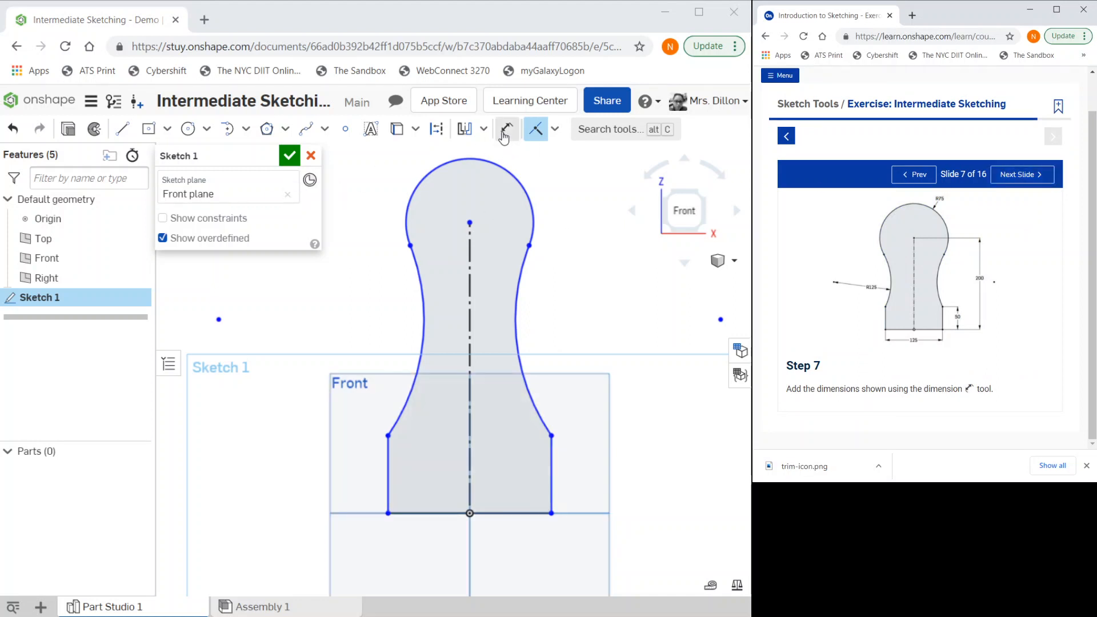
Add the 200 height dimension to the arc centre and the 50 side height
{"action": "left_click", "coordinate": [505, 129]}
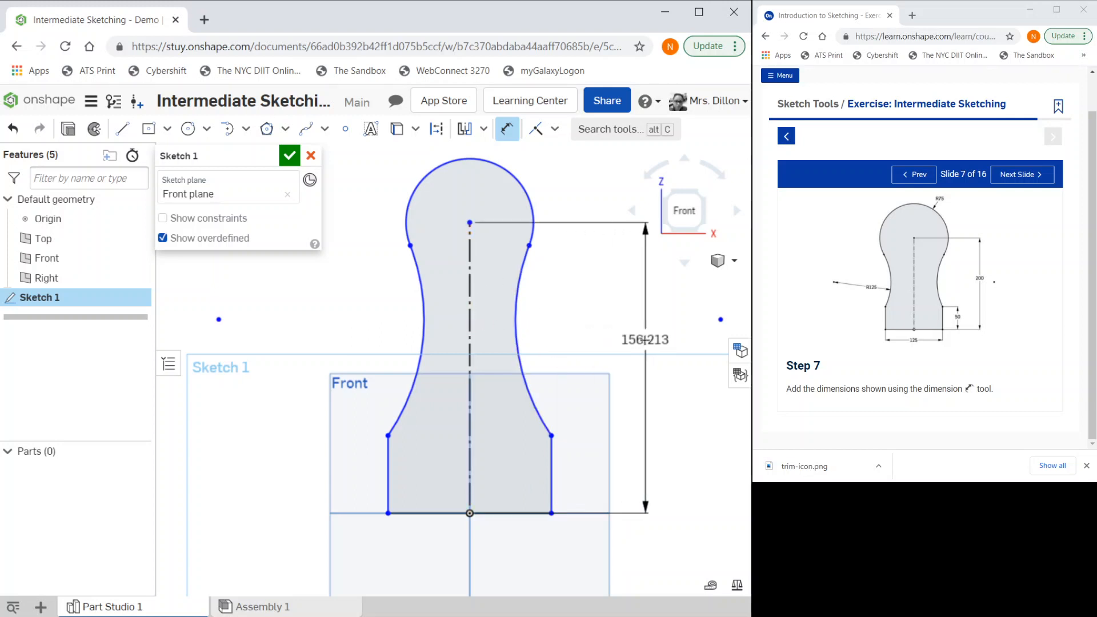
{"action": "left_click", "coordinate": [645, 340]}
{"action": "type", "text": "200"}
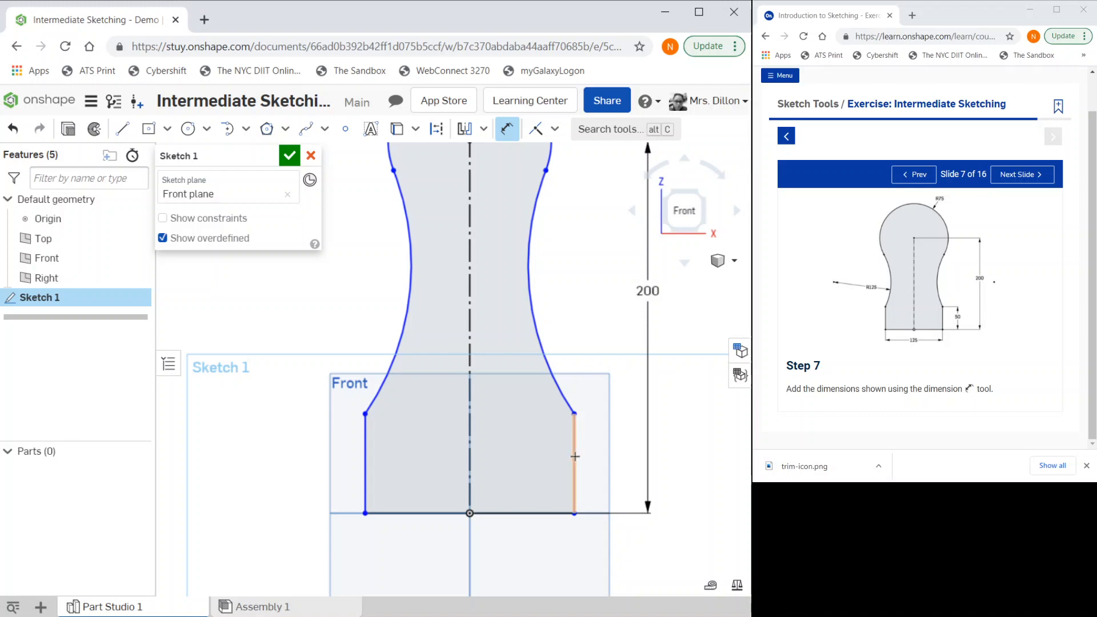
{"action": "left_click", "coordinate": [574, 457]}
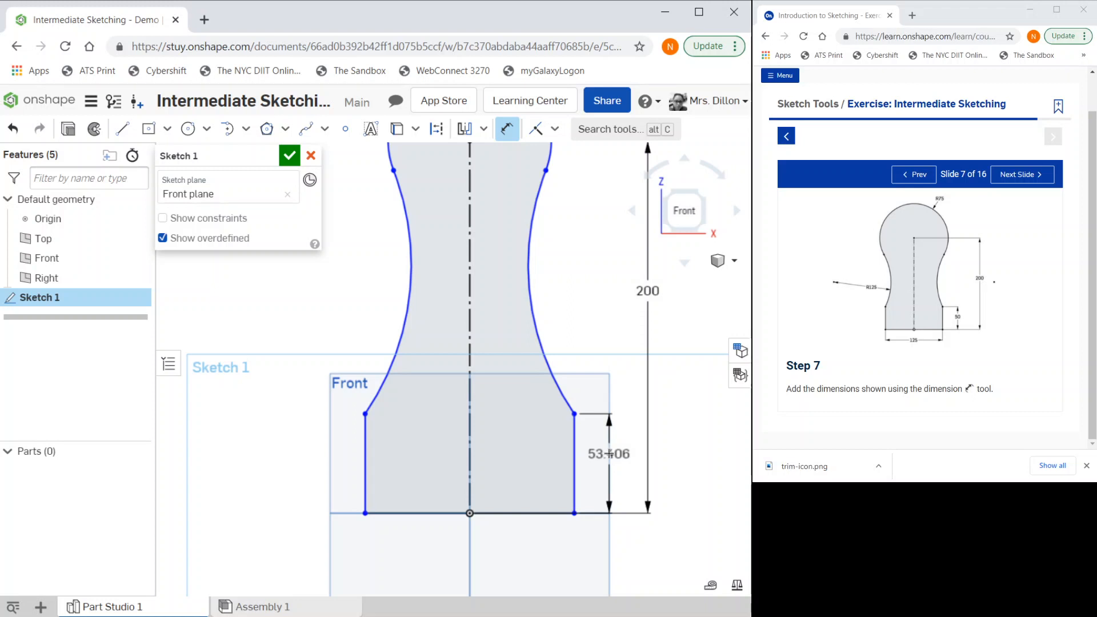
{"action": "left_click", "coordinate": [608, 455]}
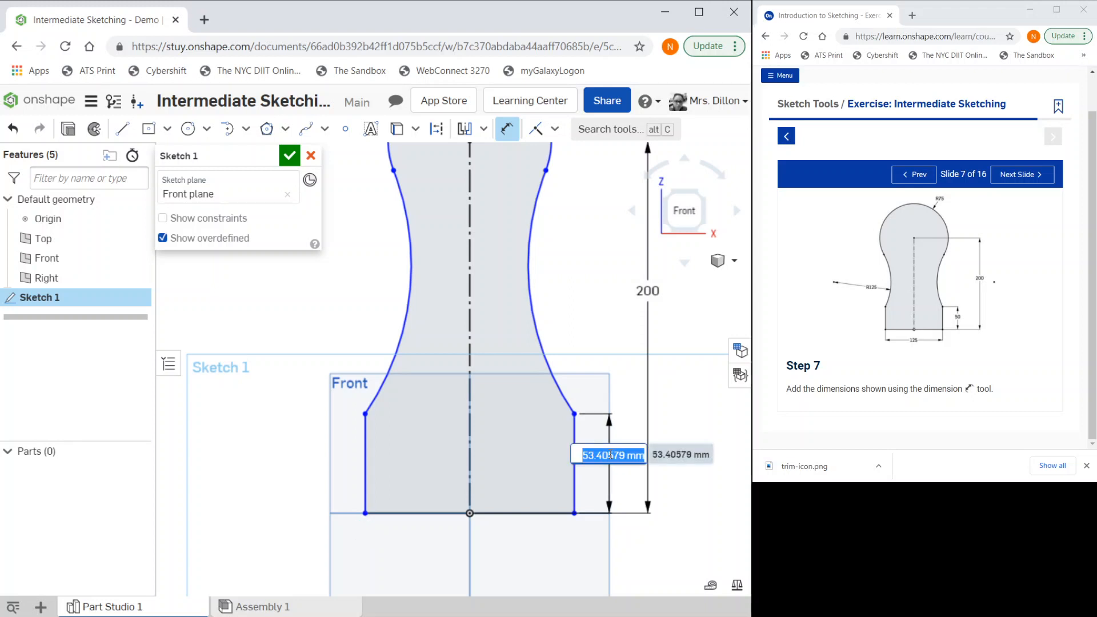
{"action": "type", "text": "50"}
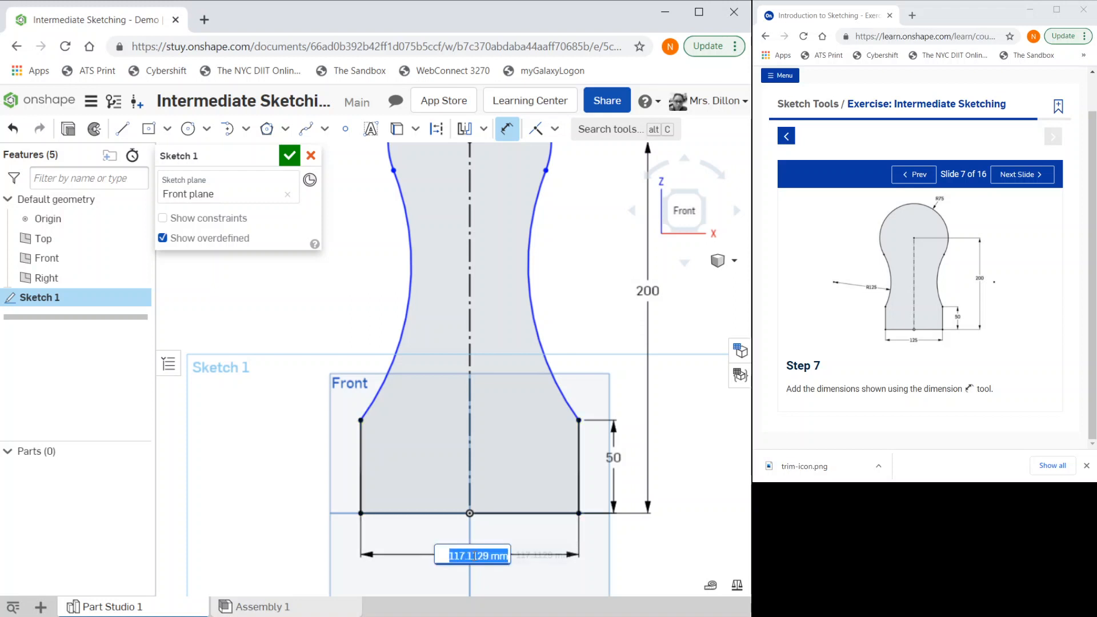
Set the 125 base width and the R125 side arc radius
{"action": "type", "text": "125"}
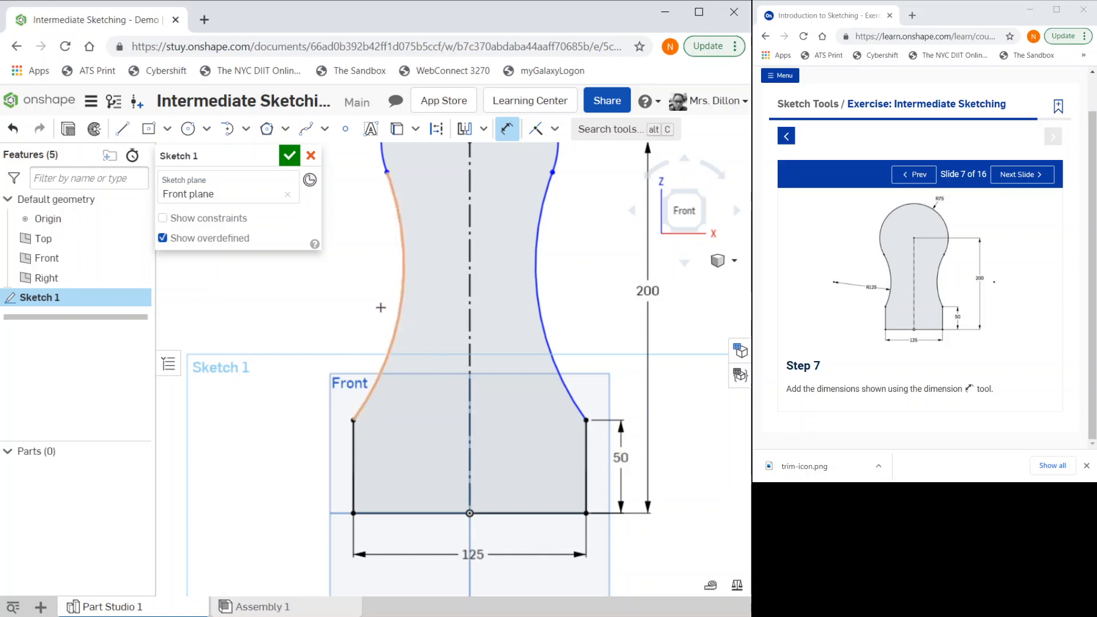
{"action": "left_click", "coordinate": [389, 305]}
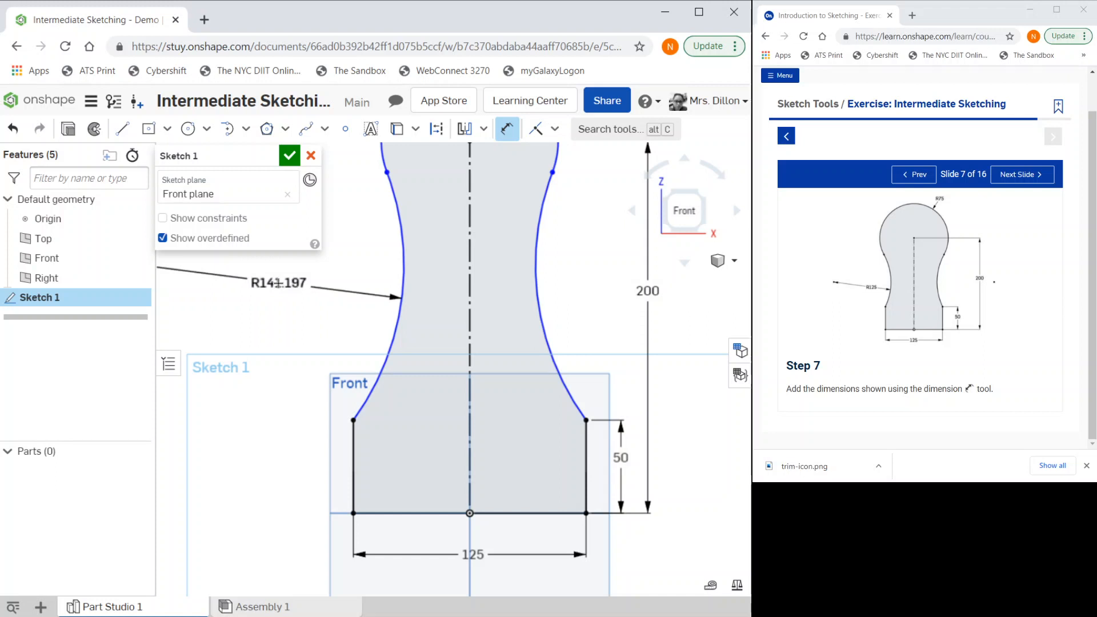
{"action": "double_click", "coordinate": [278, 284]}
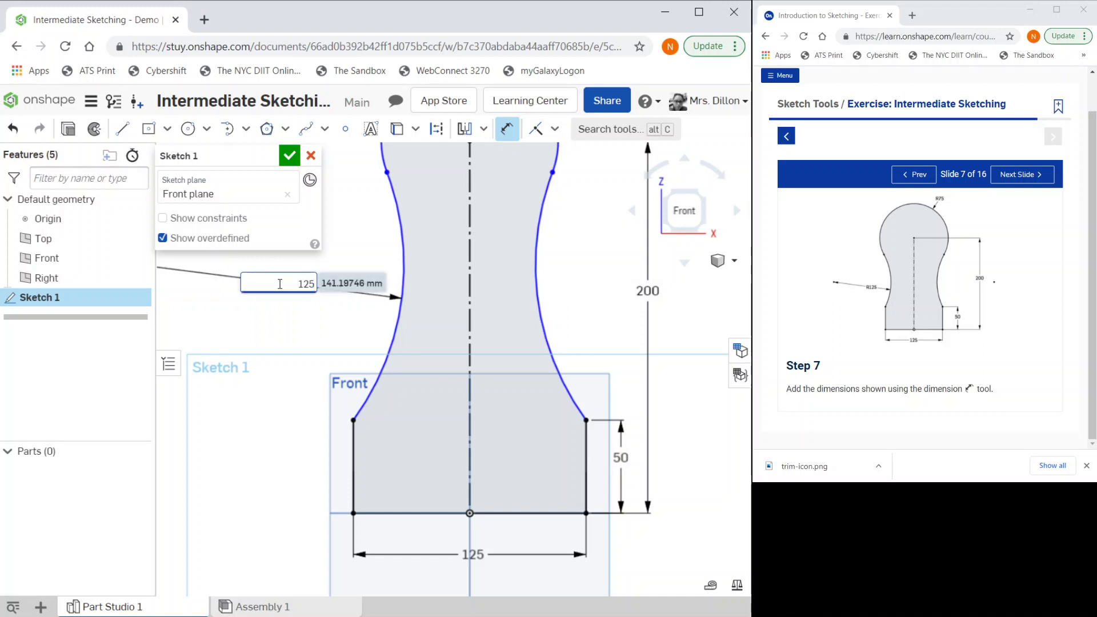
{"action": "key", "text": "Return"}
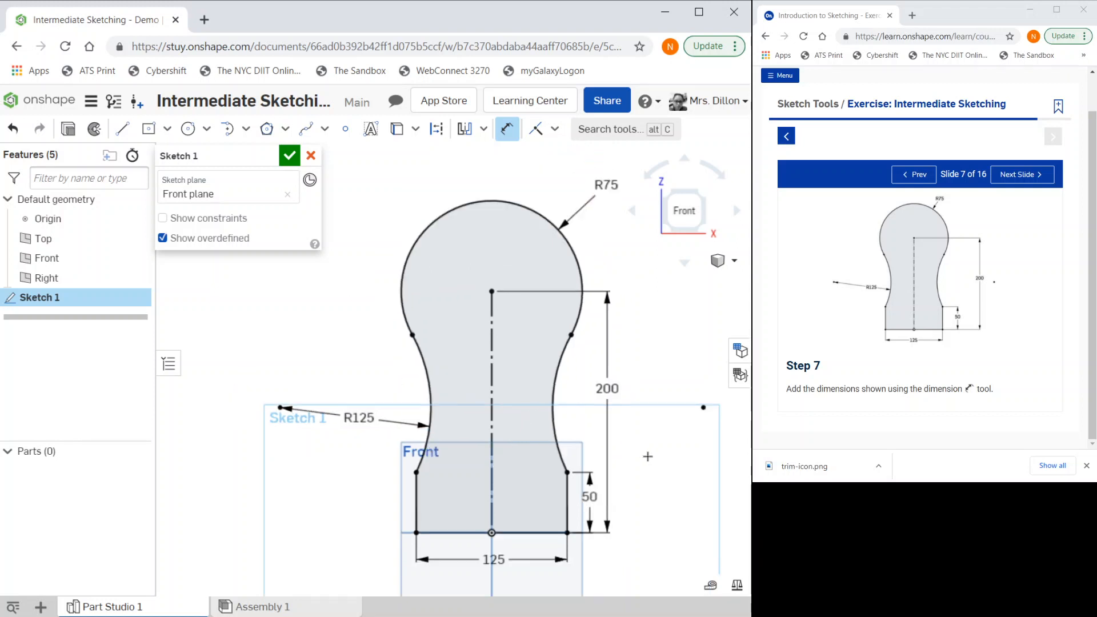
{"action": "mouse_move", "coordinate": [1056, 177]}
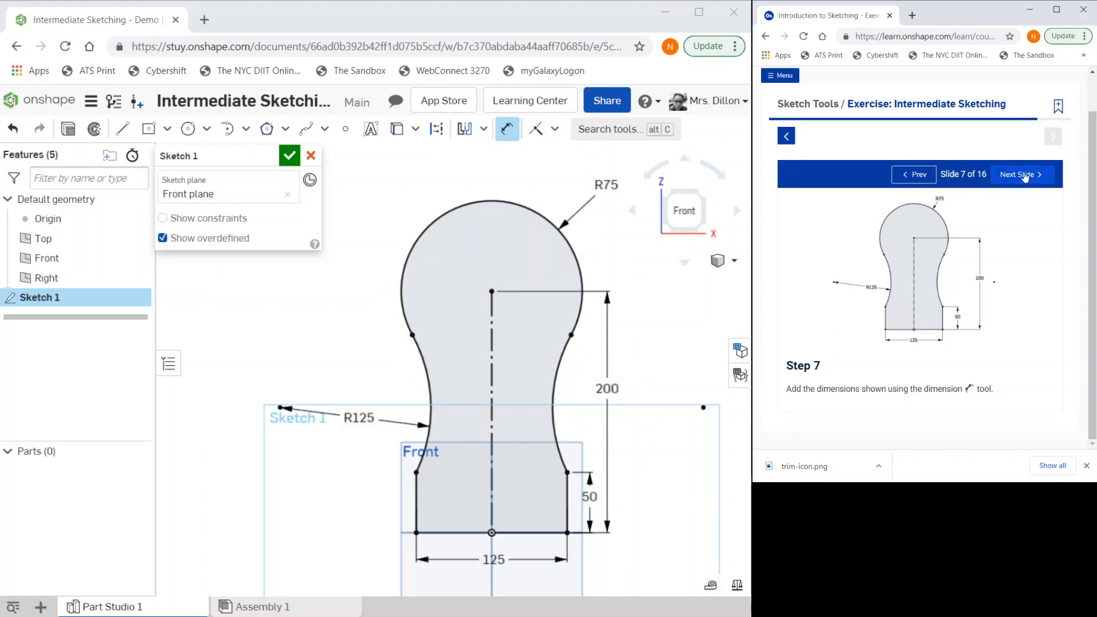
Offset the R75 top arc 40 mm inward to create the inner arc
{"action": "left_click", "coordinate": [1019, 175]}
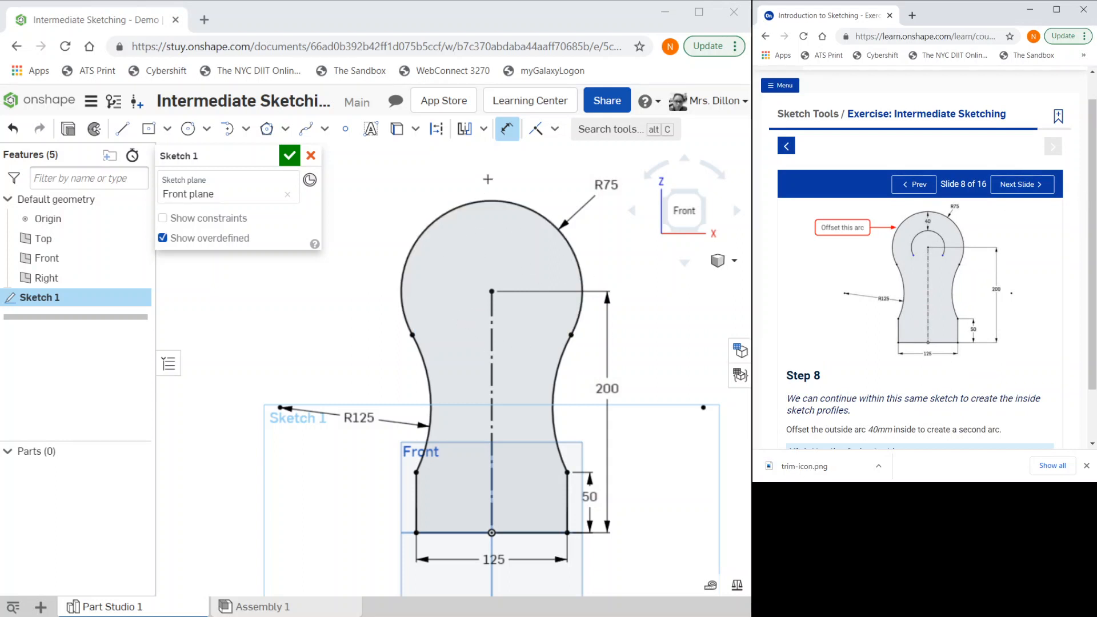
{"action": "mouse_move", "coordinate": [513, 276]}
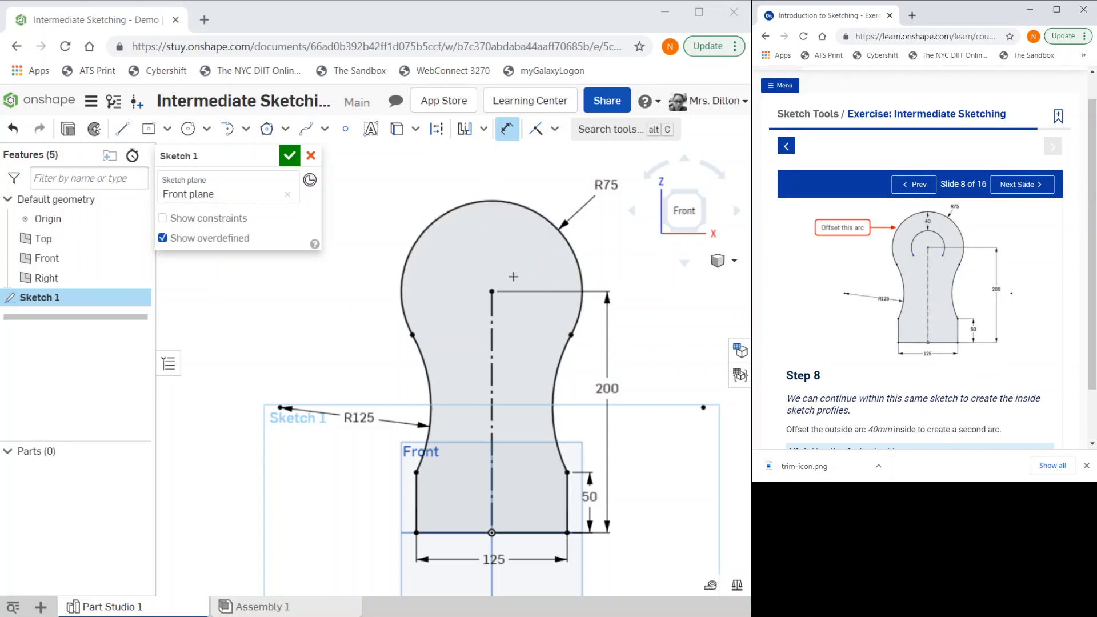
{"action": "mouse_move", "coordinate": [493, 134]}
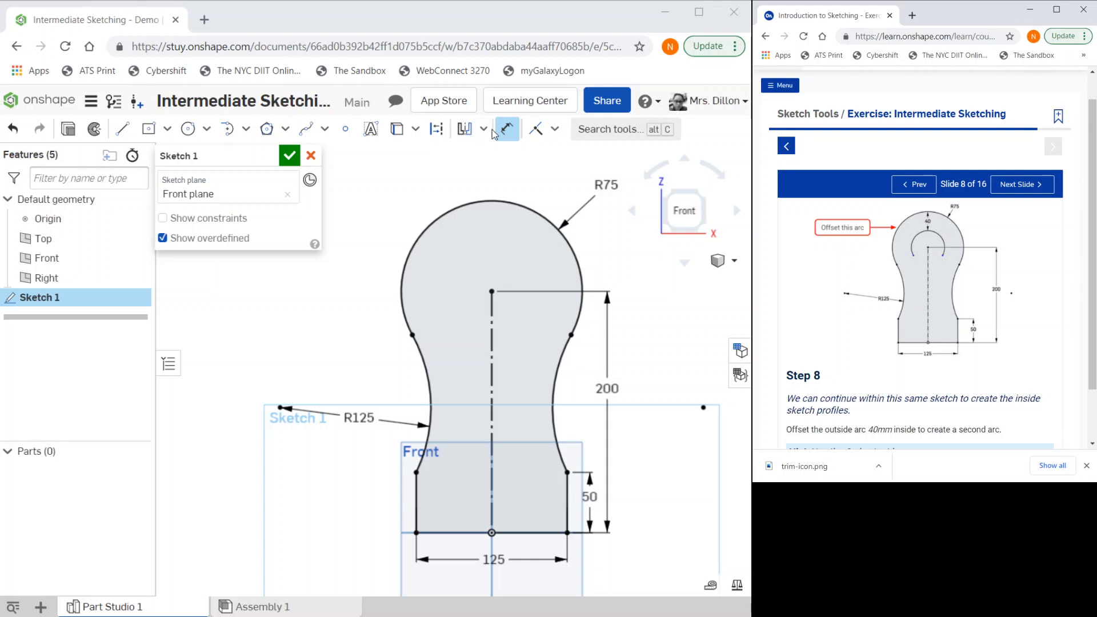
{"action": "left_click", "coordinate": [483, 129]}
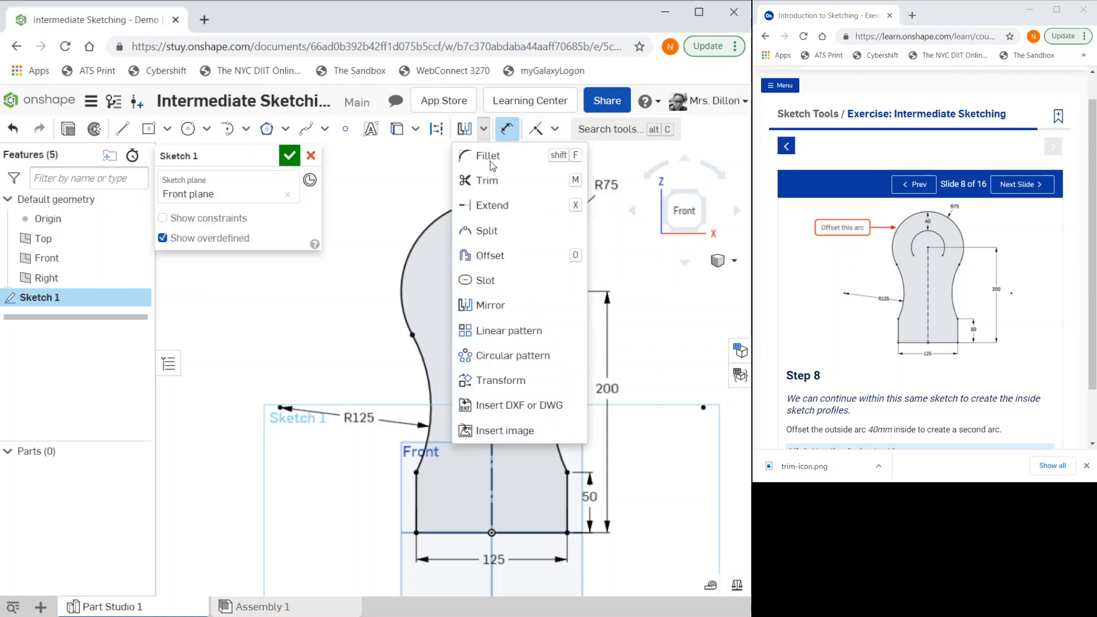
{"action": "mouse_move", "coordinate": [489, 254]}
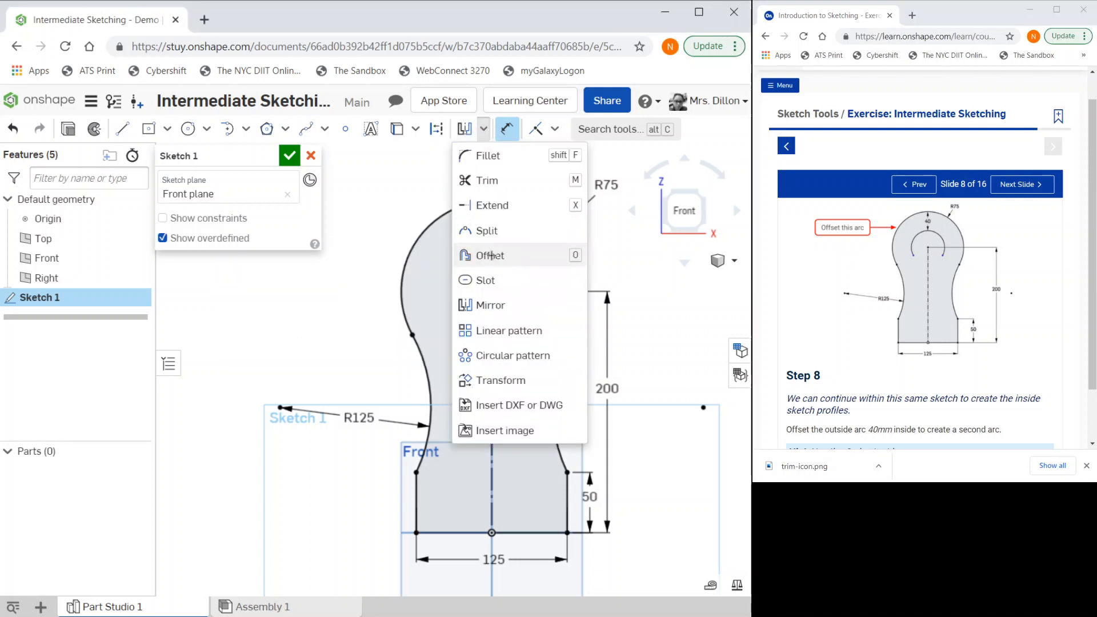
{"action": "left_click", "coordinate": [490, 255]}
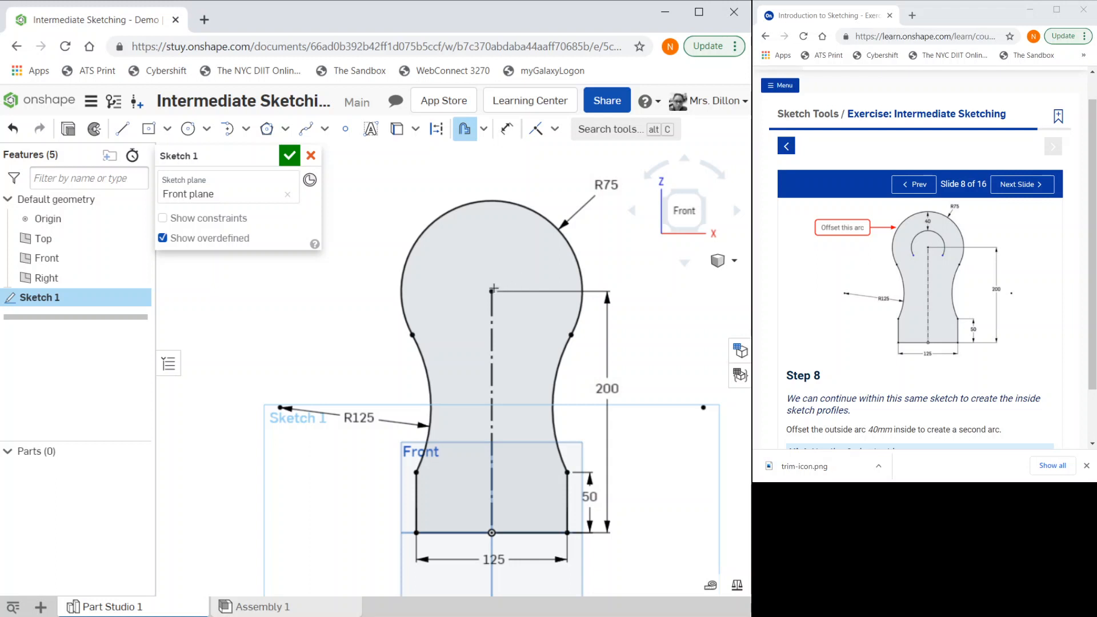
{"action": "left_click", "coordinate": [481, 201]}
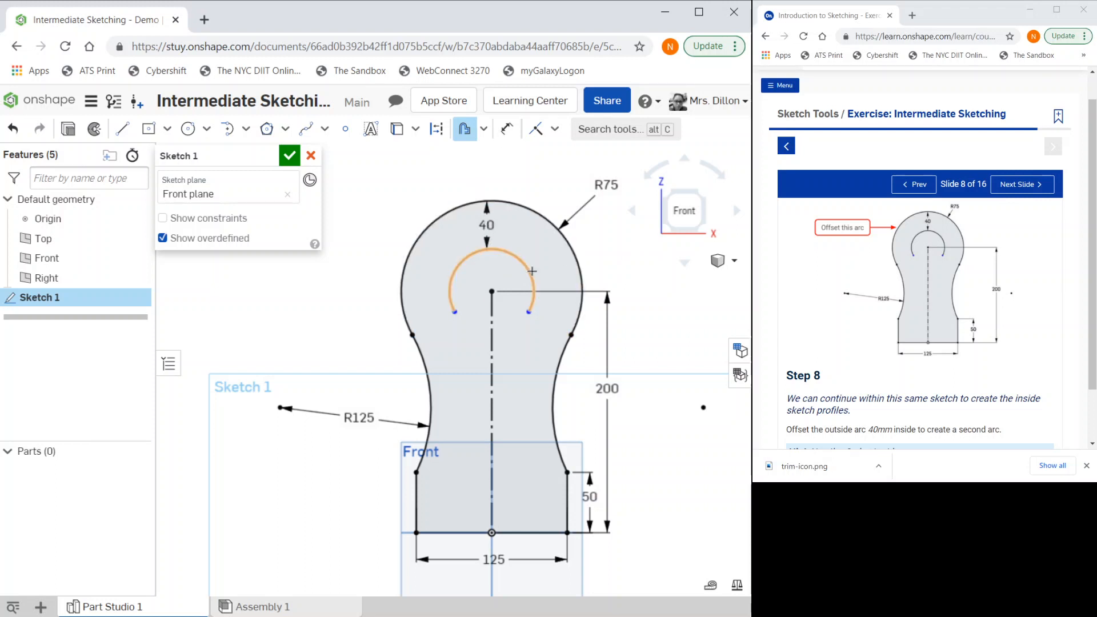
{"action": "left_click", "coordinate": [1020, 184]}
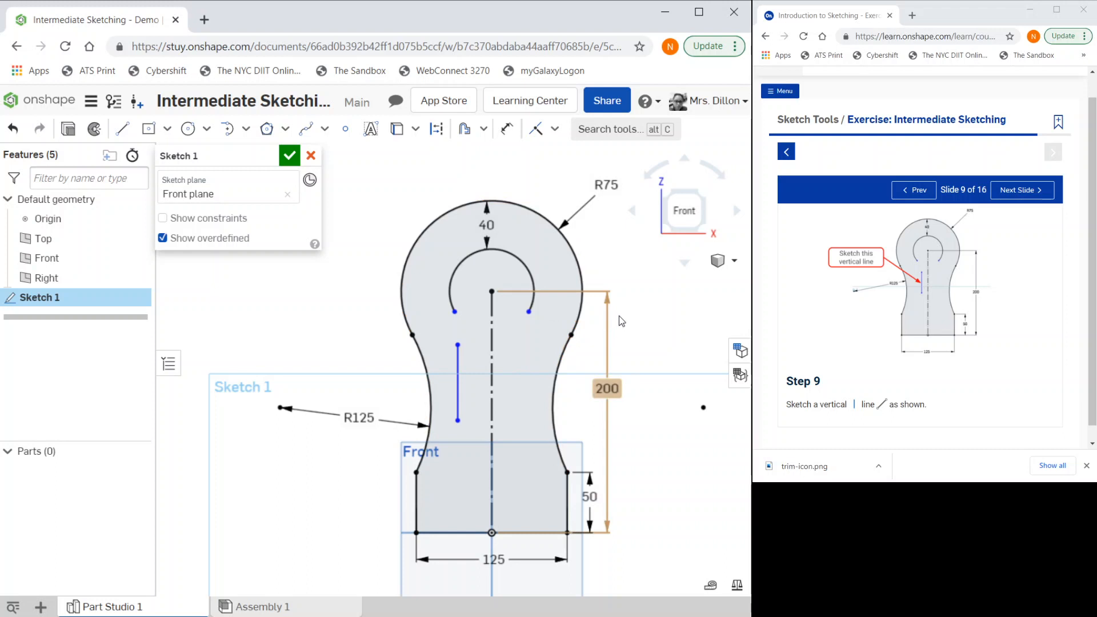
Finish the vertical line and advance the tutorial to step 10
{"action": "left_click", "coordinate": [1019, 195]}
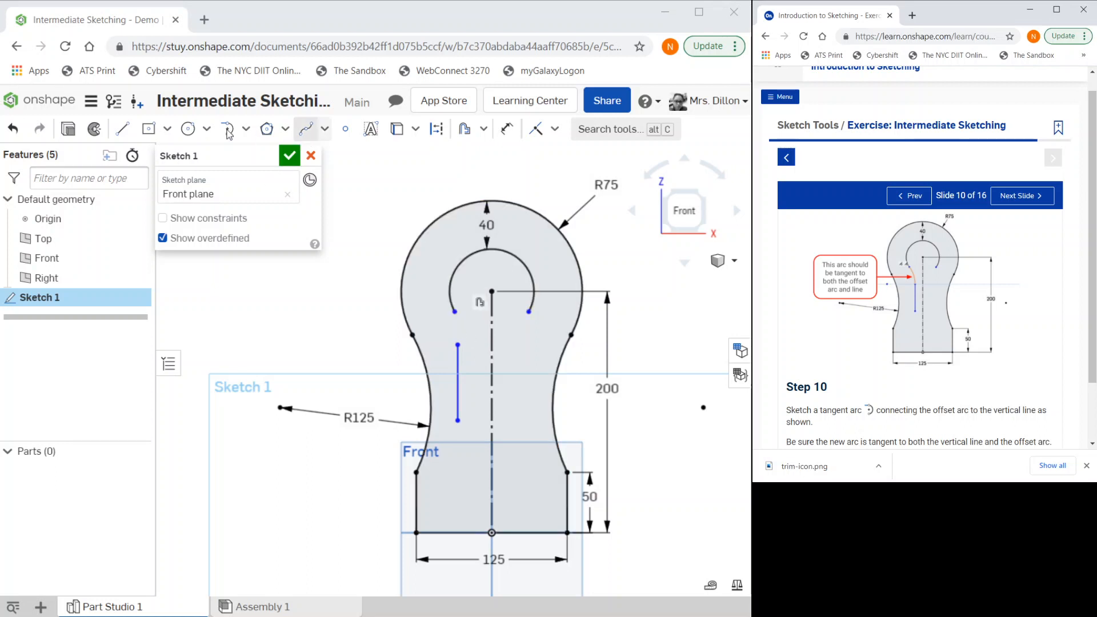
{"action": "mouse_move", "coordinate": [227, 129]}
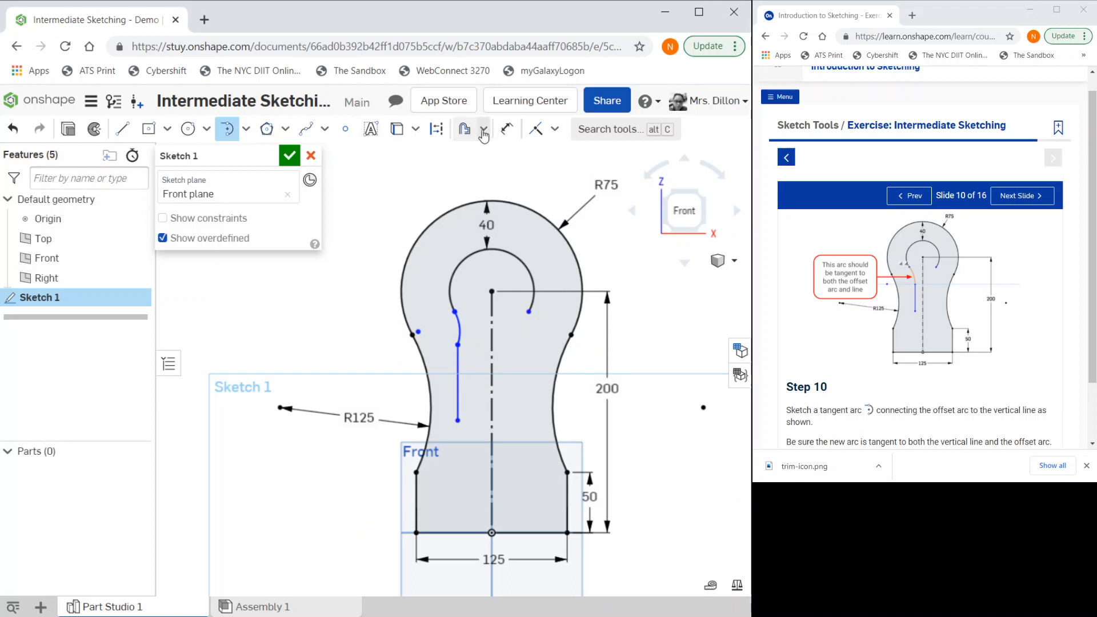
Mirror the left vertical line and tangent arc across the centerline to the right
{"action": "left_click", "coordinate": [483, 129]}
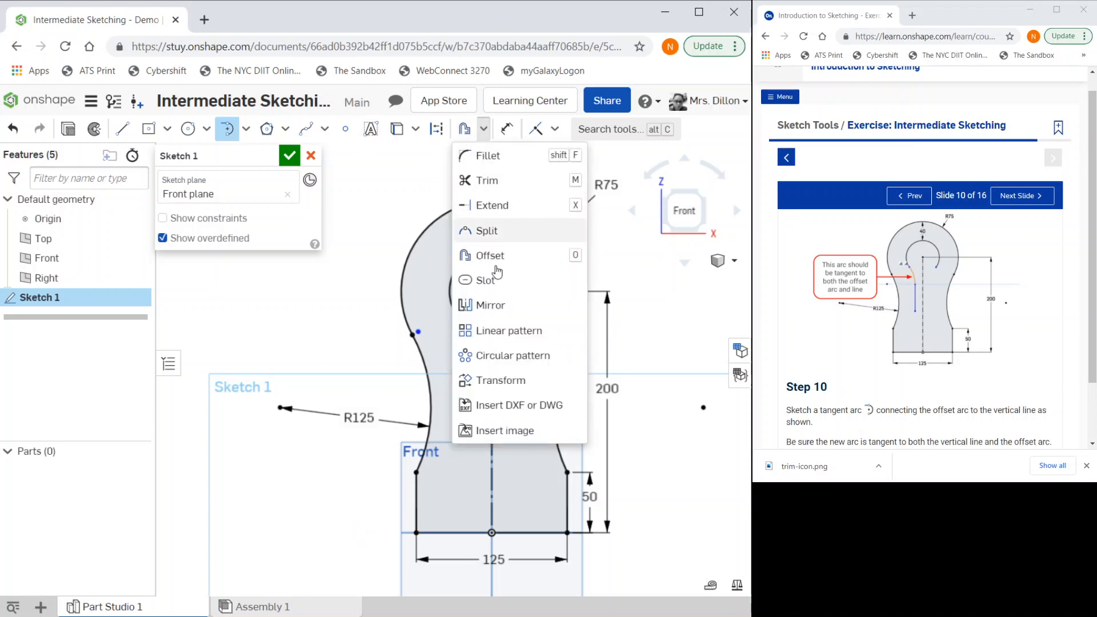
{"action": "left_click", "coordinate": [492, 305]}
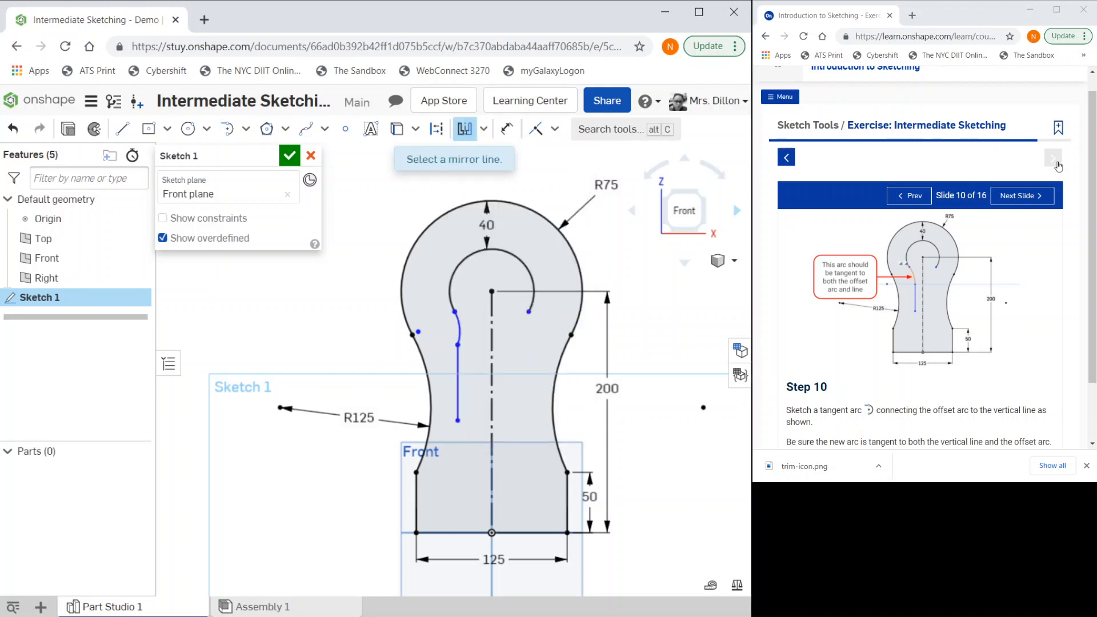
{"action": "left_click", "coordinate": [1021, 201]}
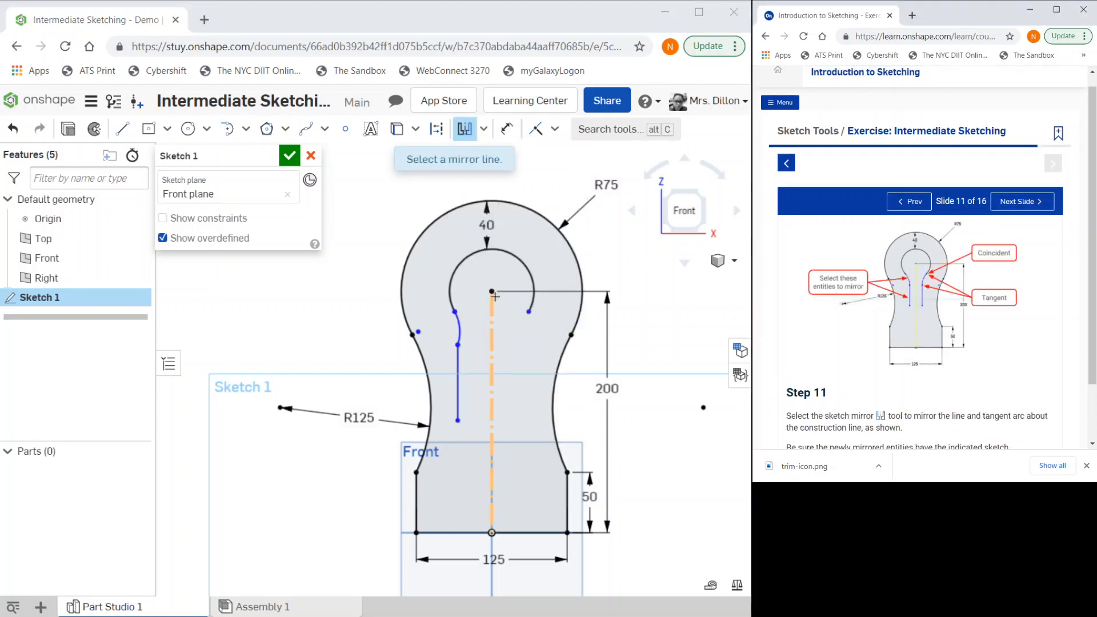
{"action": "mouse_move", "coordinate": [489, 330]}
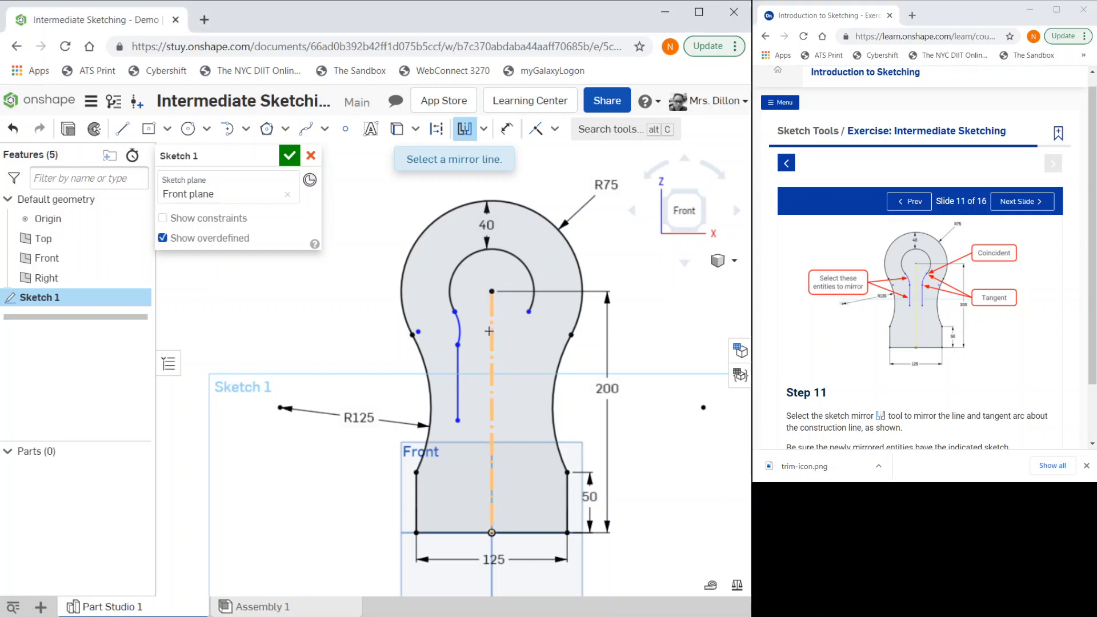
{"action": "left_click", "coordinate": [490, 420]}
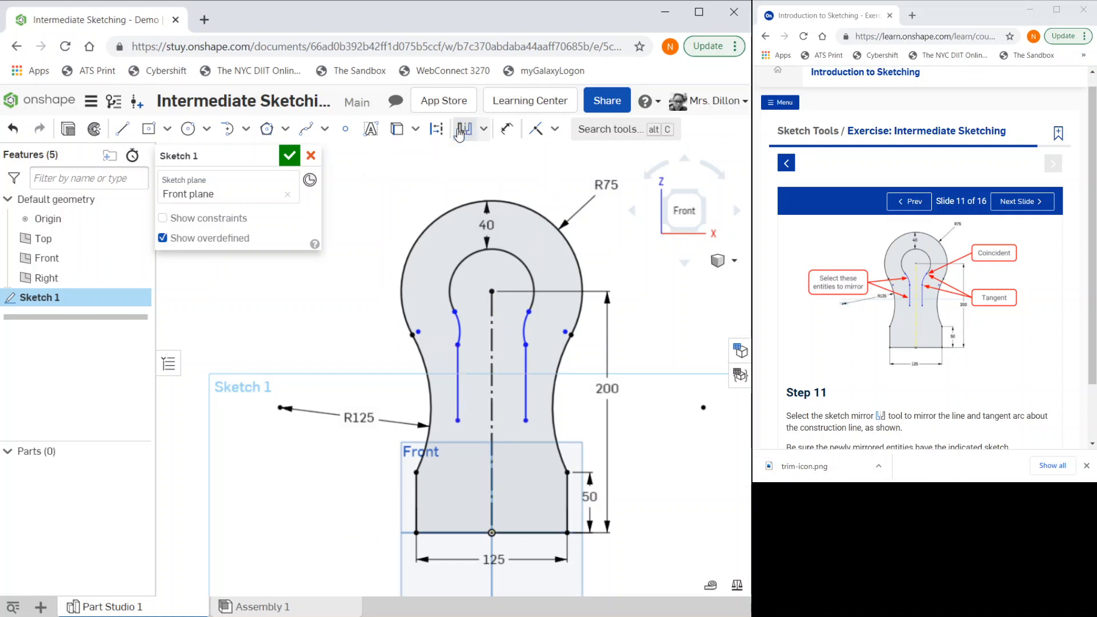
{"action": "mouse_move", "coordinate": [1044, 173]}
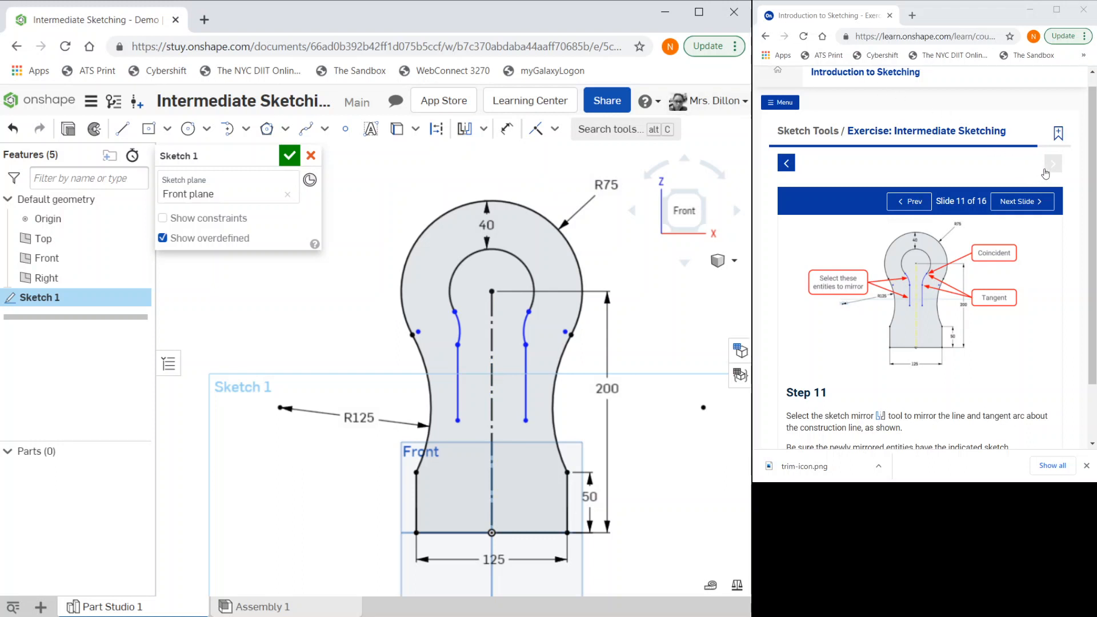
{"action": "mouse_move", "coordinate": [1036, 217]}
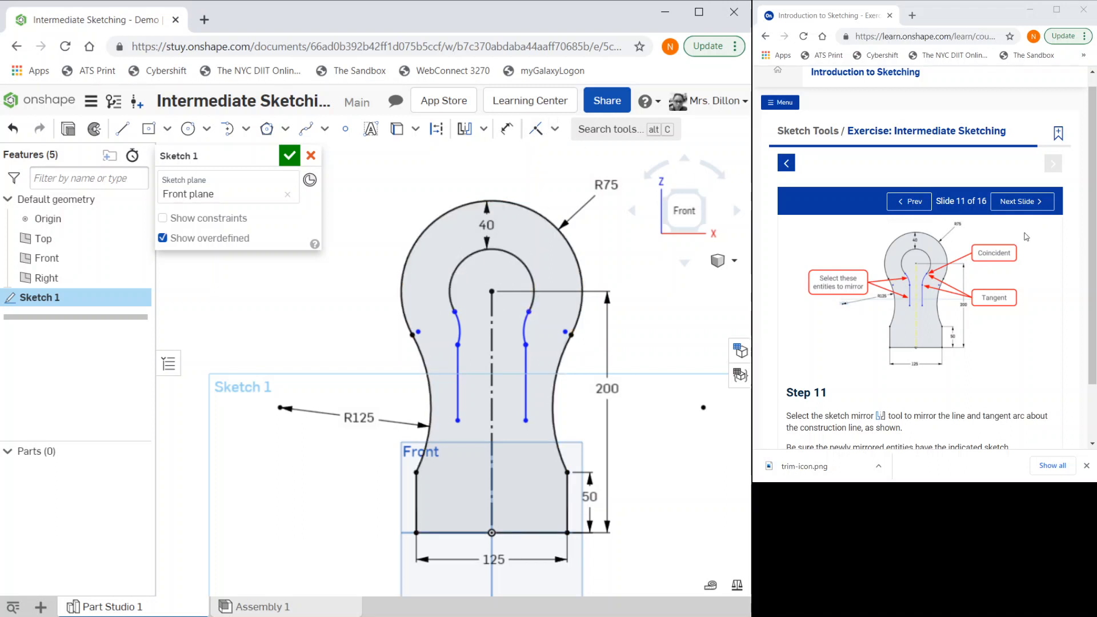
Advance the tutorial to step 12 and choose Tangent from the constraints dropdown
{"action": "left_click", "coordinate": [1018, 202]}
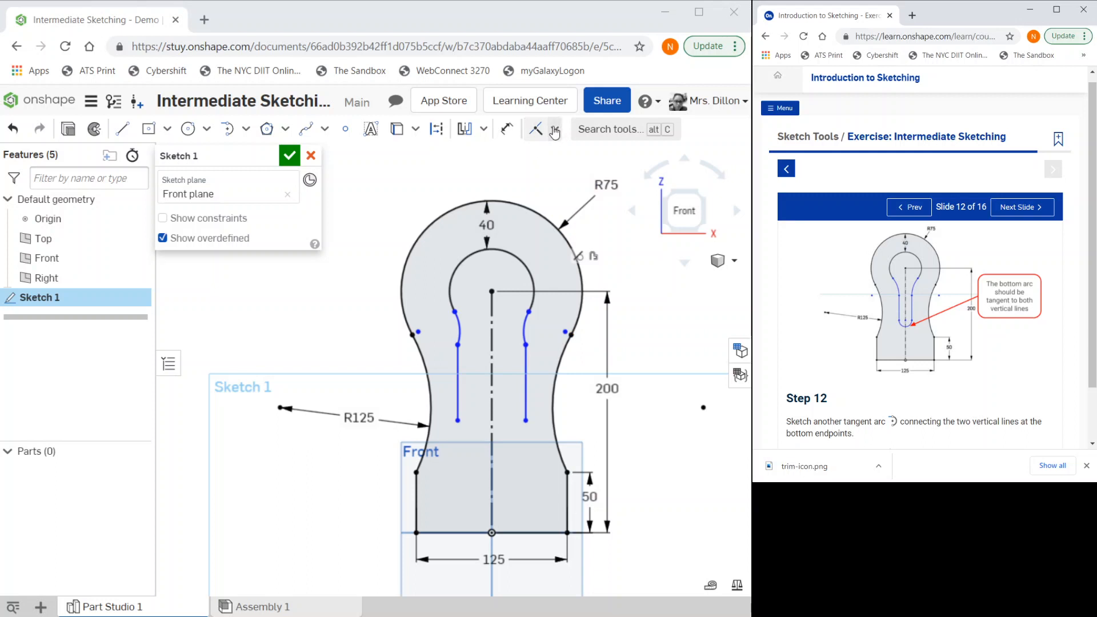
{"action": "left_click", "coordinate": [553, 128]}
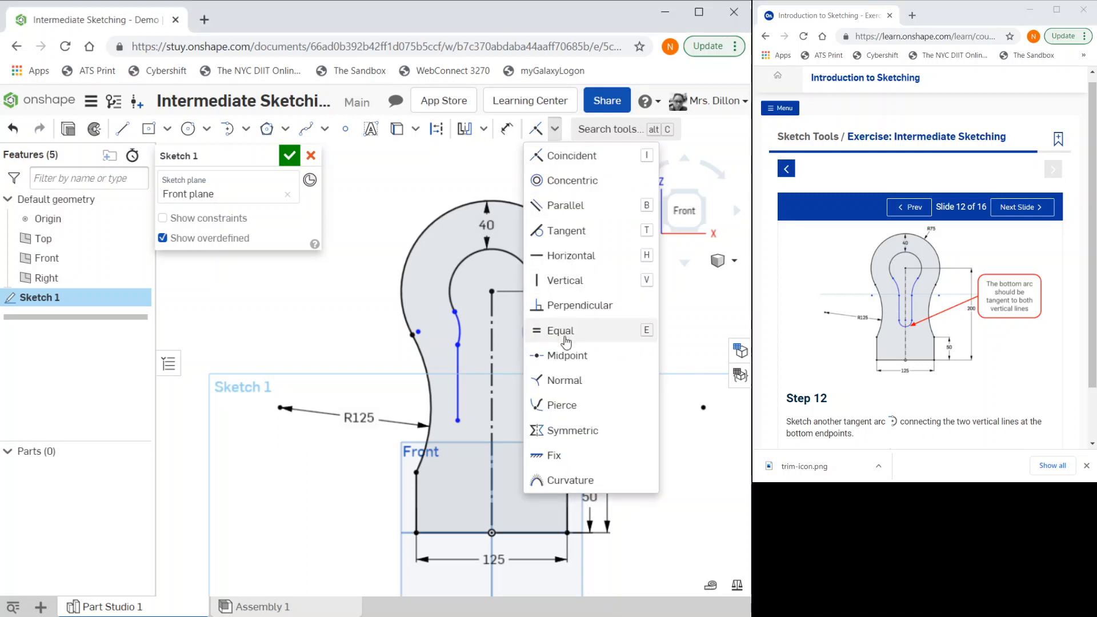
{"action": "mouse_move", "coordinate": [567, 231]}
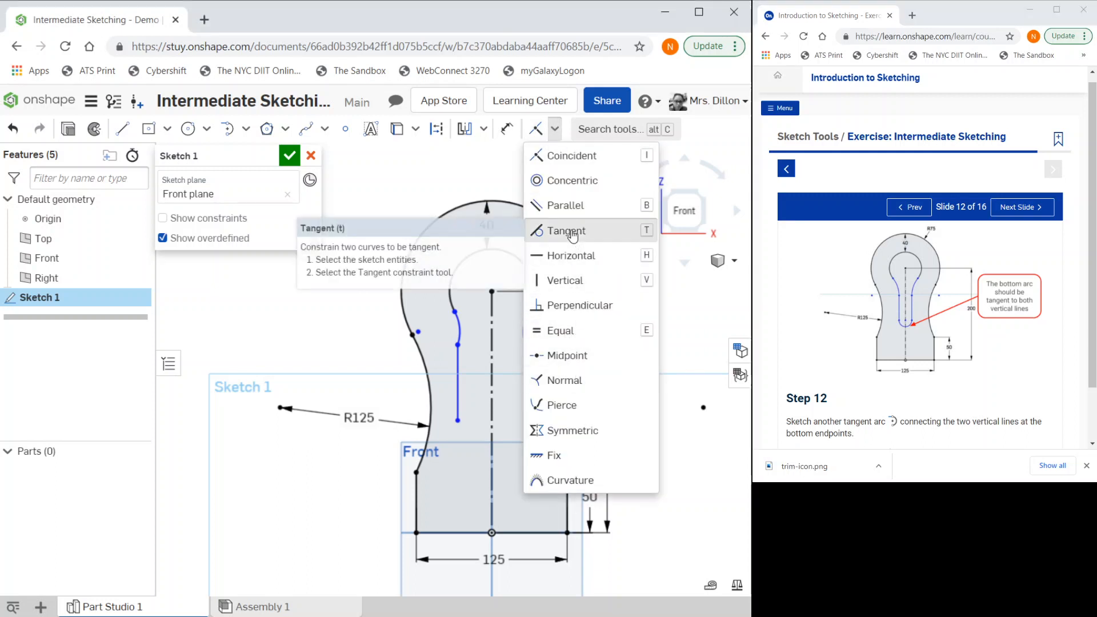
{"action": "left_click", "coordinate": [565, 230]}
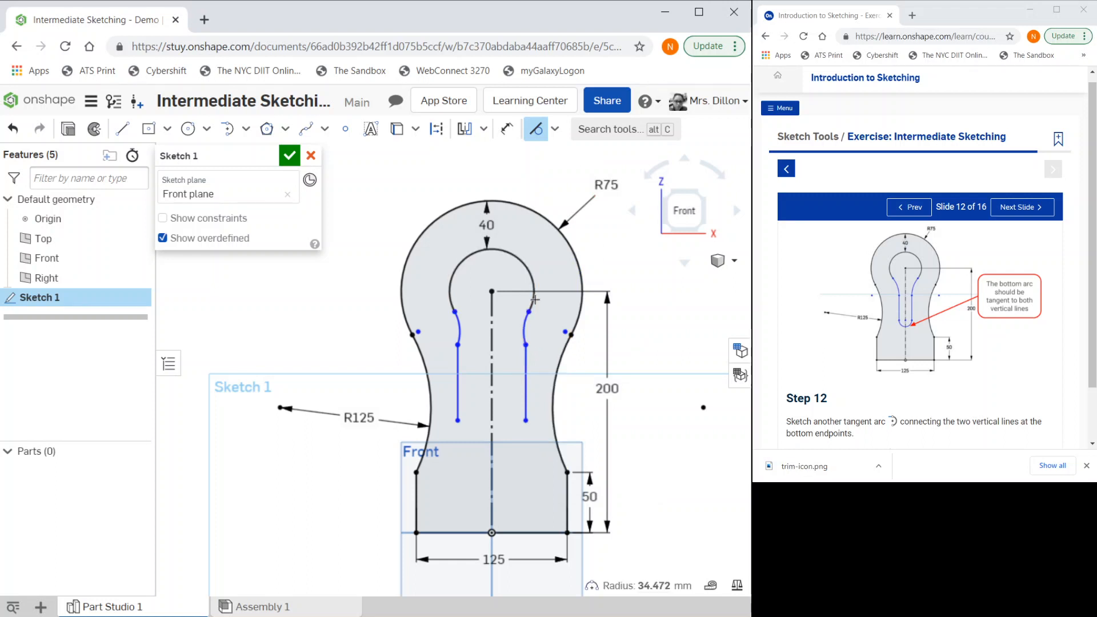
{"action": "mouse_move", "coordinate": [621, 339]}
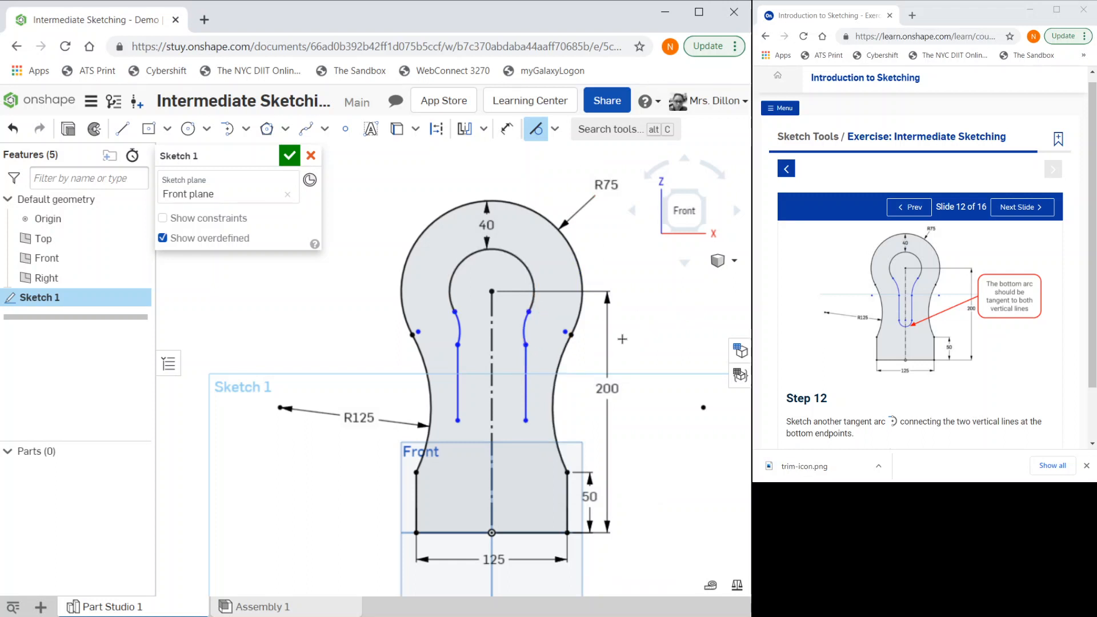
{"action": "mouse_move", "coordinate": [931, 246]}
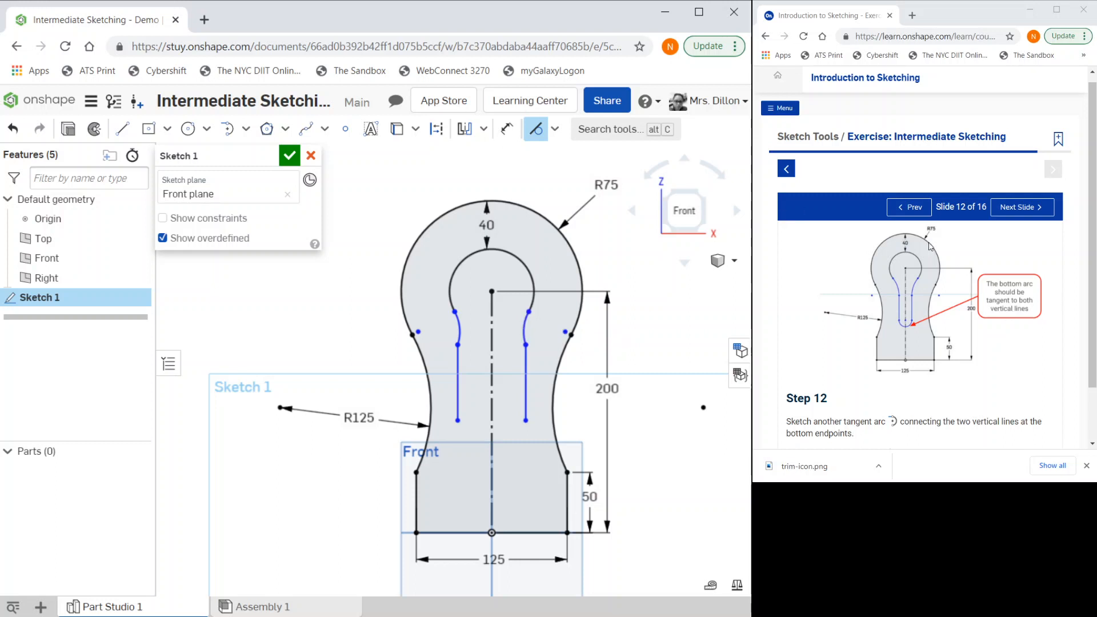
{"action": "mouse_move", "coordinate": [1013, 318]}
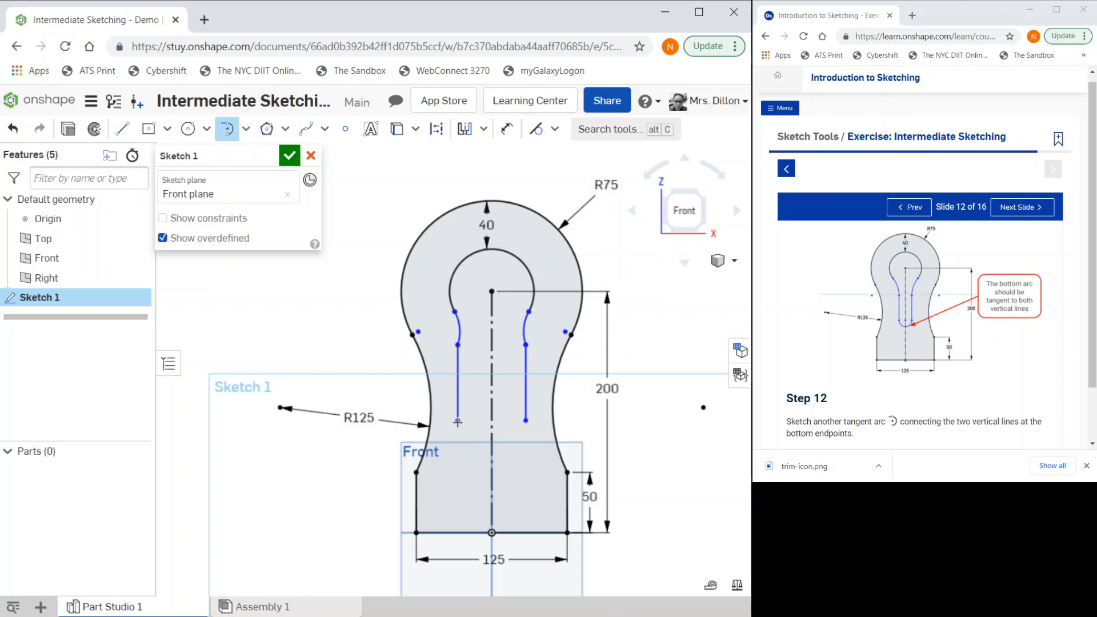
{"action": "mouse_move", "coordinate": [524, 431]}
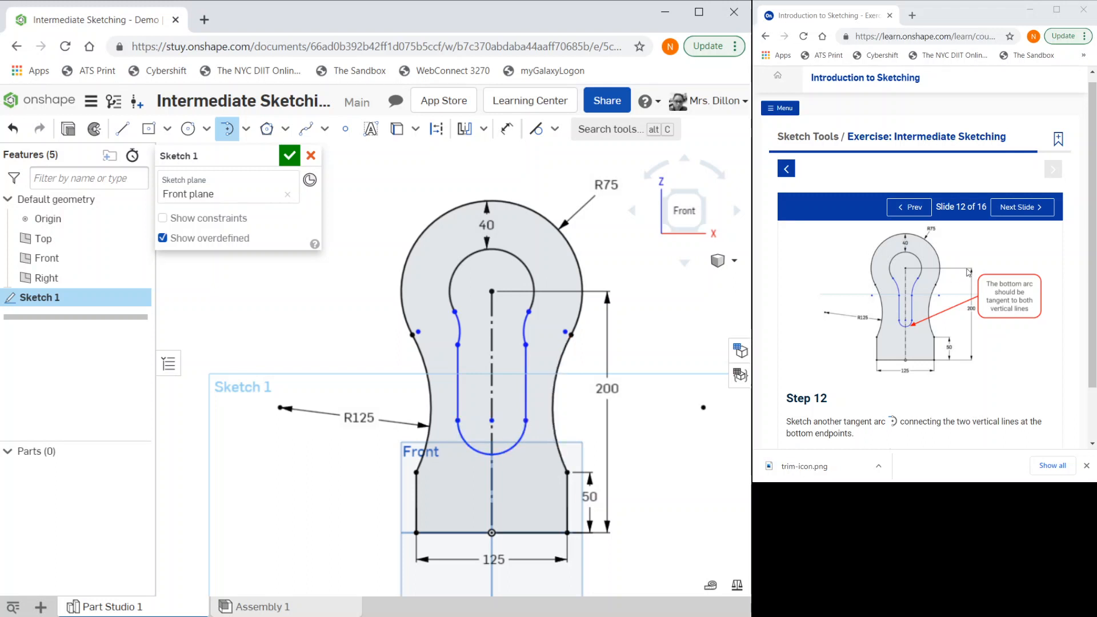
Advance to step 13, switch to Center point rectangle, then advance to step 14
{"action": "left_click", "coordinate": [1019, 206]}
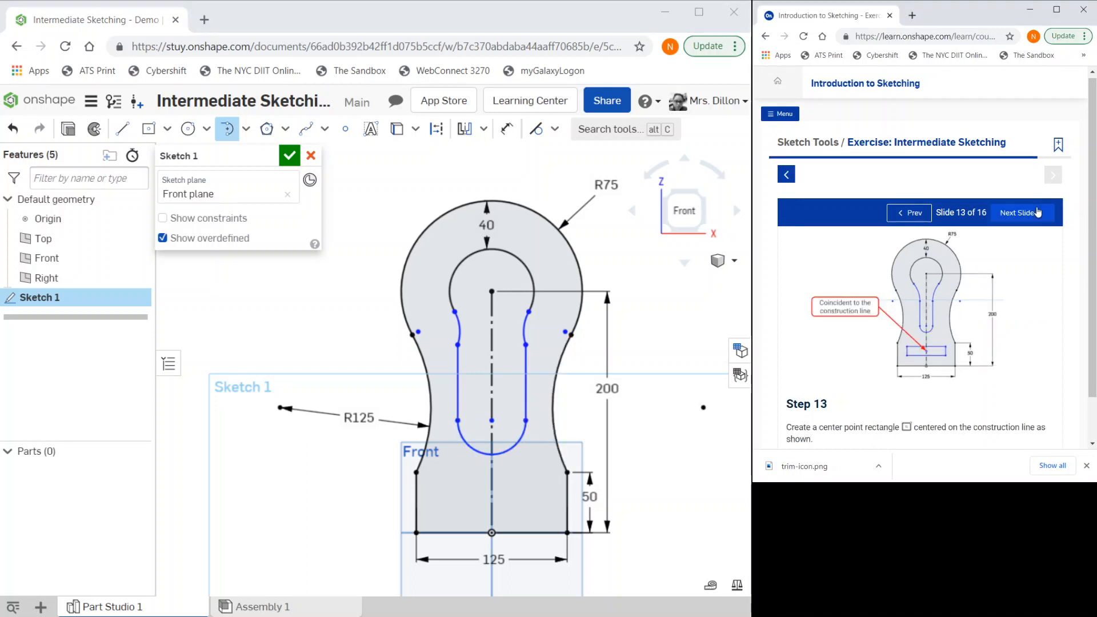
{"action": "mouse_move", "coordinate": [902, 347]}
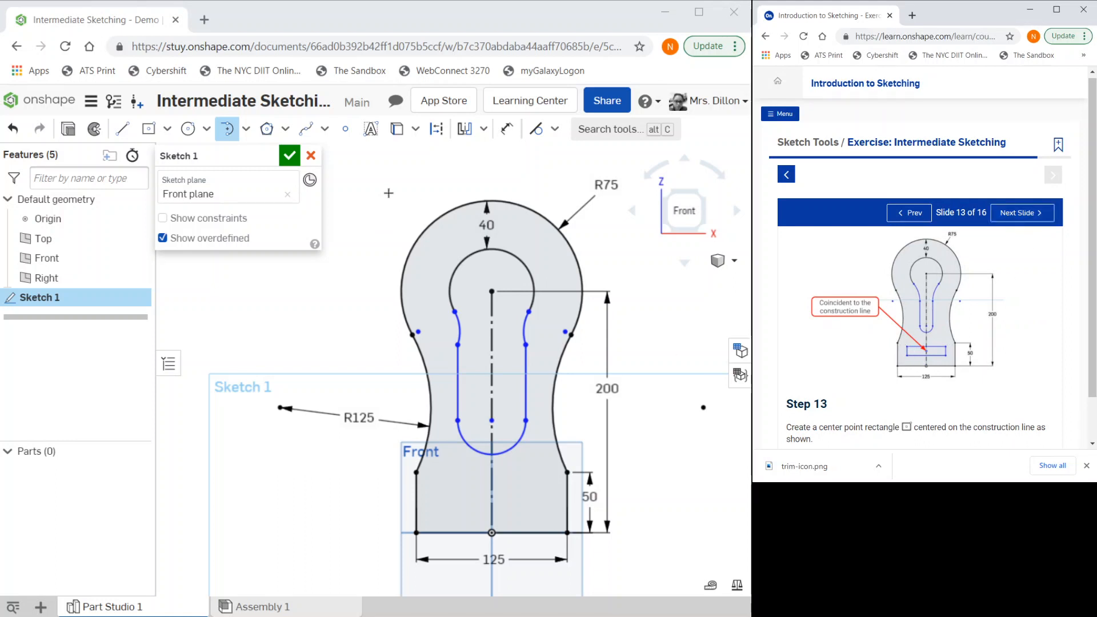
{"action": "mouse_move", "coordinate": [149, 128]}
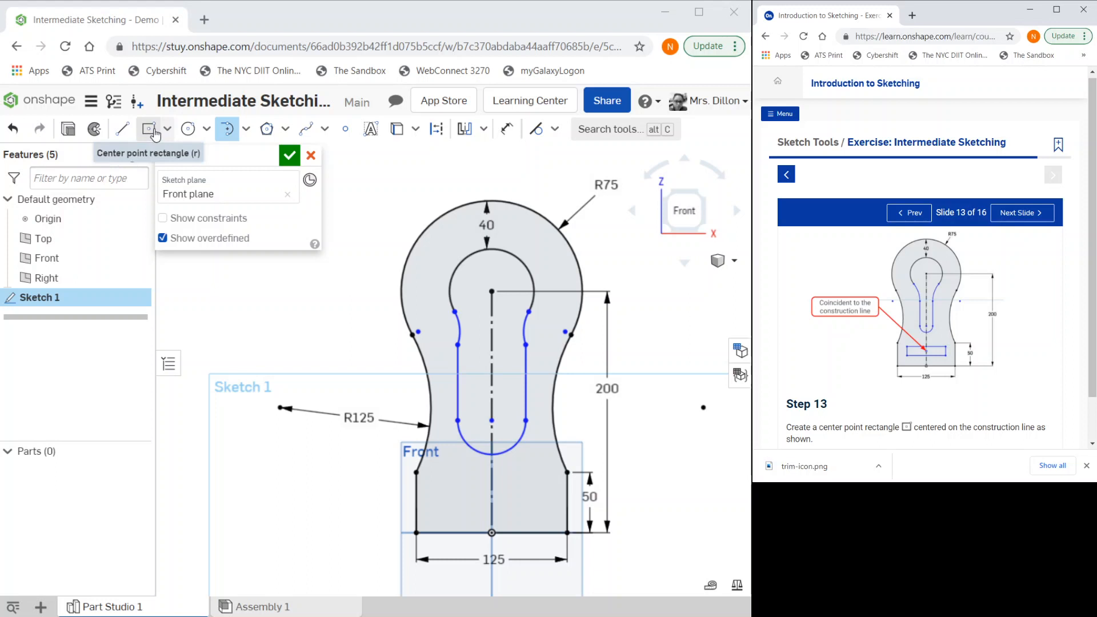
{"action": "left_click", "coordinate": [166, 129]}
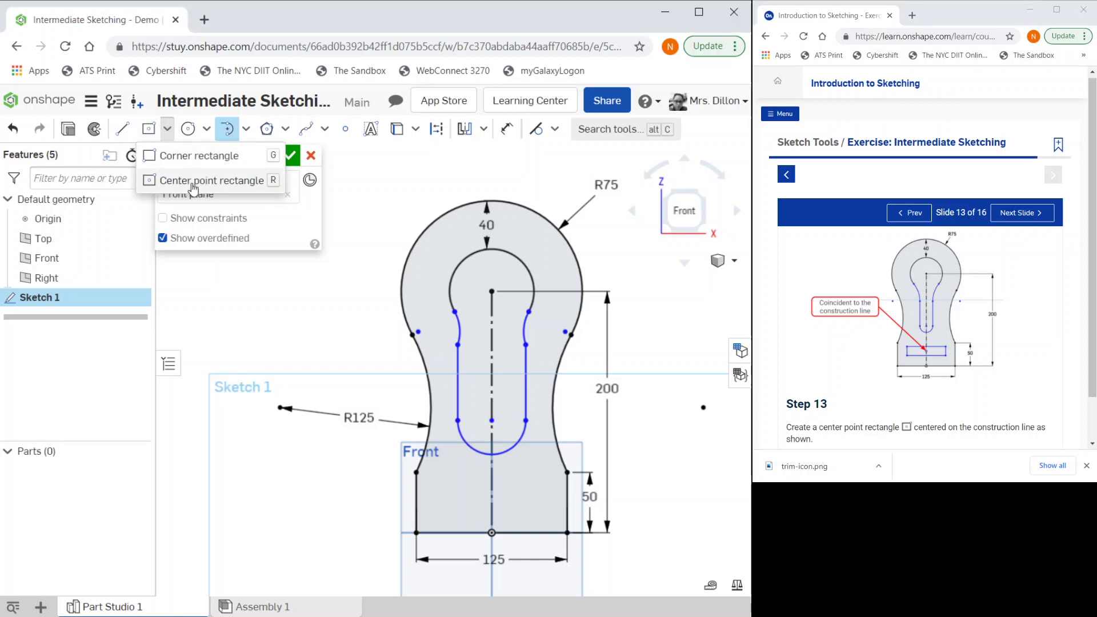
{"action": "mouse_move", "coordinate": [210, 180]}
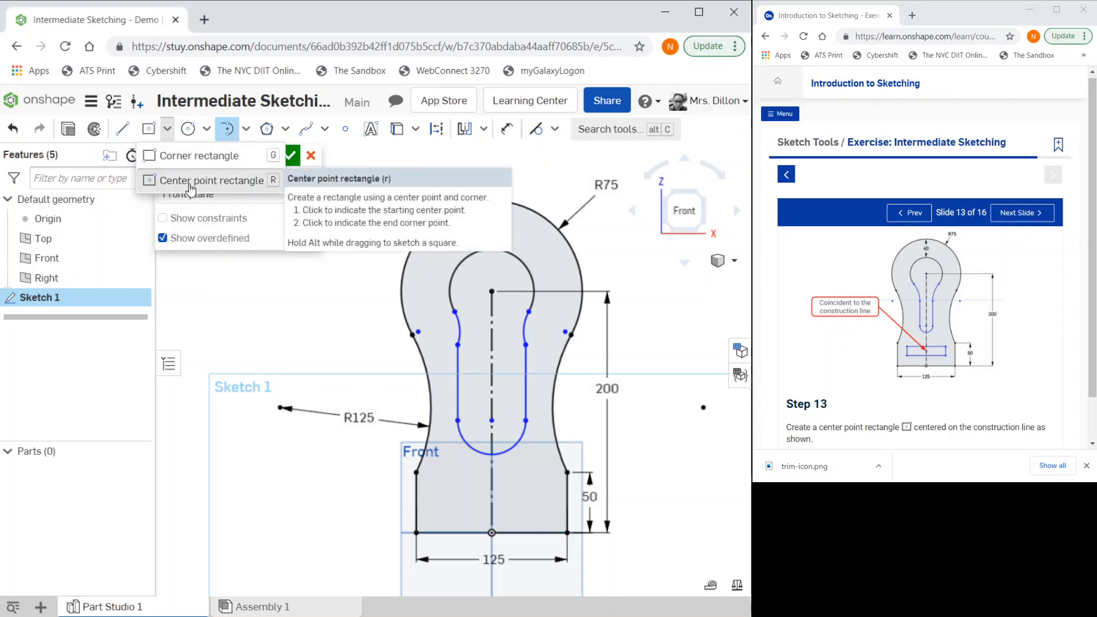
{"action": "left_click", "coordinate": [203, 180]}
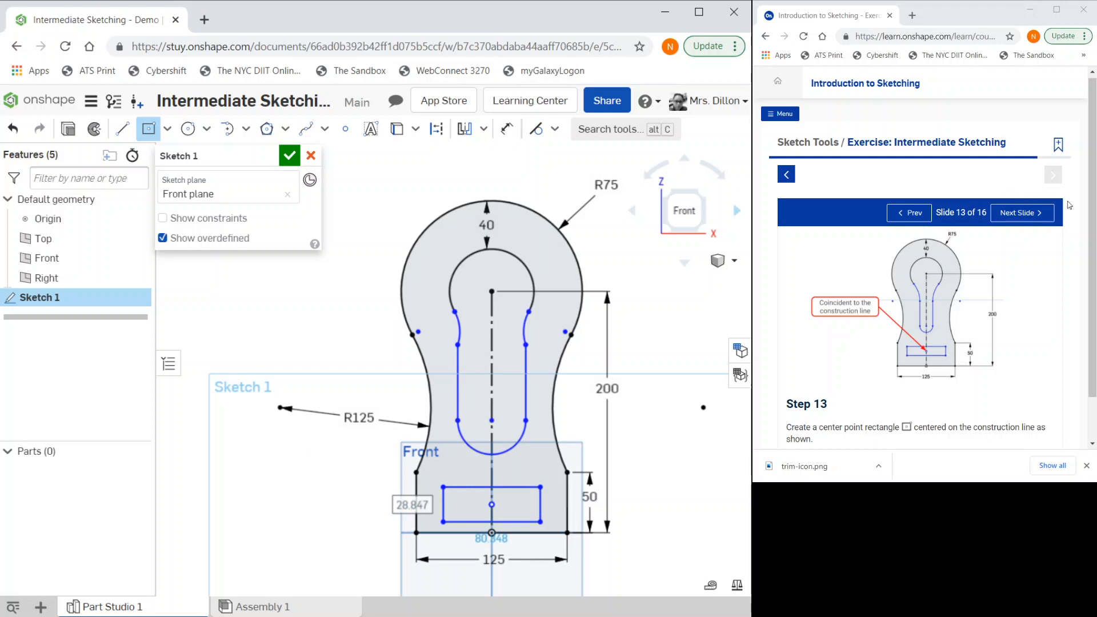
{"action": "left_click", "coordinate": [1021, 215]}
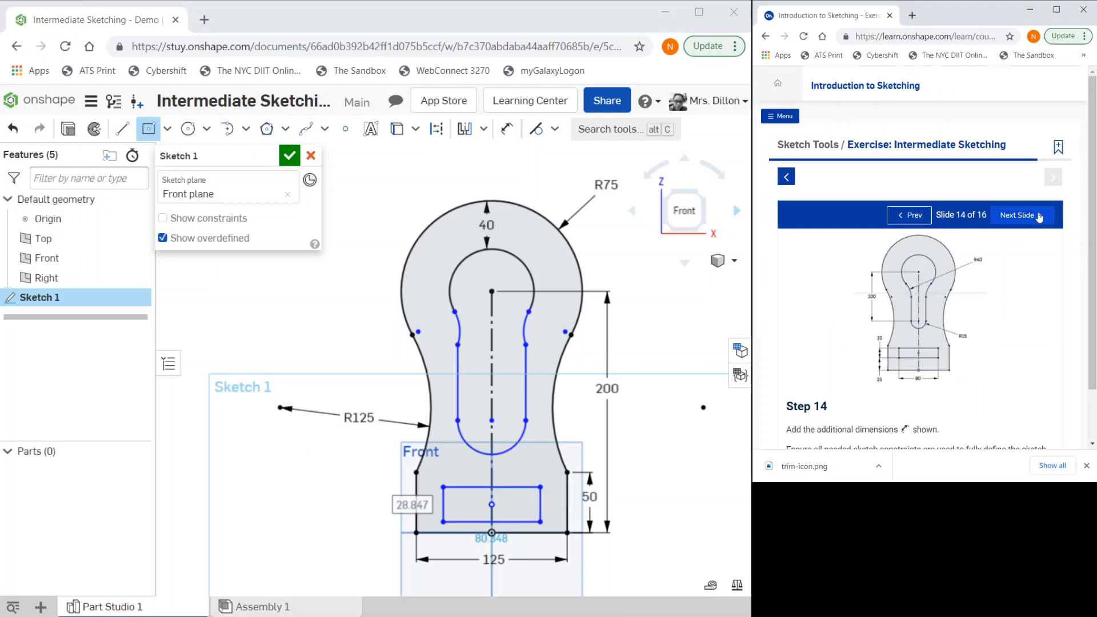
Switch to the Dimension tool for the R15, R40 and height 20 dimensions
{"action": "left_click", "coordinate": [508, 129]}
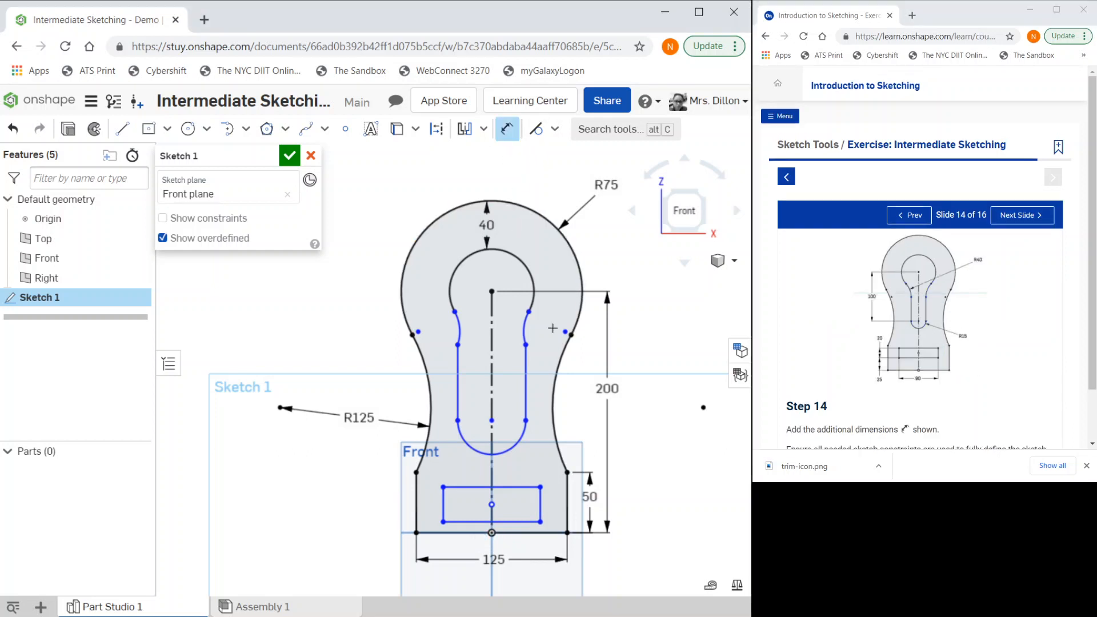
{"action": "mouse_move", "coordinate": [536, 437]}
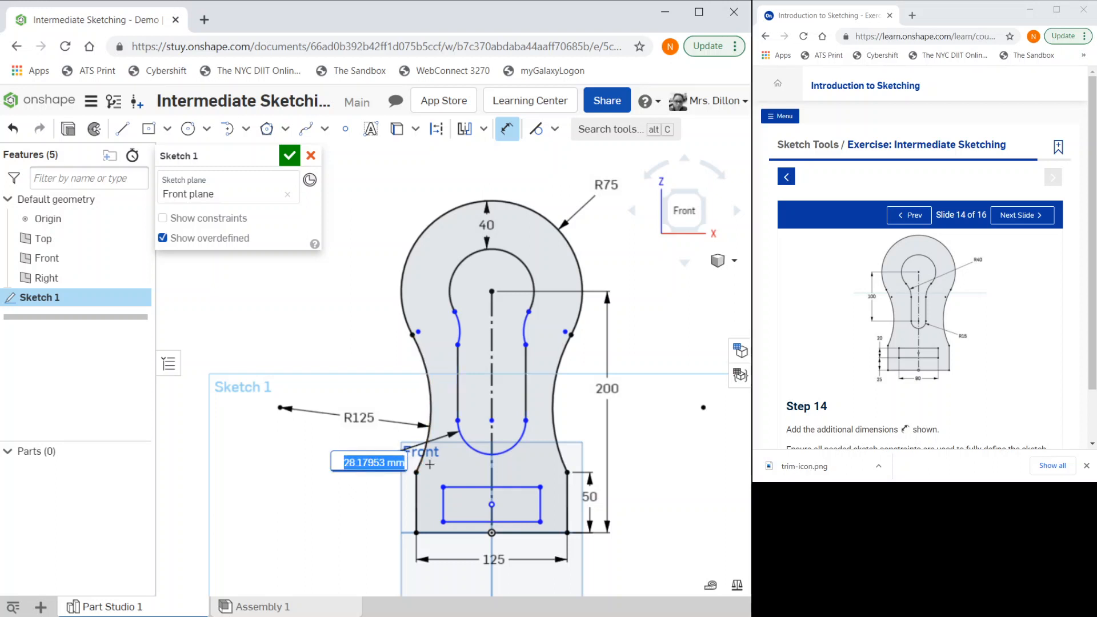
{"action": "mouse_move", "coordinate": [351, 479]}
{"action": "type", "text": "R15"}
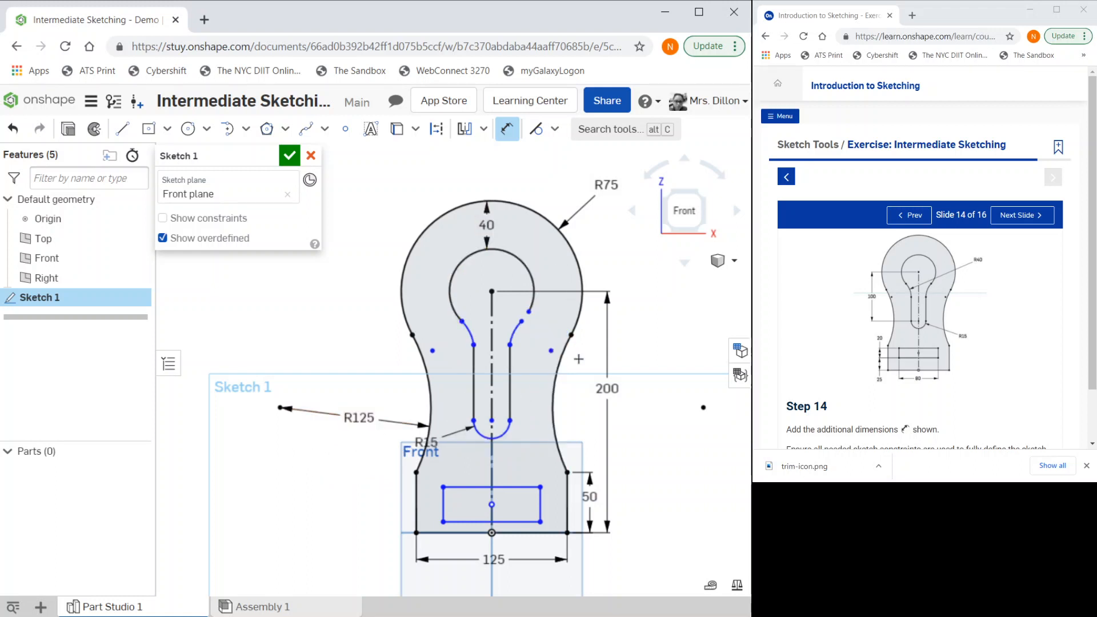
{"action": "mouse_move", "coordinate": [617, 446]}
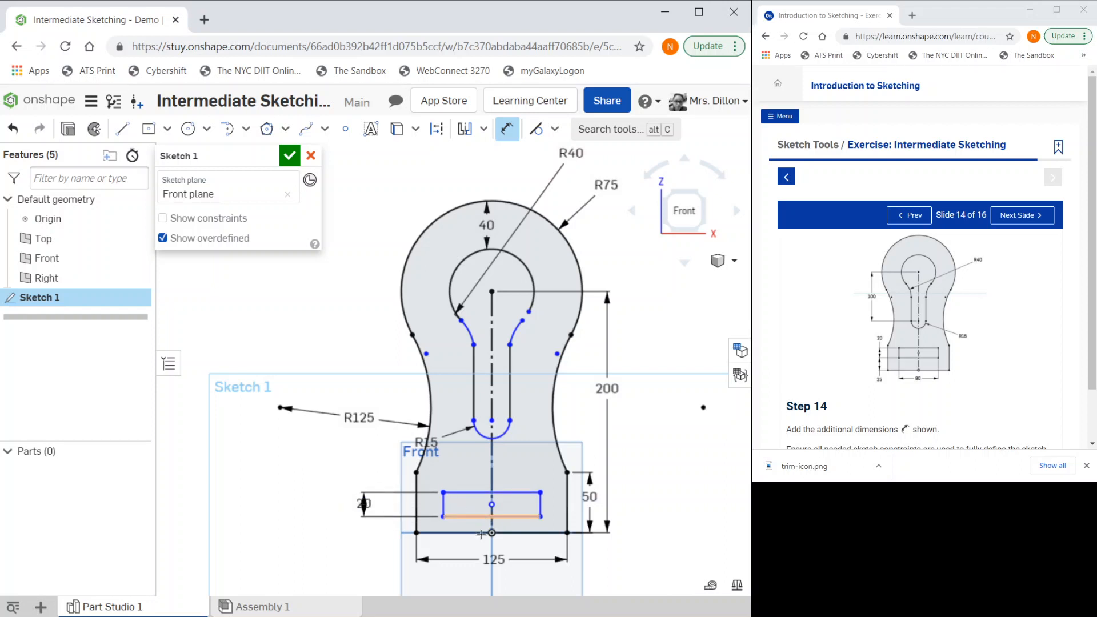
Dimension the rectangle's 25 offset from the base and its 80 width
{"action": "left_click", "coordinate": [490, 532]}
{"action": "type", "text": "25"}
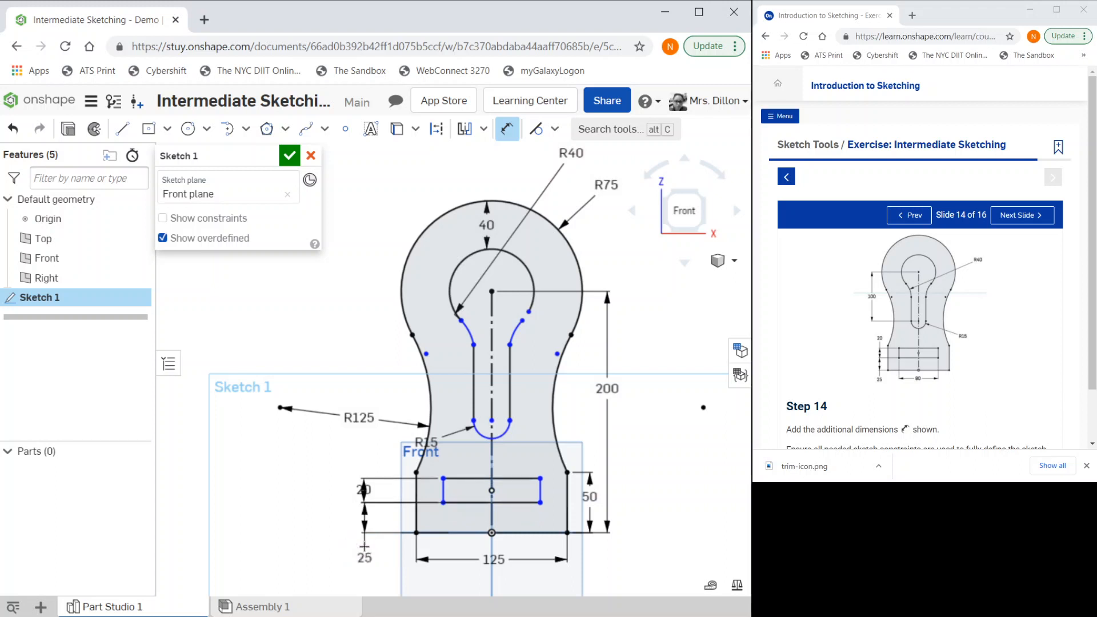
{"action": "left_click", "coordinate": [364, 558]}
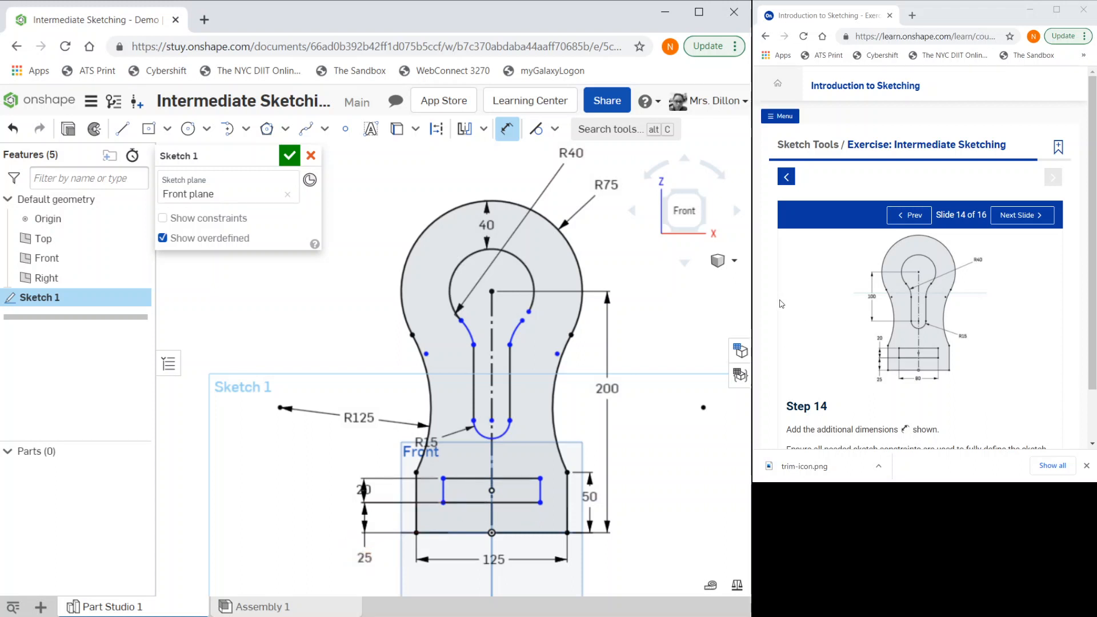
{"action": "left_click", "coordinate": [490, 502]}
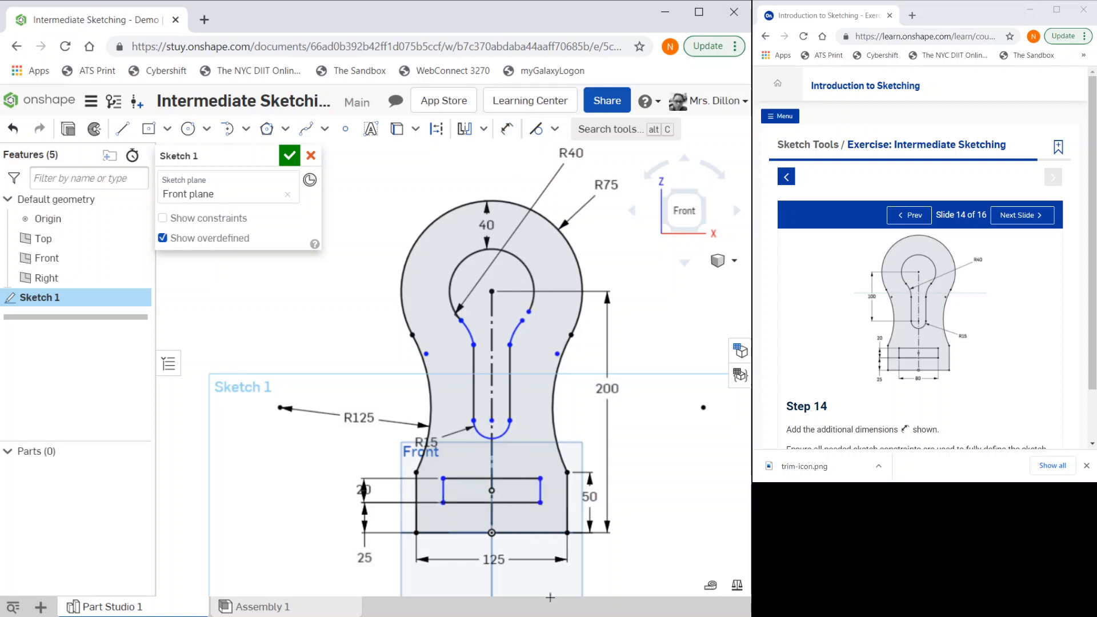
{"action": "left_click", "coordinate": [507, 129]}
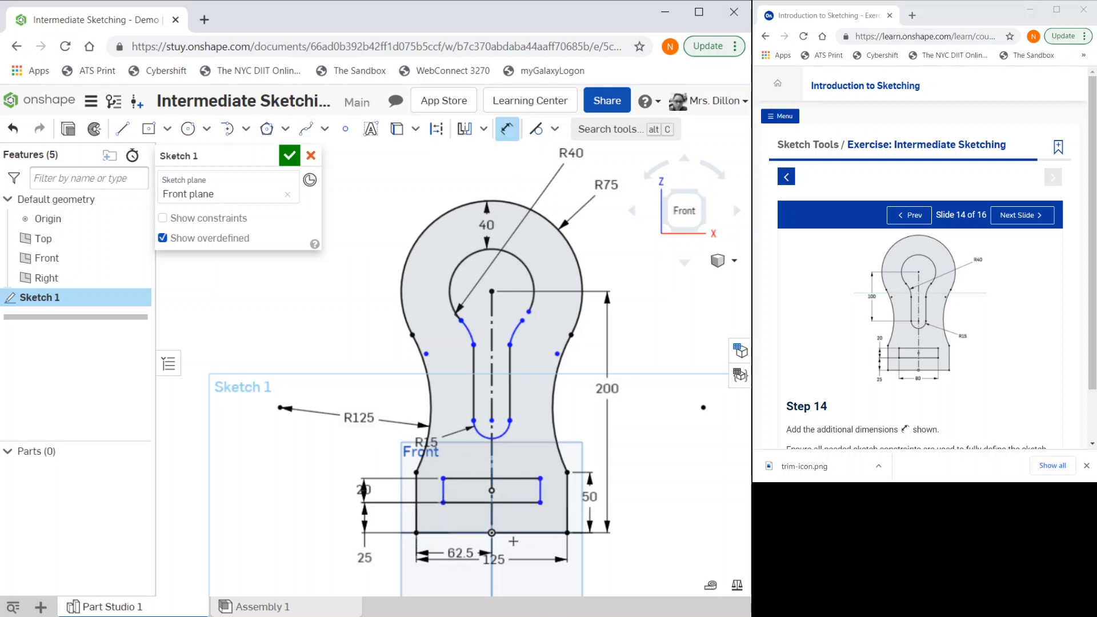
{"action": "left_click", "coordinate": [493, 559]}
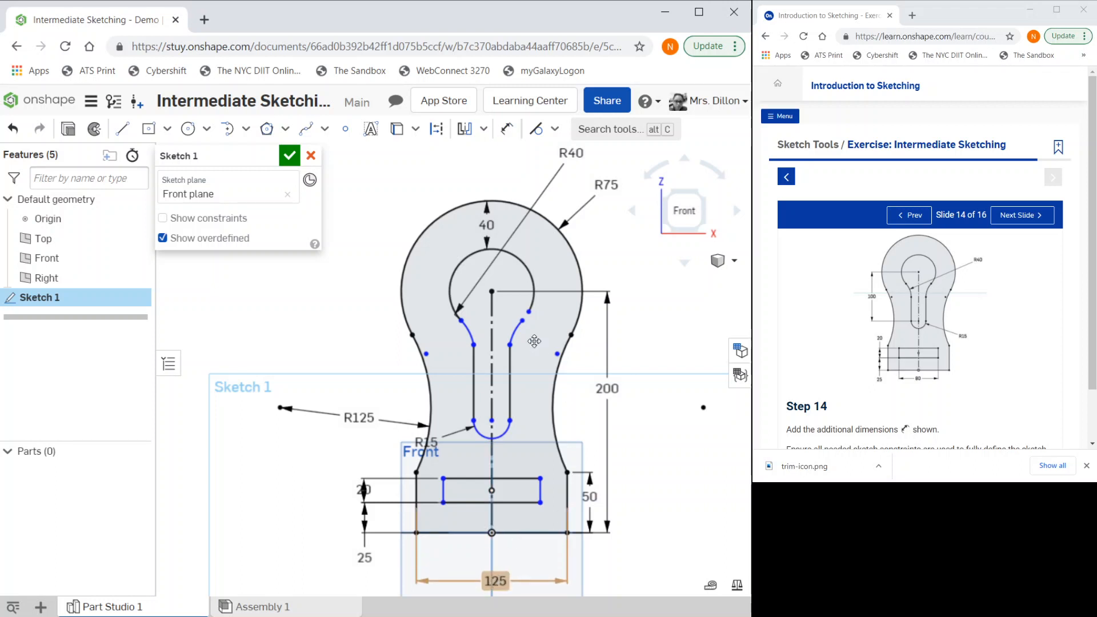
{"action": "left_click", "coordinate": [506, 129]}
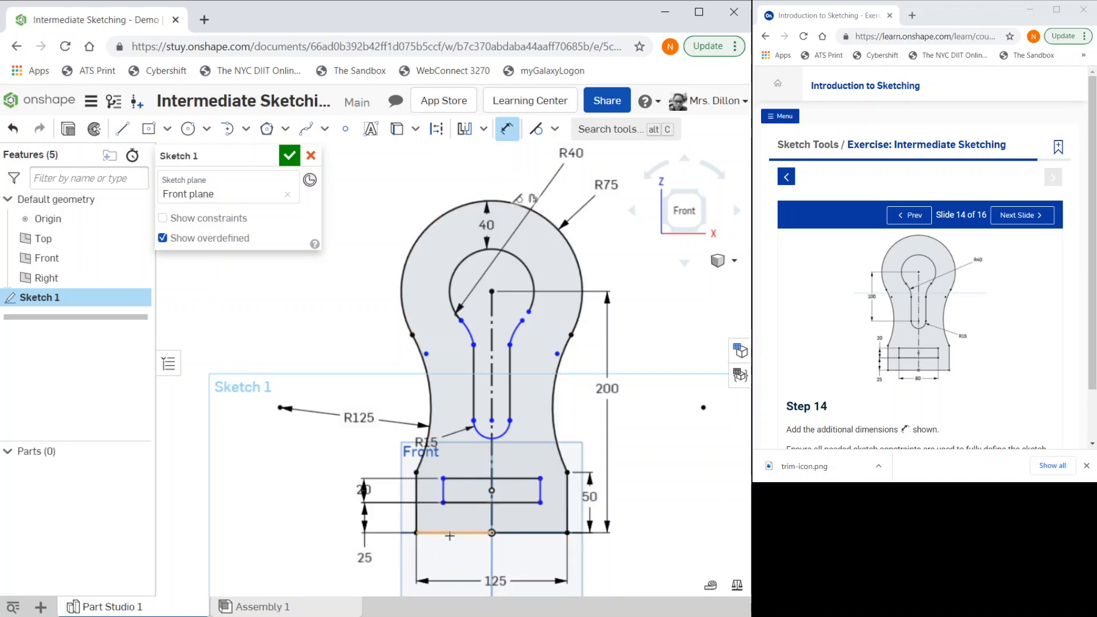
{"action": "mouse_move", "coordinate": [501, 510]}
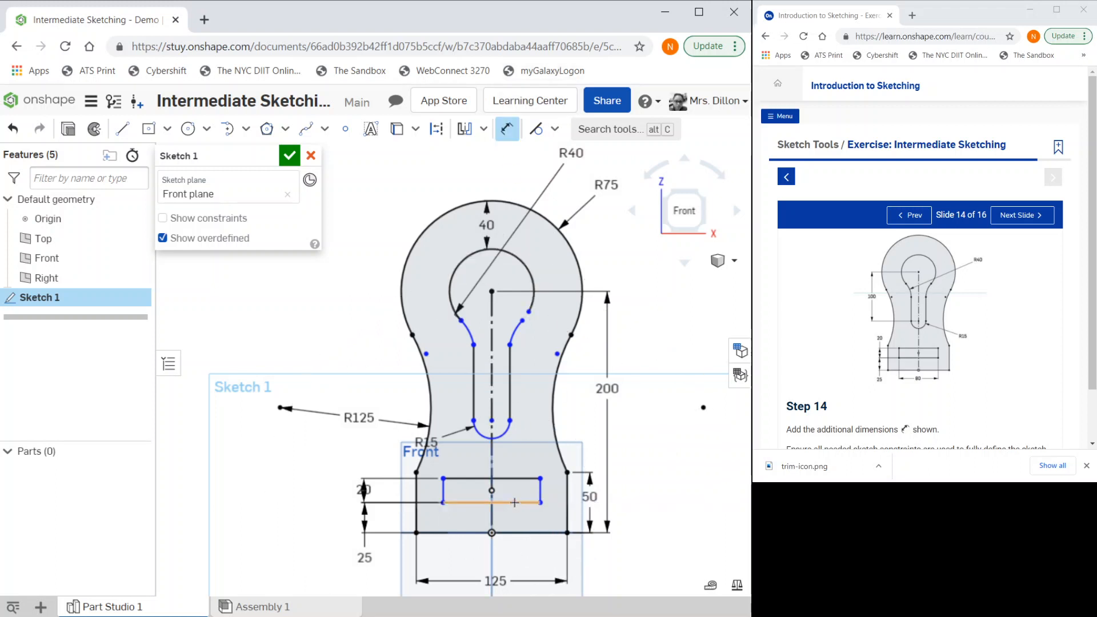
{"action": "left_click", "coordinate": [489, 502]}
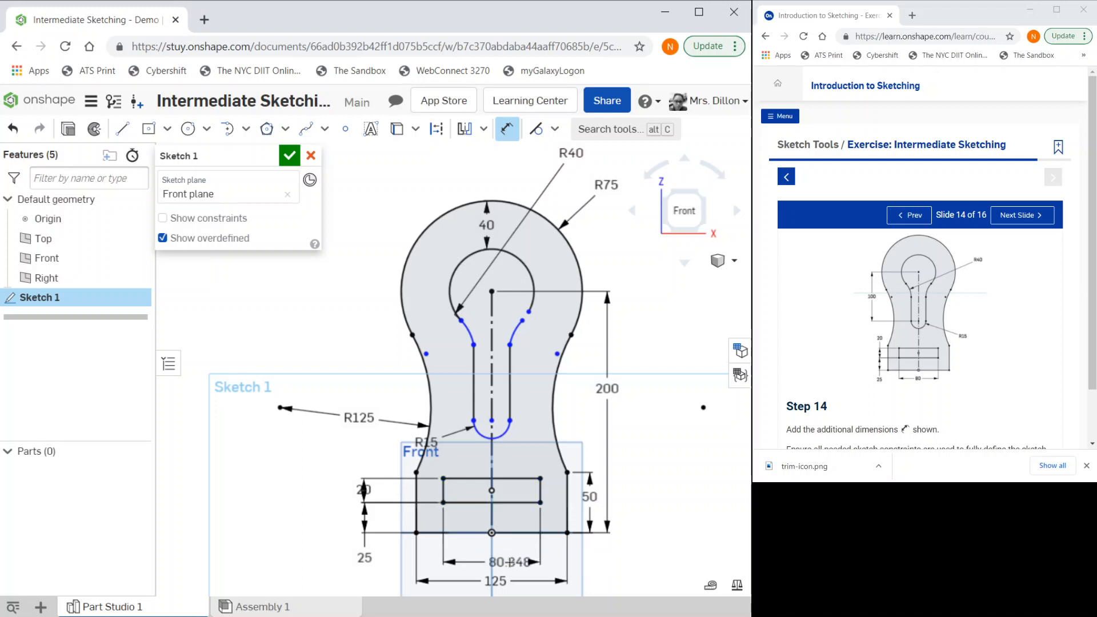
{"action": "left_click", "coordinate": [502, 561]}
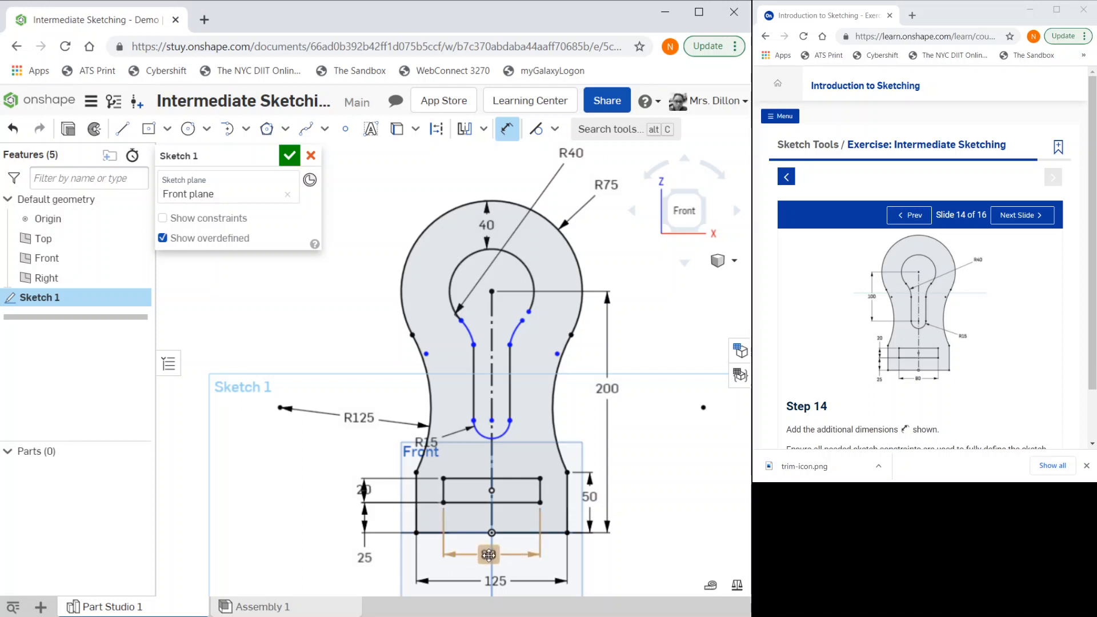
Place the 80 width dimension below the rectangle and add the 100 slot-length dimension
{"action": "left_click", "coordinate": [488, 555]}
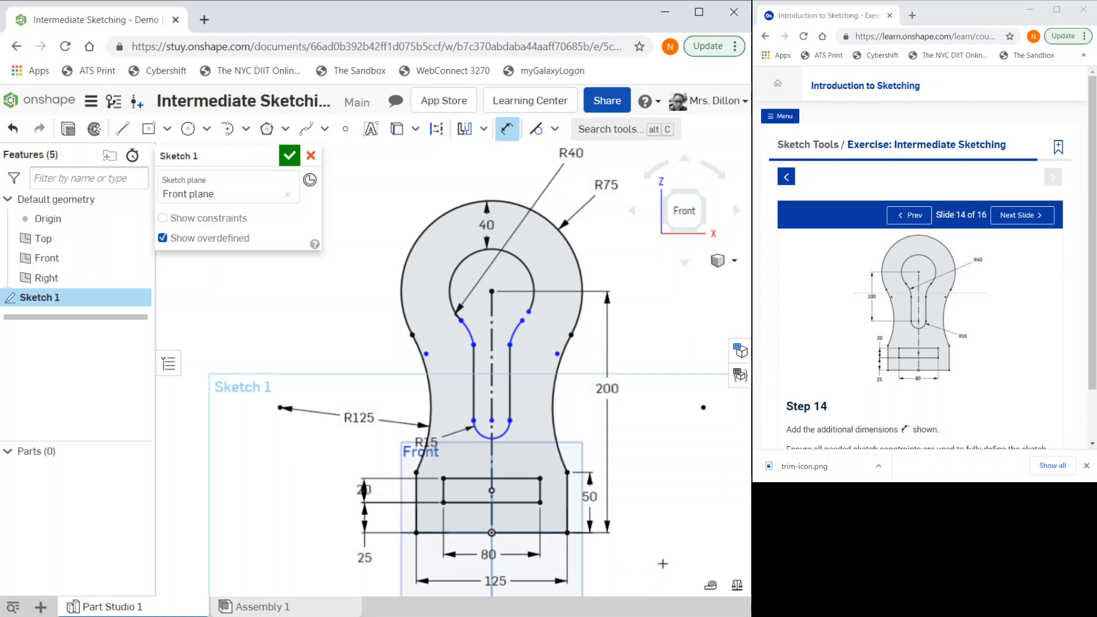
{"action": "mouse_move", "coordinate": [566, 338]}
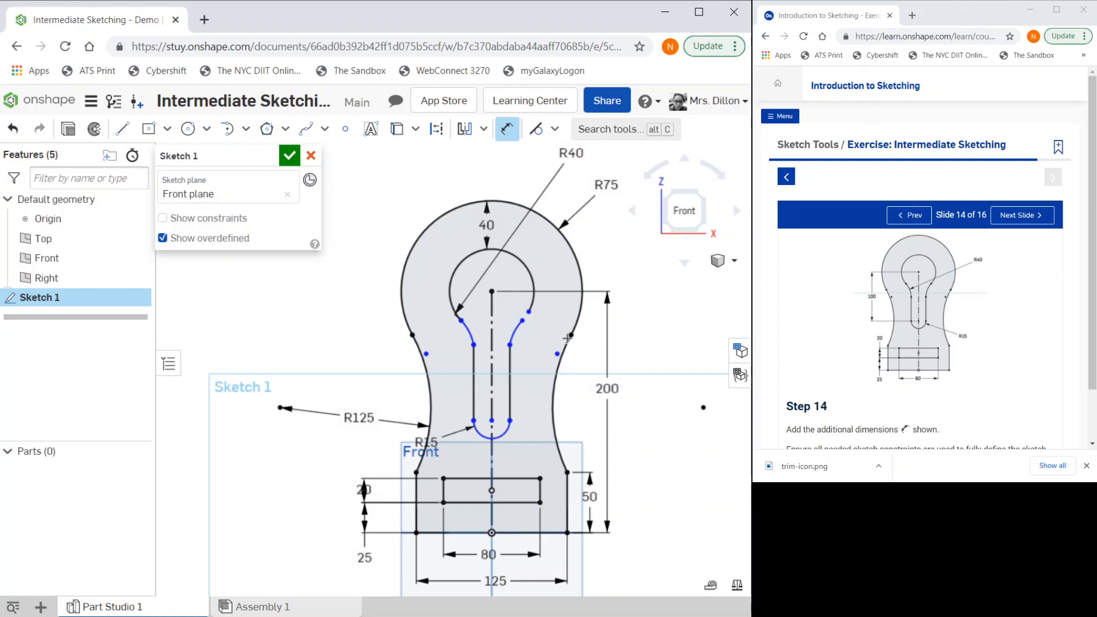
{"action": "mouse_move", "coordinate": [499, 297]}
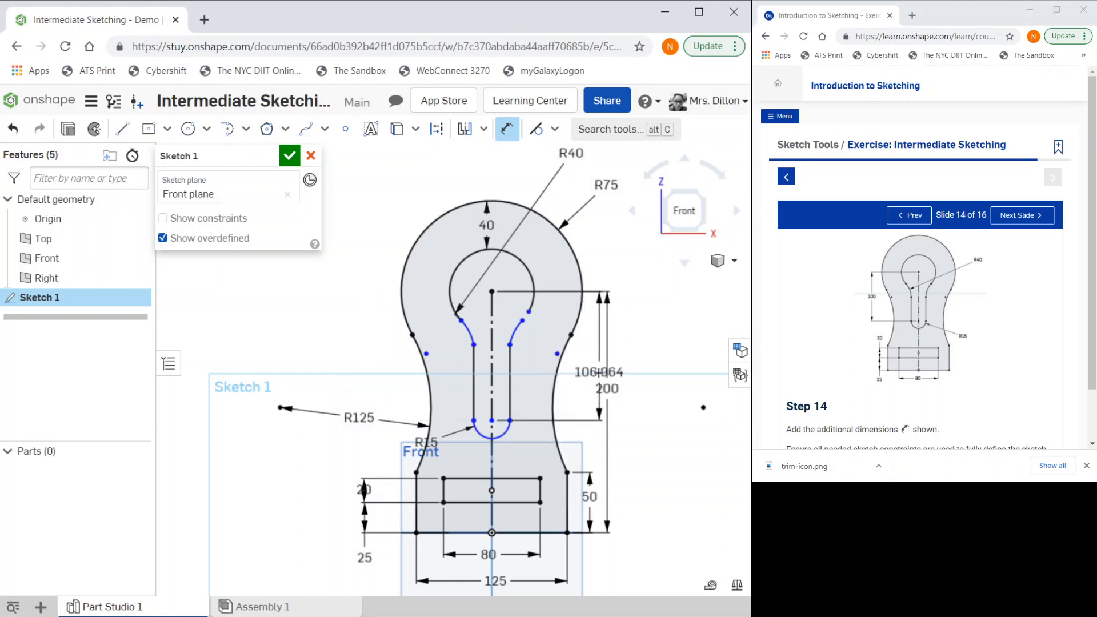
{"action": "left_click", "coordinate": [598, 371]}
{"action": "type", "text": "100"}
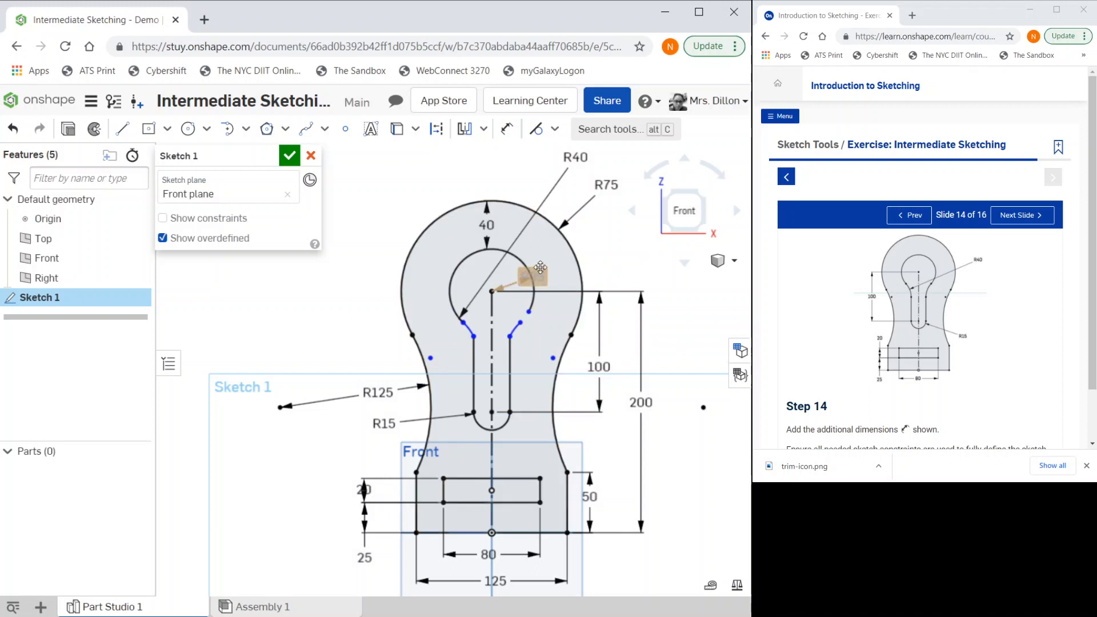
{"action": "left_click", "coordinate": [501, 269]}
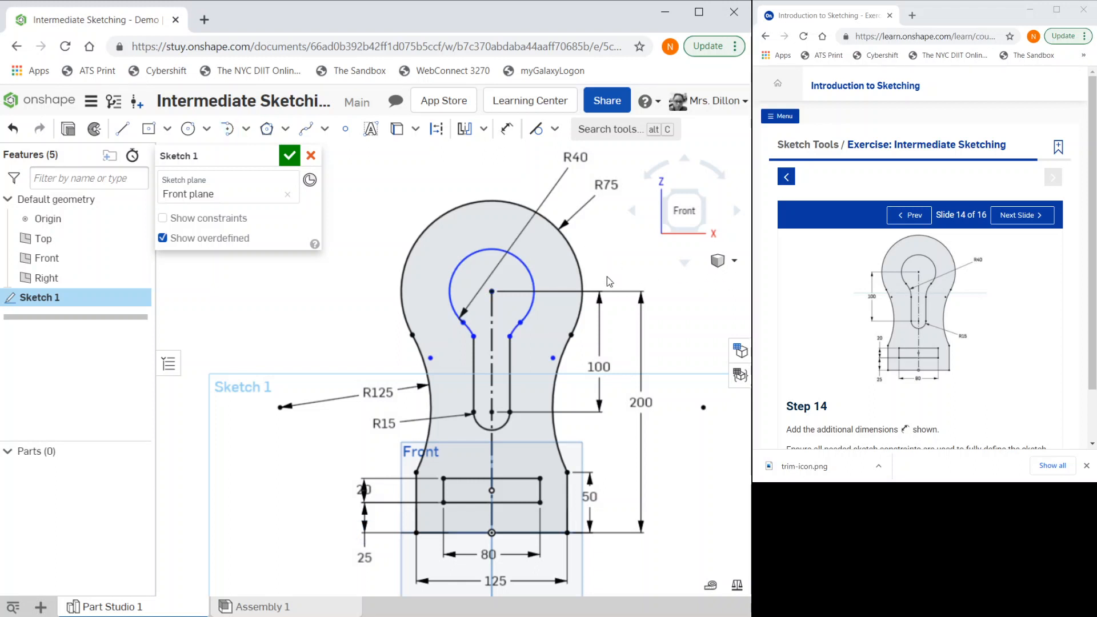
{"action": "mouse_move", "coordinate": [172, 228]}
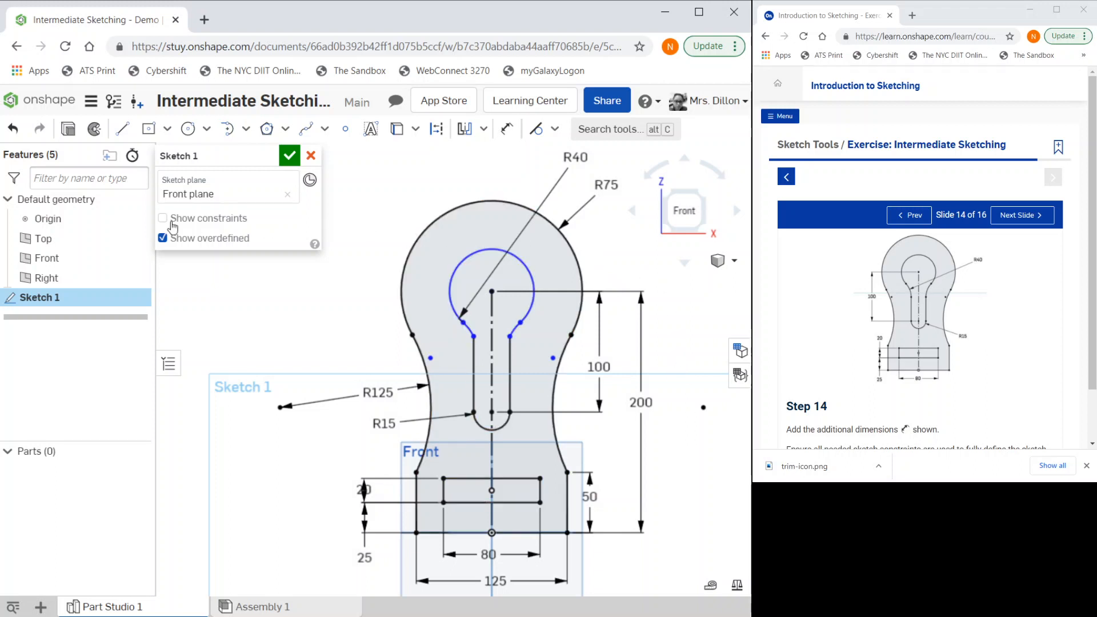
{"action": "mouse_move", "coordinate": [617, 304]}
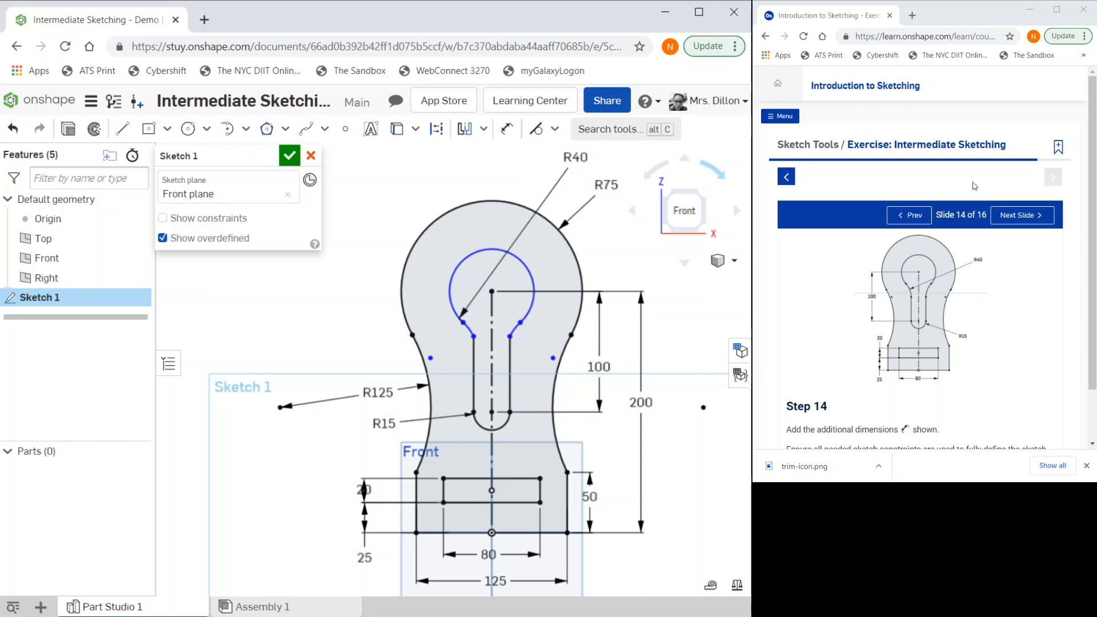
Advance to step 15, close Sketch 1, and select its region to check the area
{"action": "left_click", "coordinate": [1021, 214]}
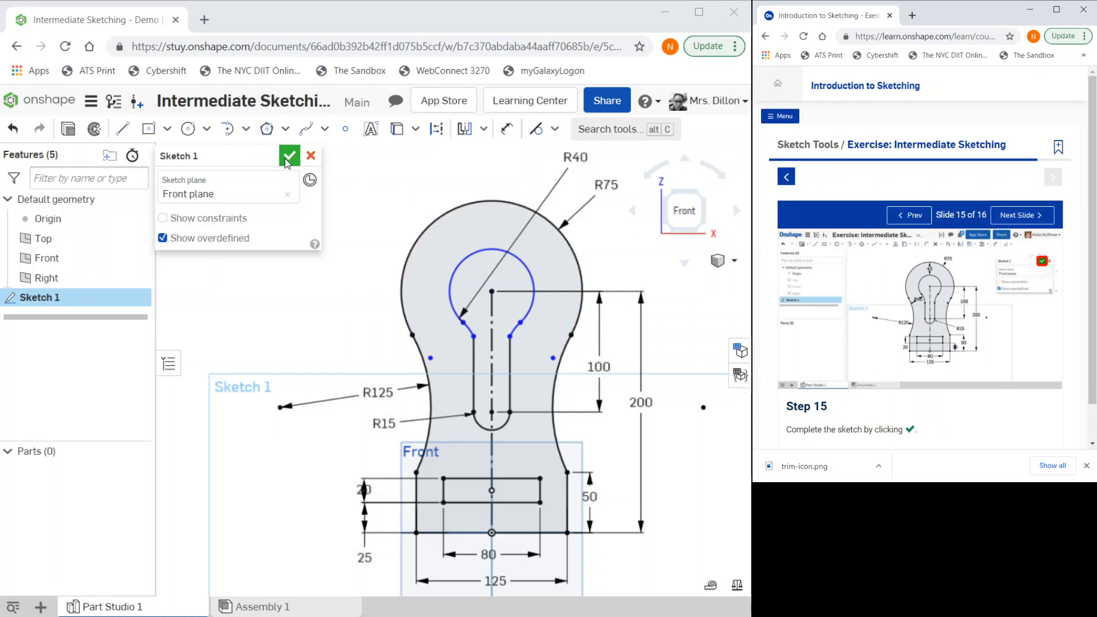
{"action": "left_click", "coordinate": [289, 156]}
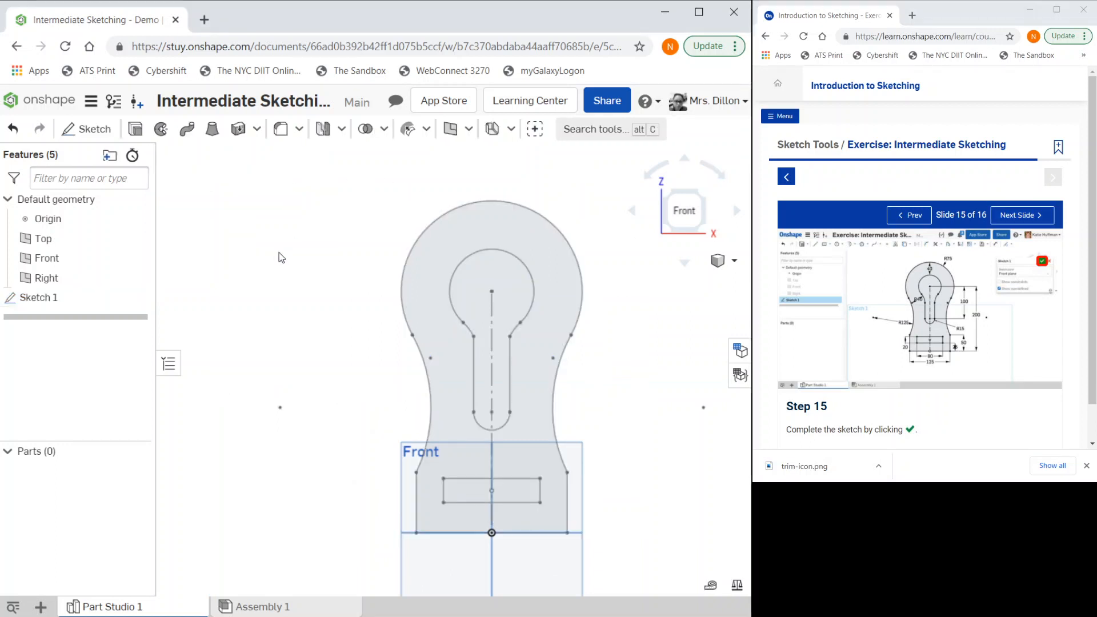
{"action": "left_click", "coordinate": [453, 225]}
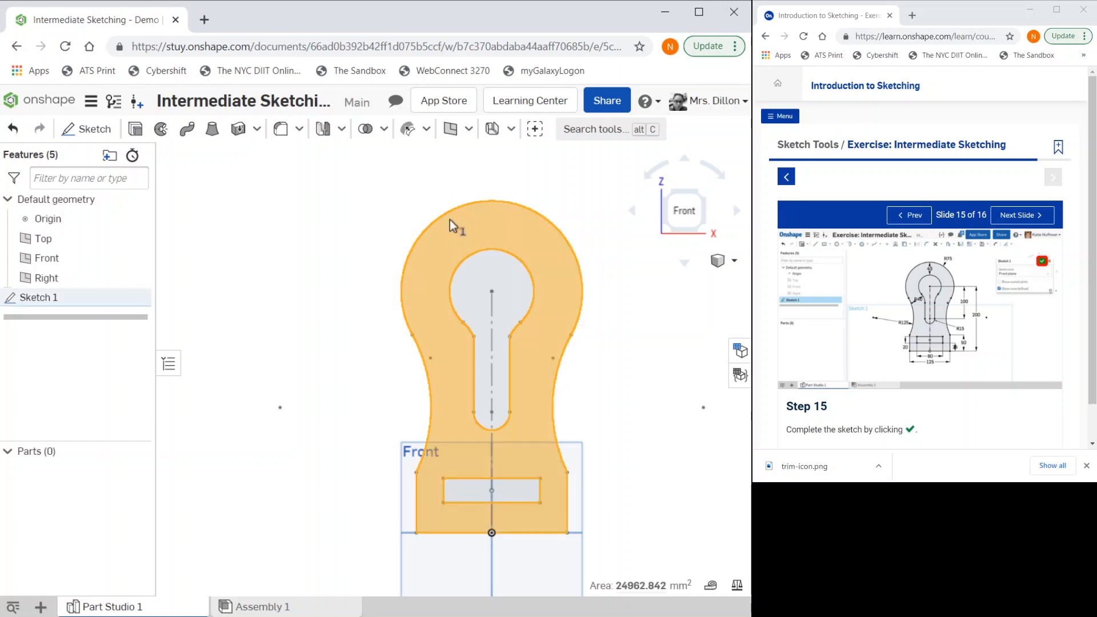
{"action": "mouse_move", "coordinate": [453, 235]}
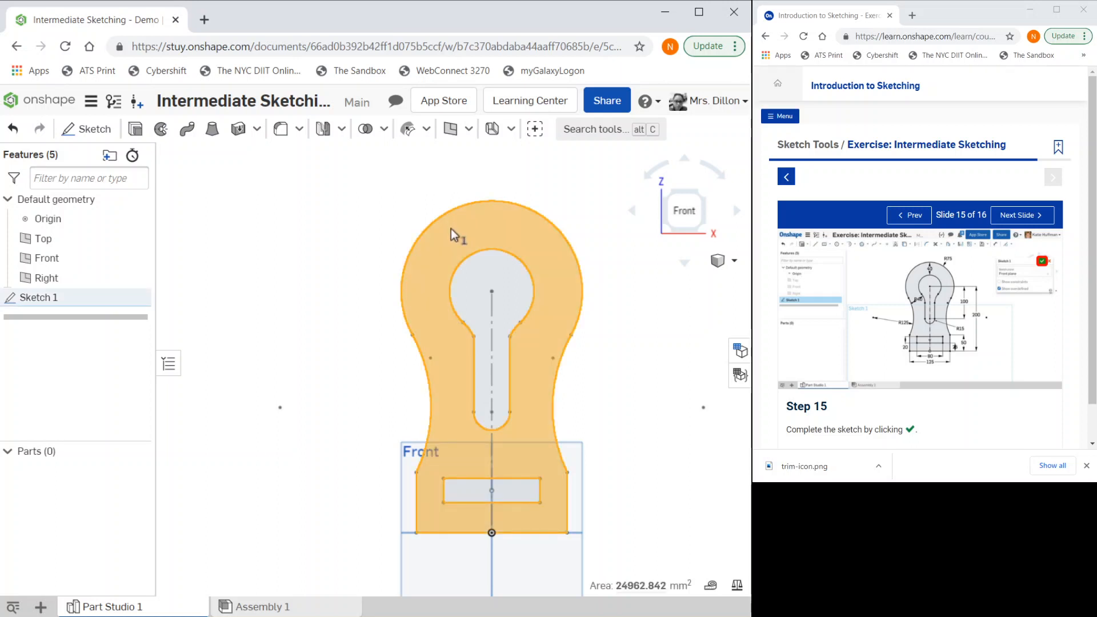
{"action": "mouse_move", "coordinate": [662, 286]}
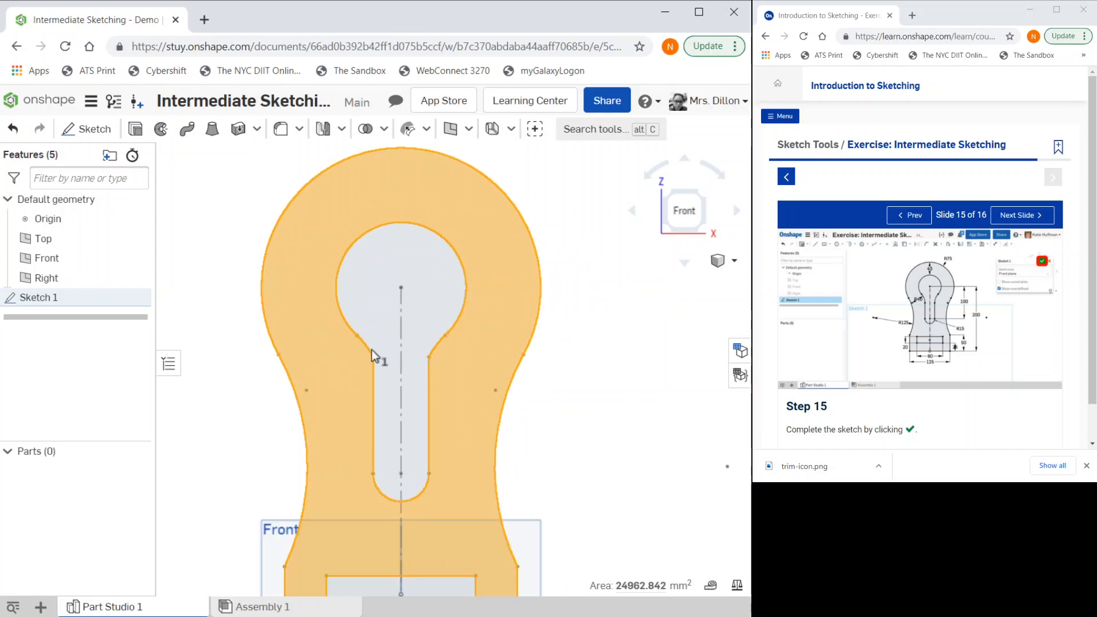
{"action": "mouse_move", "coordinate": [677, 294]}
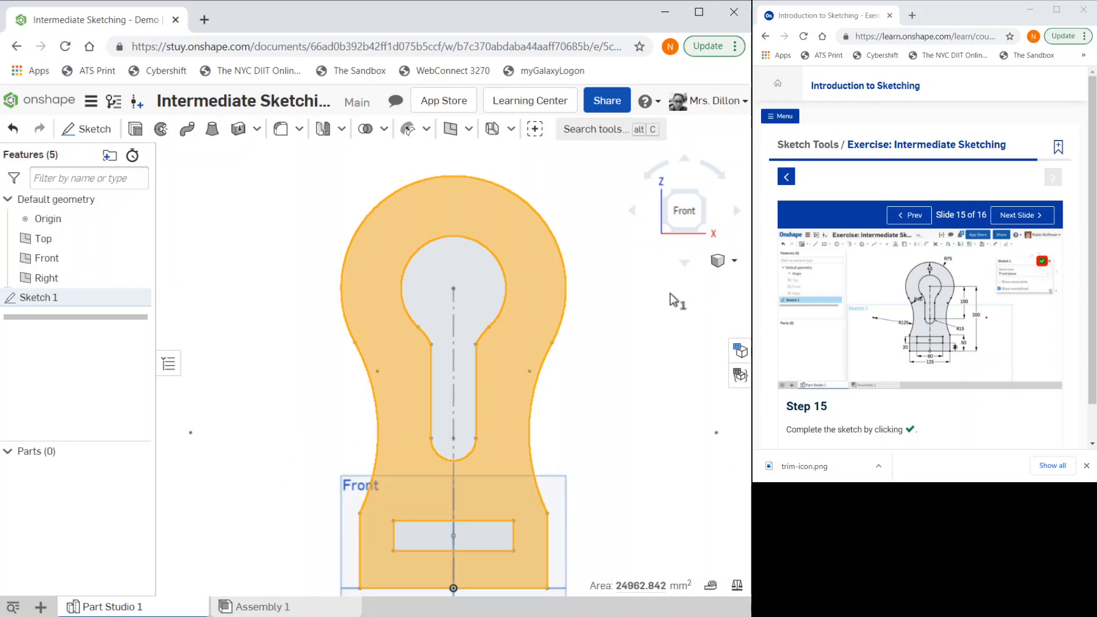
{"action": "mouse_move", "coordinate": [644, 314]}
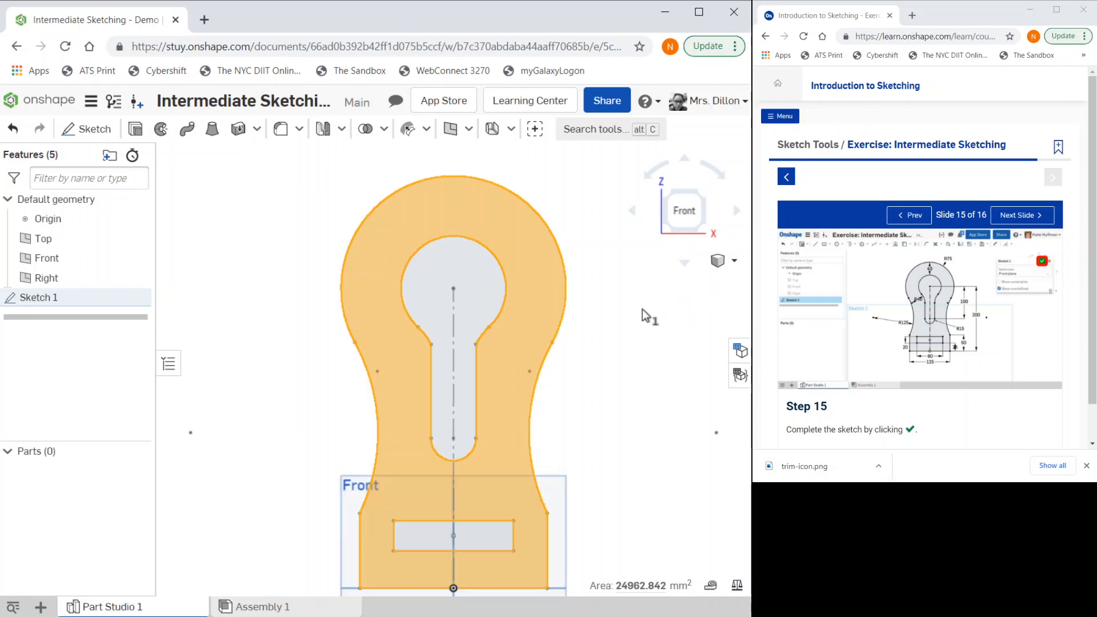
{"action": "mouse_move", "coordinate": [603, 270]}
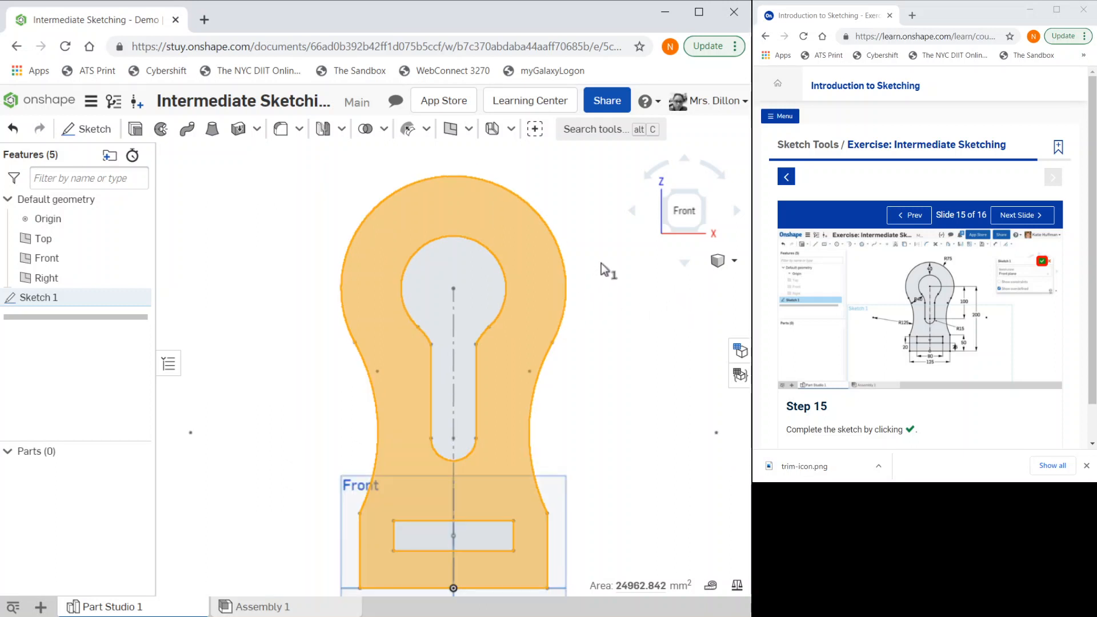
{"action": "mouse_move", "coordinate": [619, 280]}
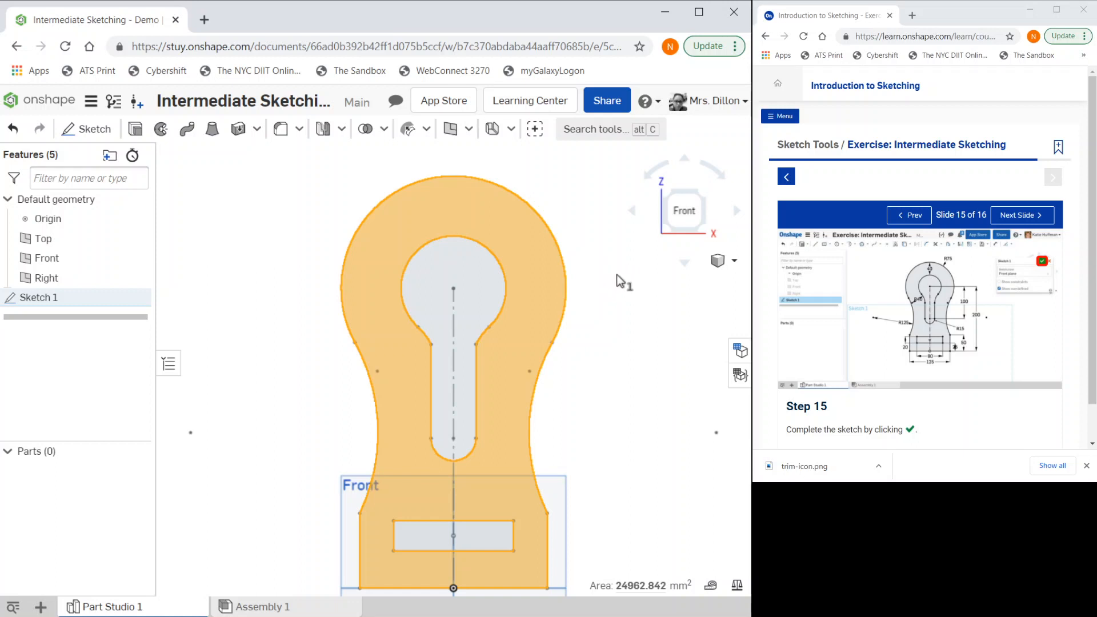
{"action": "mouse_move", "coordinate": [63, 297]}
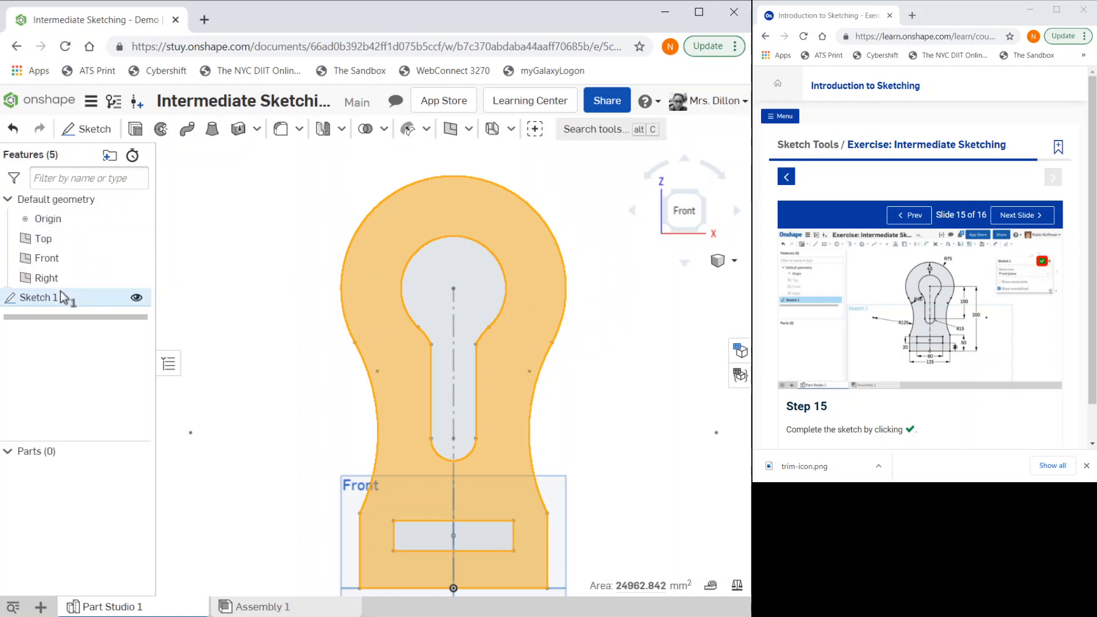
{"action": "left_click", "coordinate": [37, 297]}
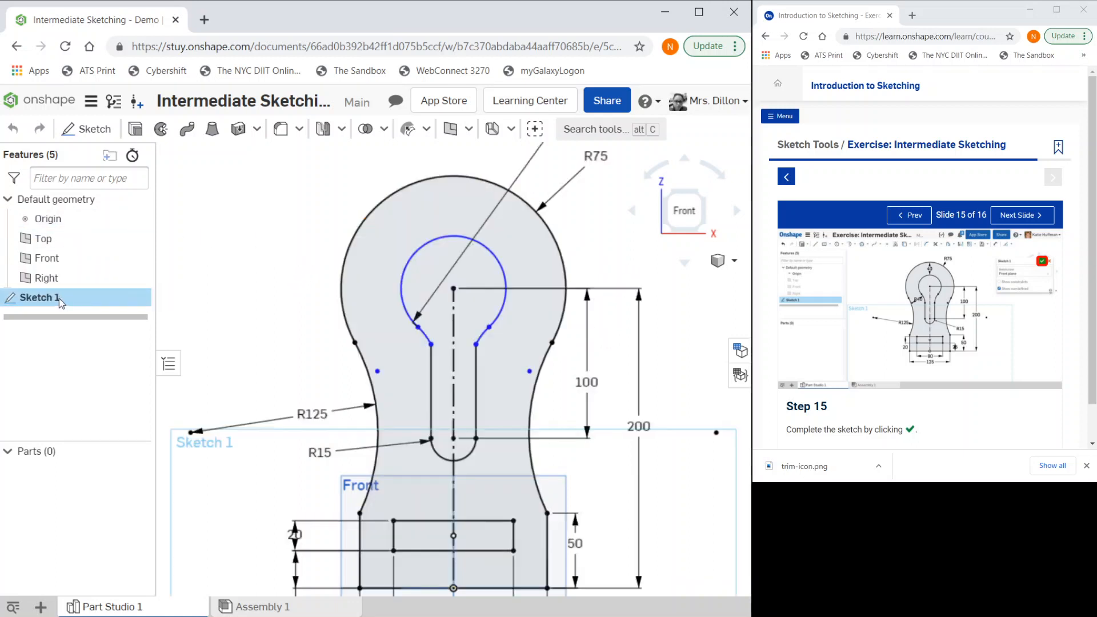
{"action": "double_click", "coordinate": [38, 297]}
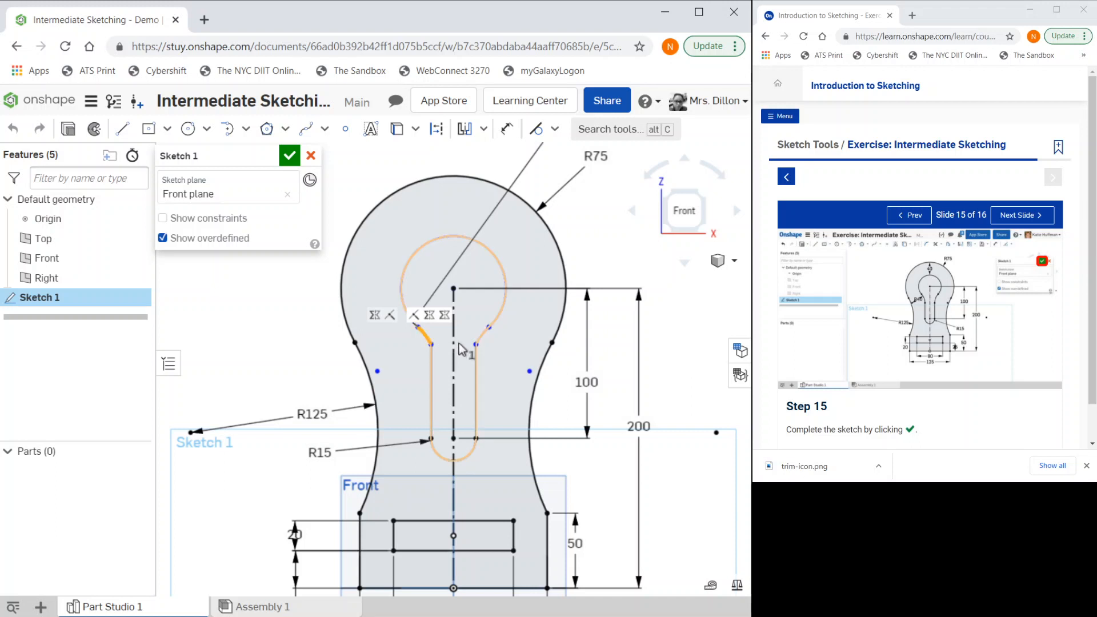
{"action": "left_click", "coordinate": [458, 301]}
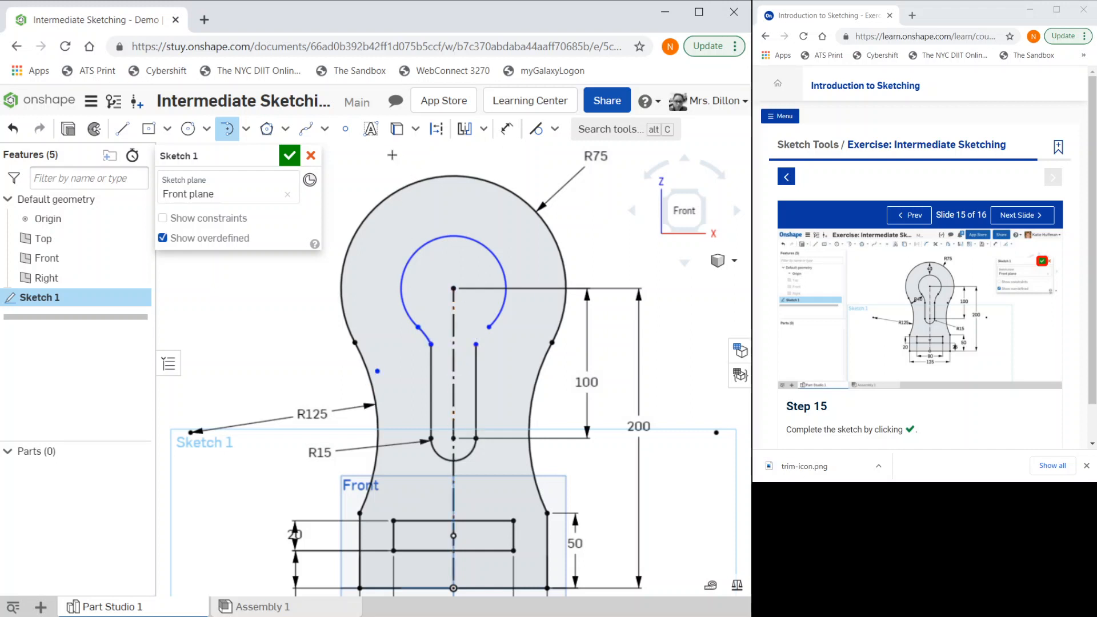
{"action": "left_click", "coordinate": [464, 129]}
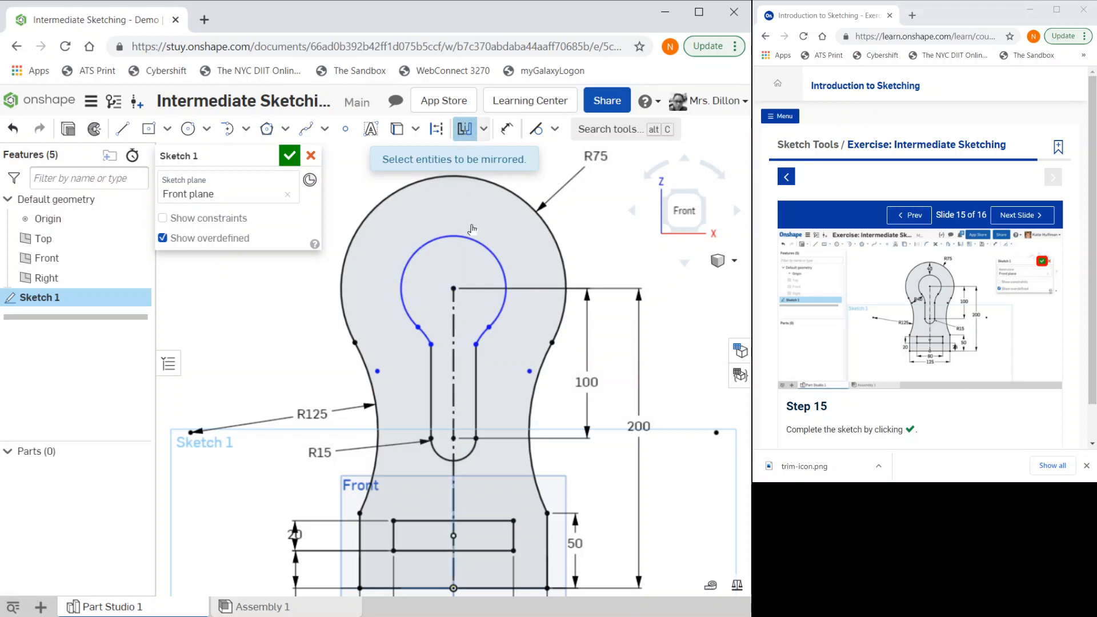
{"action": "left_click", "coordinate": [535, 128]}
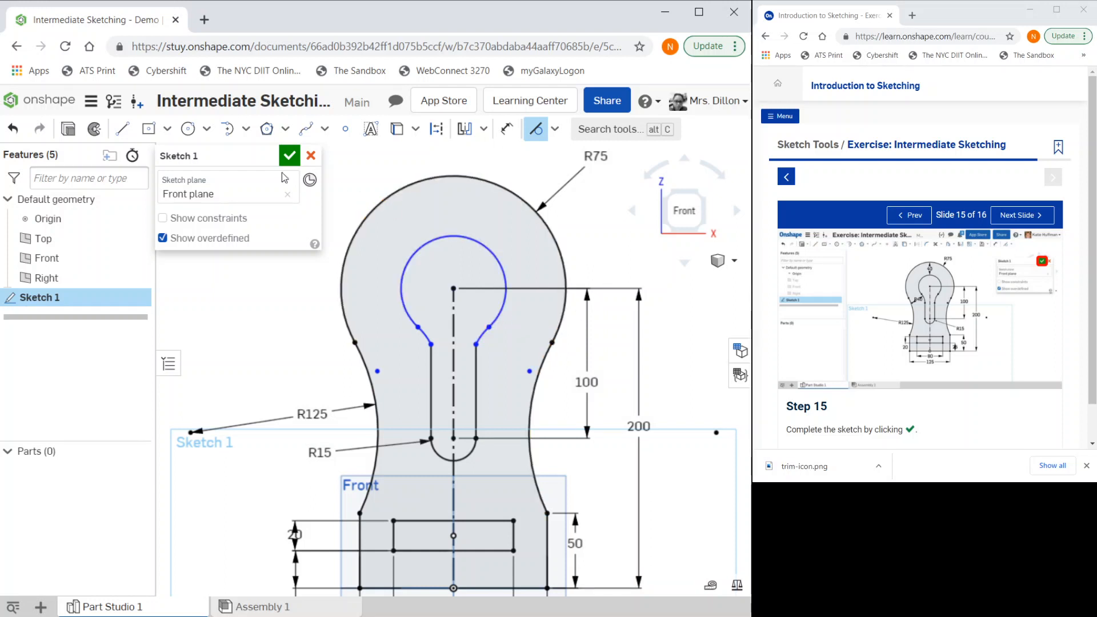
{"action": "left_click", "coordinate": [289, 156]}
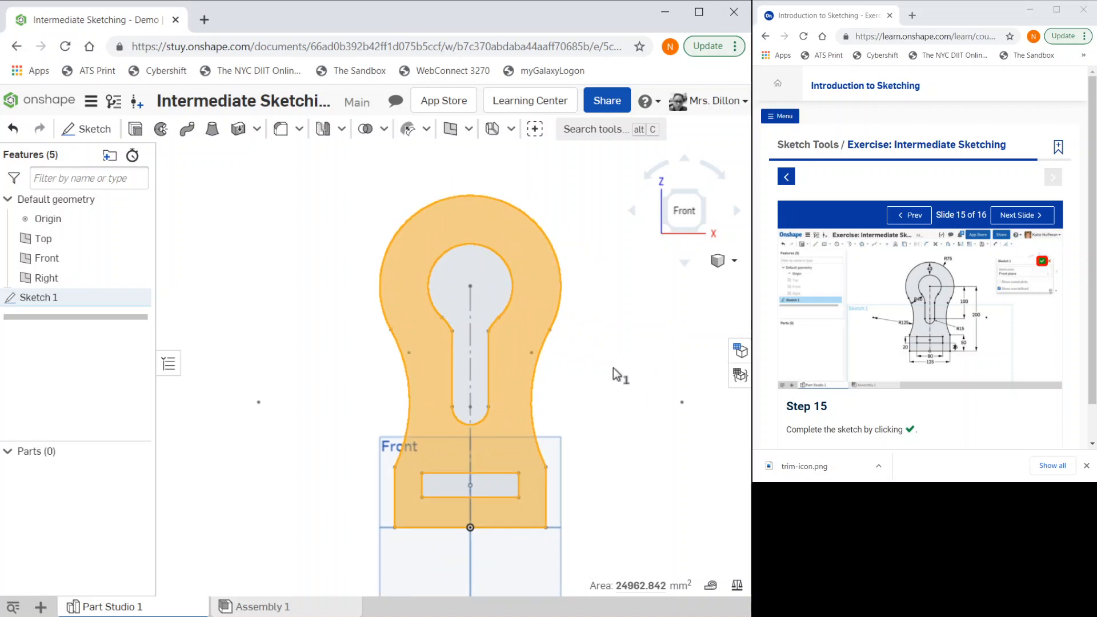
{"action": "left_click", "coordinate": [679, 398]}
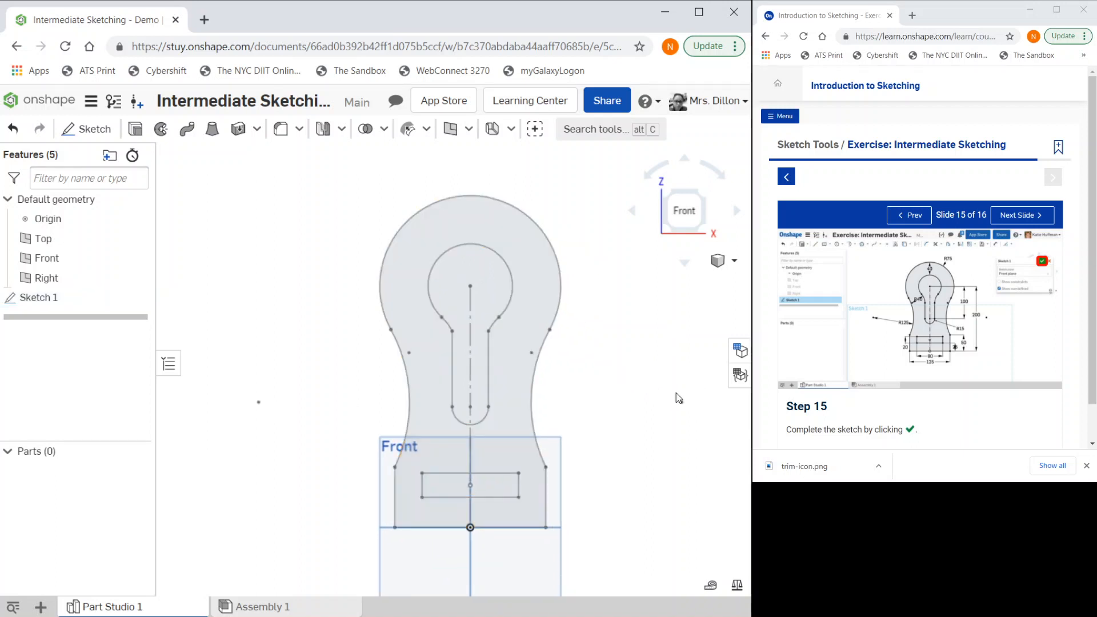
{"action": "mouse_move", "coordinate": [667, 412]}
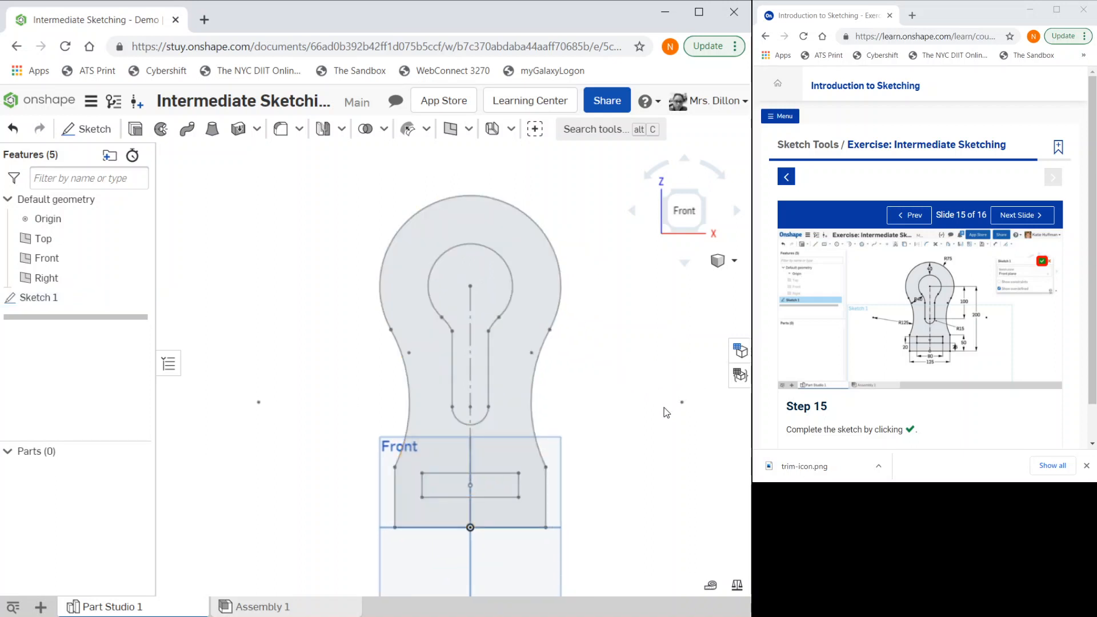
{"action": "mouse_move", "coordinate": [696, 436]}
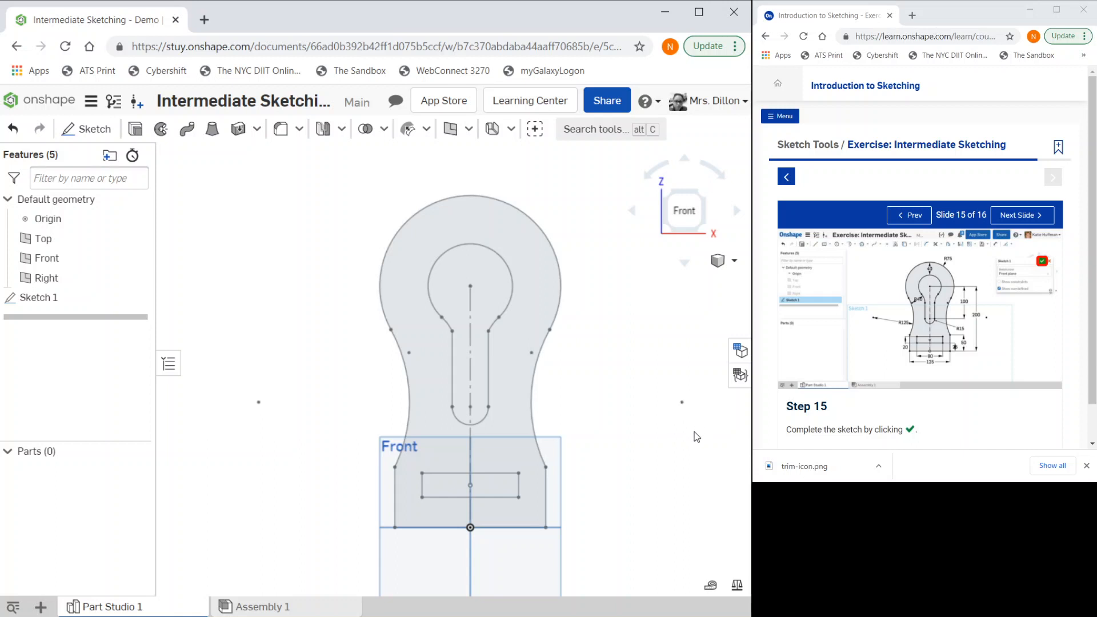
{"action": "mouse_move", "coordinate": [685, 504]}
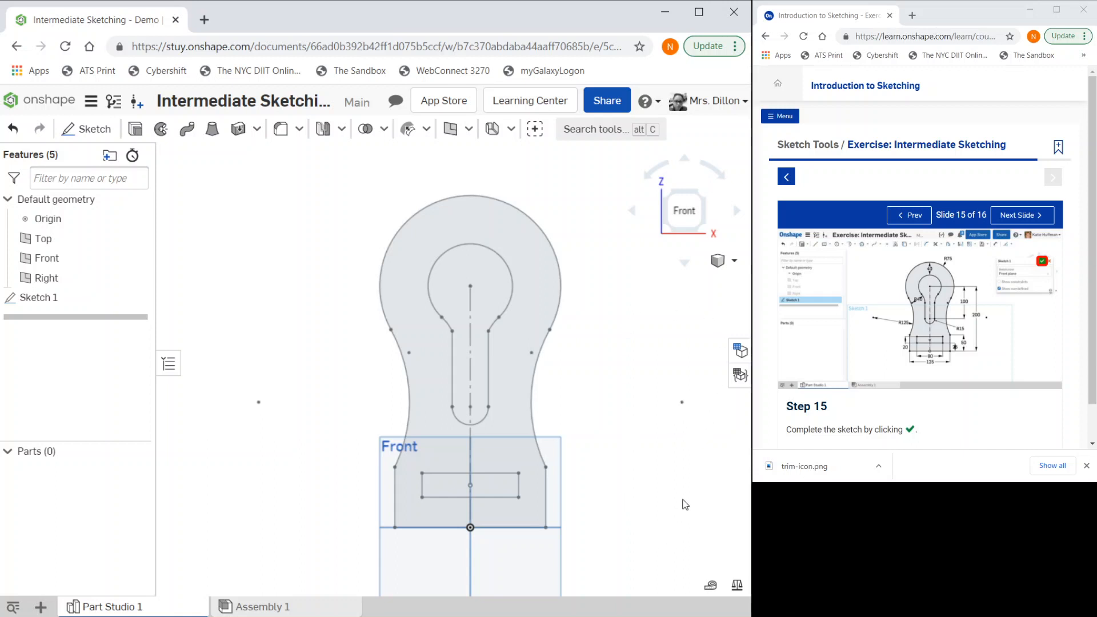